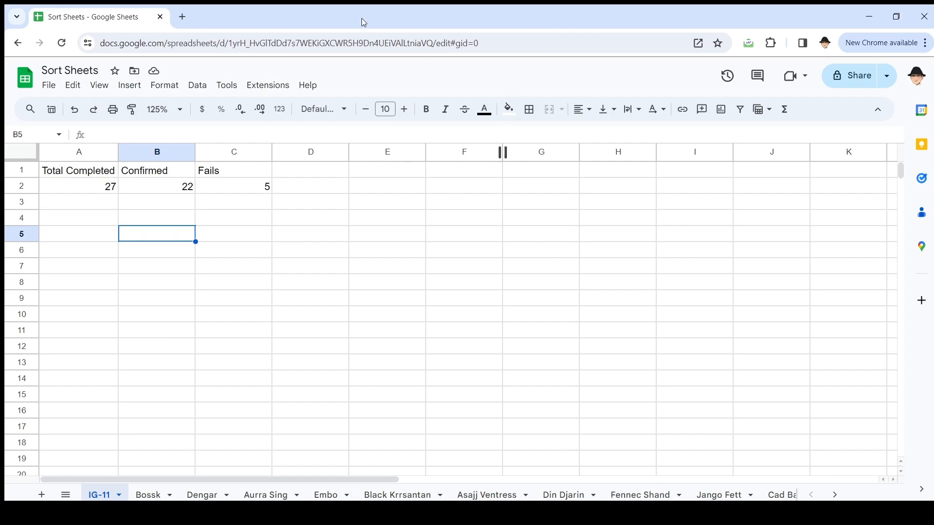
mouse_move(348, 290)
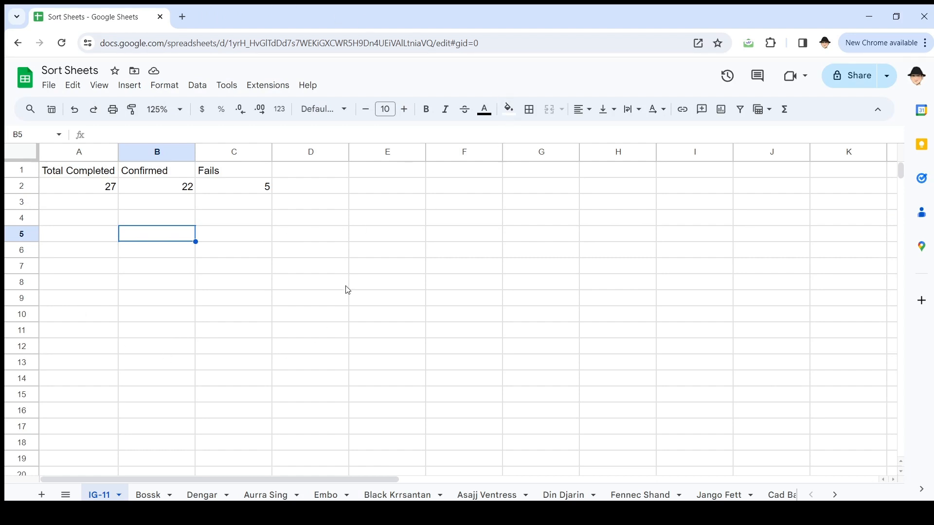
mouse_move(134, 457)
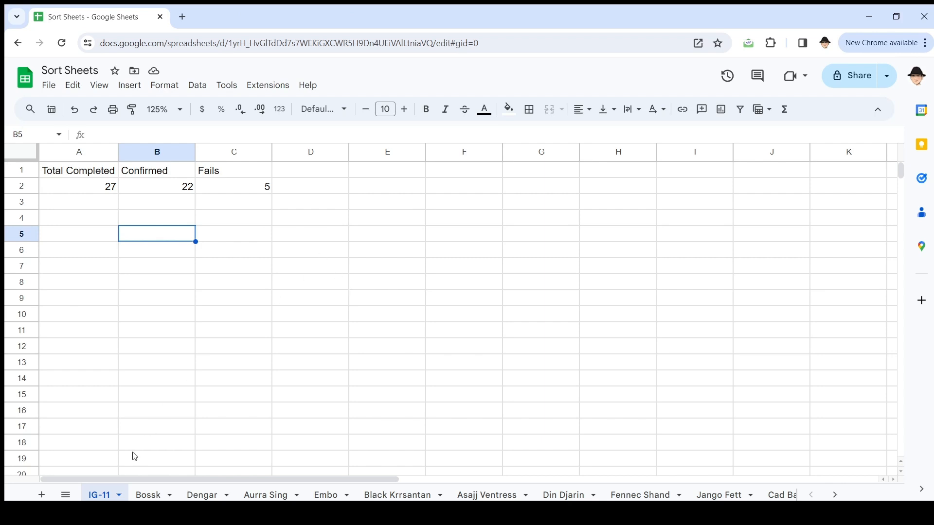
- Look through the character sheet tabs (Bossk, Embo, Black Krrsantan, IG-11) before scripting
left_click(147, 495)
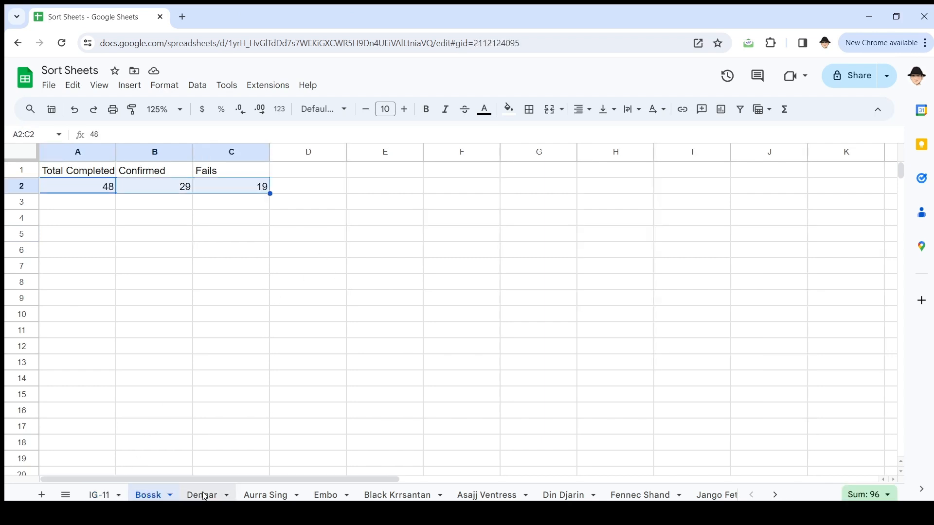
left_click(325, 496)
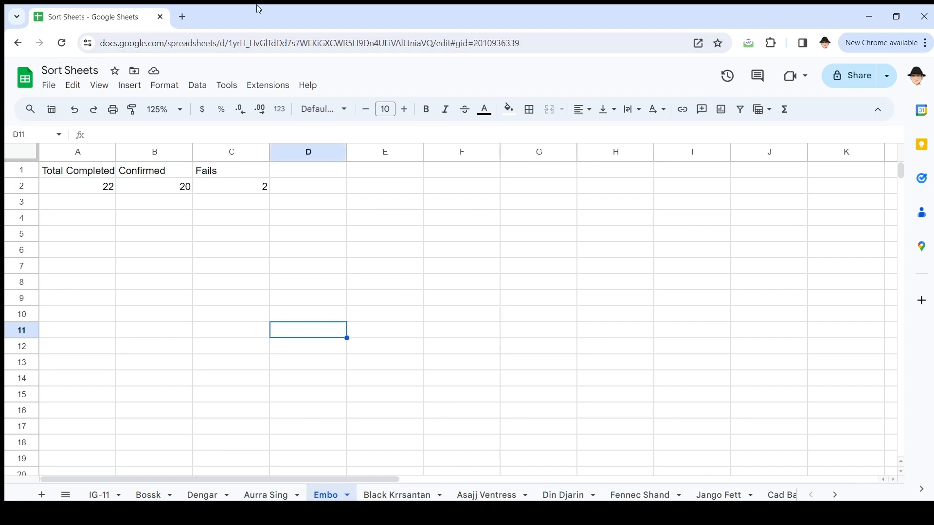
left_click(398, 496)
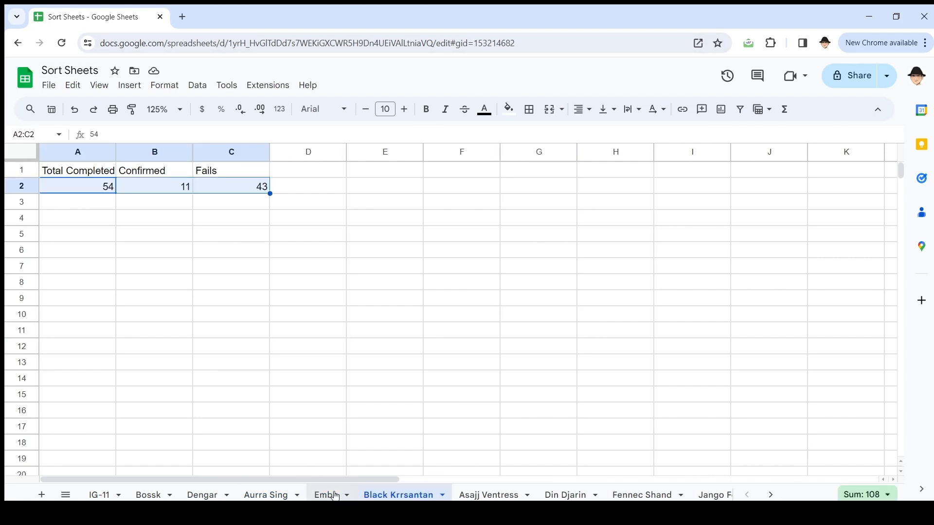
left_click(148, 495)
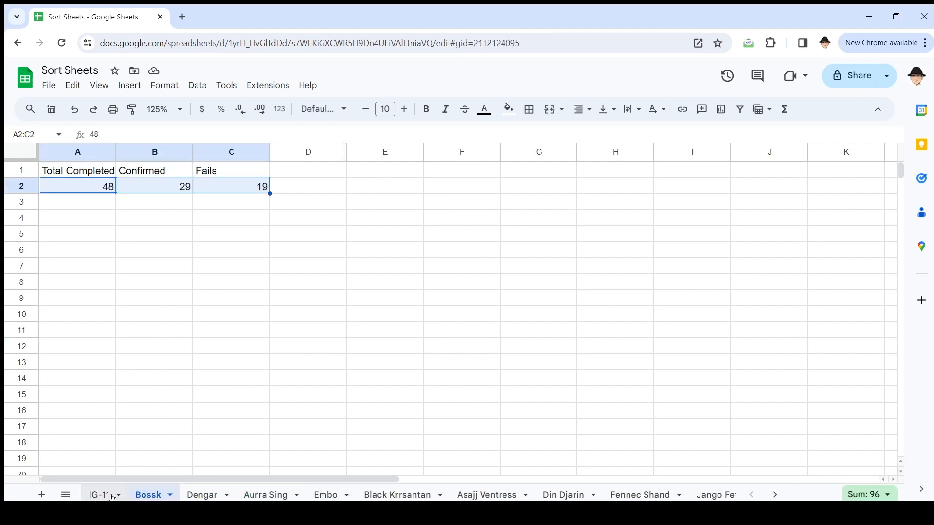
left_click(100, 494)
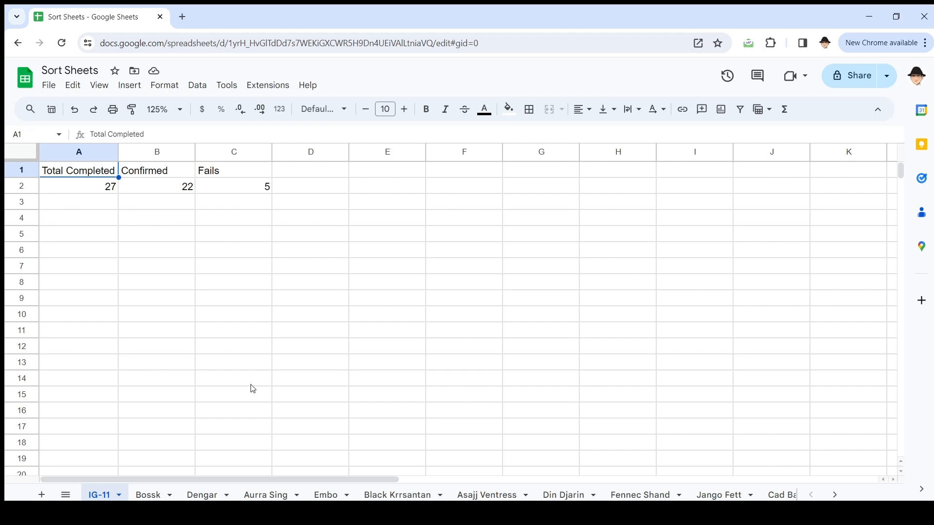
mouse_move(273, 463)
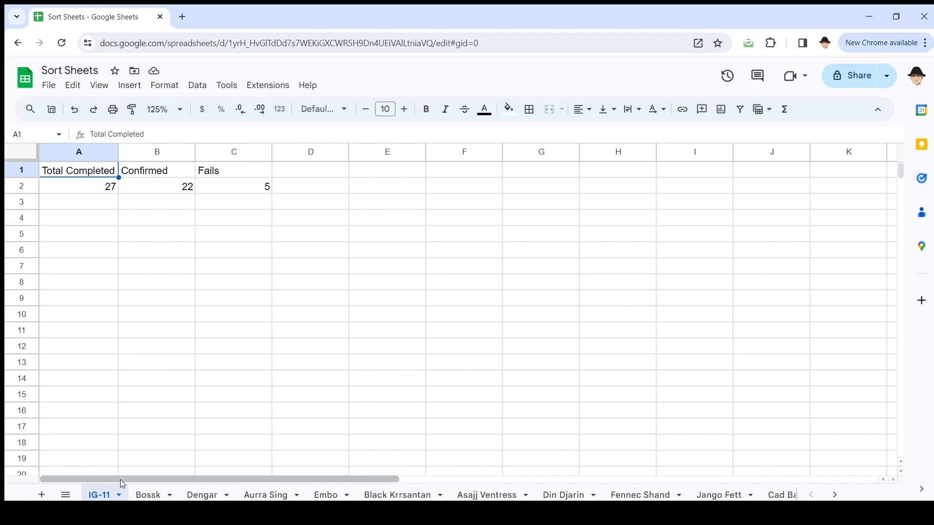
mouse_move(458, 385)
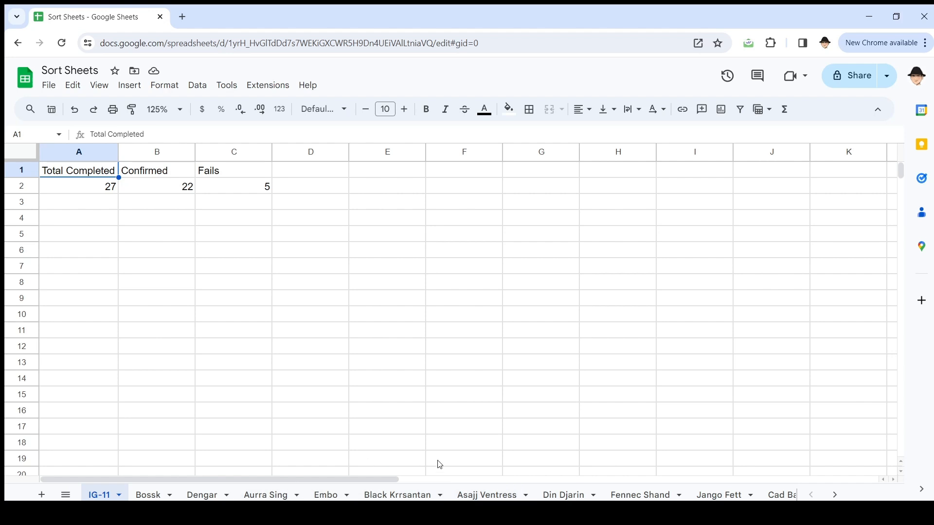
mouse_move(835, 496)
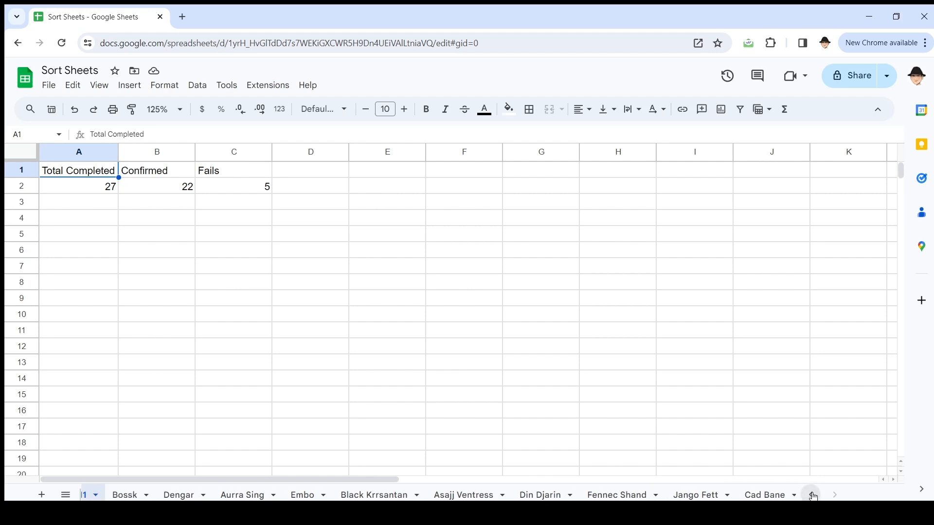
left_click(811, 494)
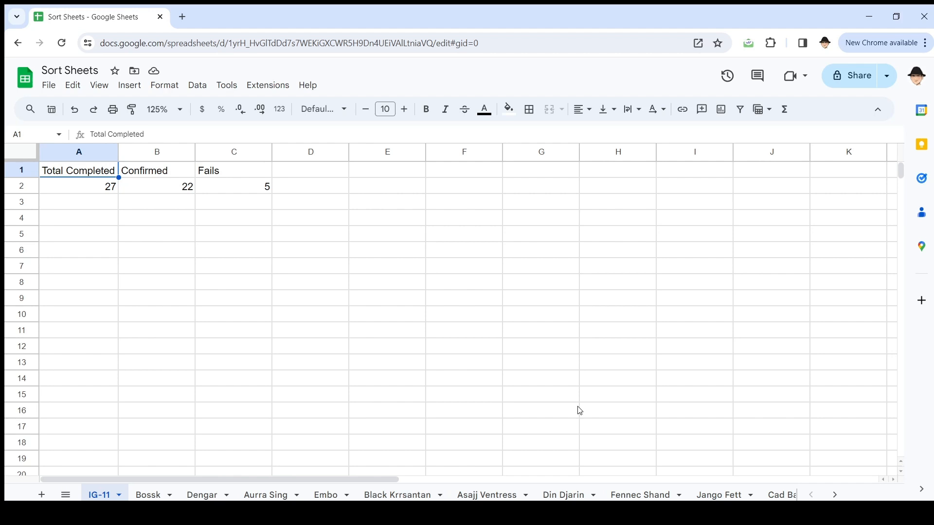
mouse_move(402, 366)
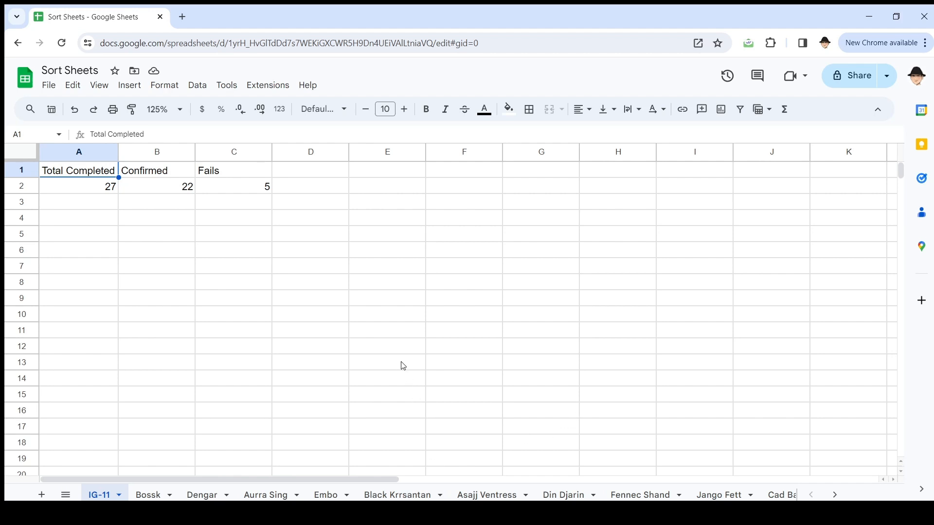
mouse_move(413, 289)
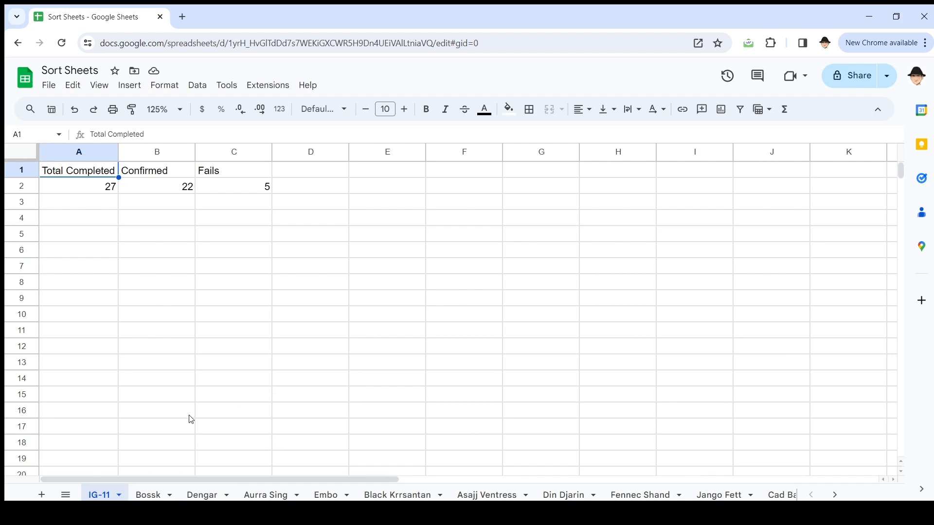
mouse_move(263, 79)
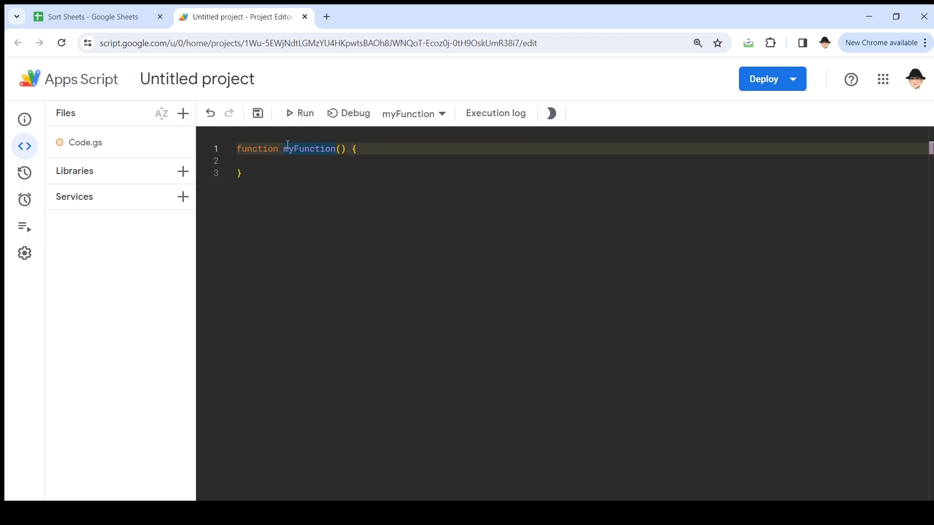
- Rename myFunction to sortSheets and declare const sh = SpreadsheetApp.getActive();
double_click(309, 148)
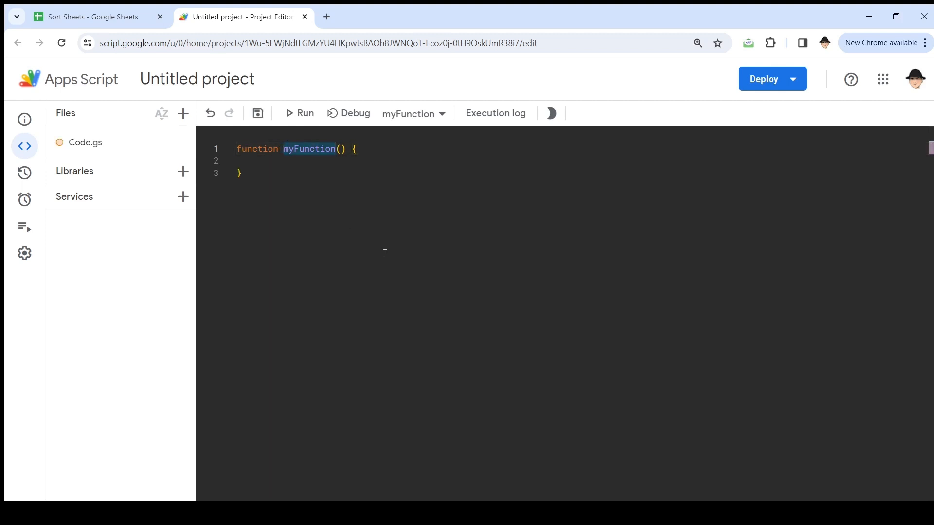
type("sortSheets")
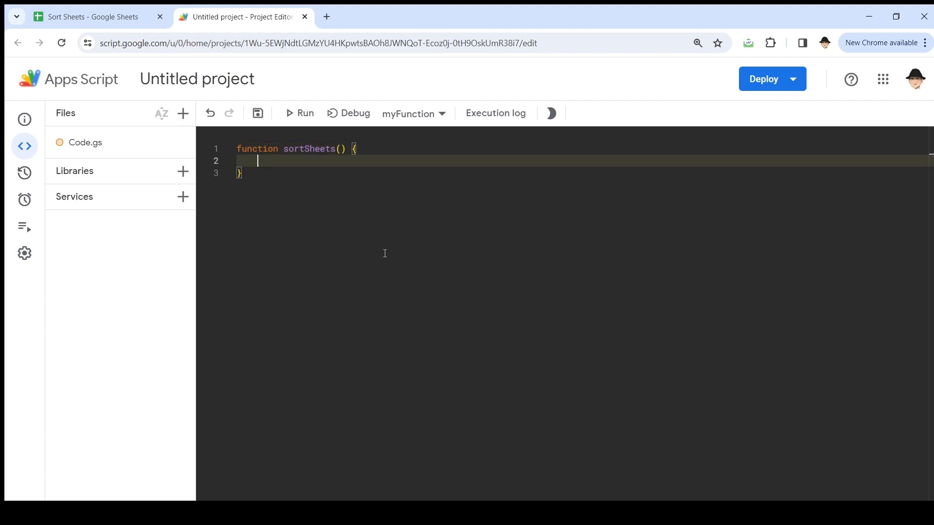
type("const")
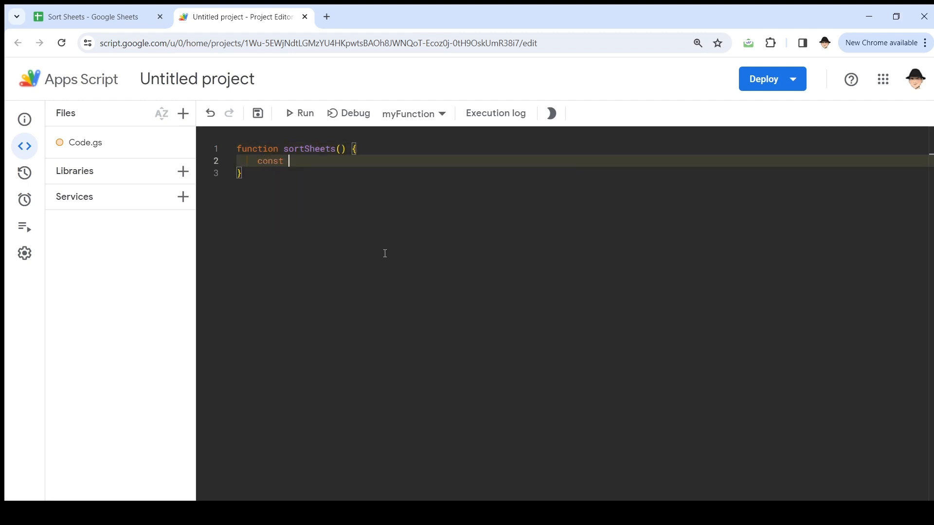
type("sh = Sp")
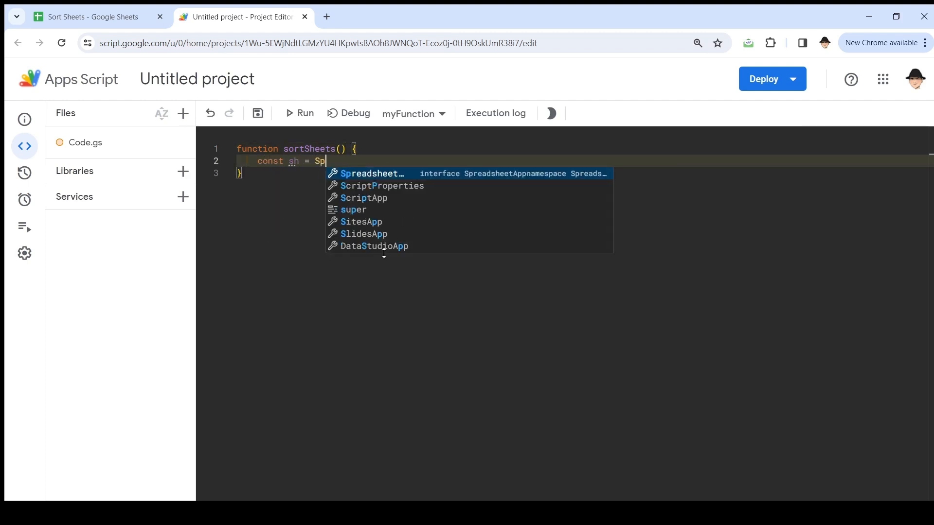
type("readsheetApp.getActive();")
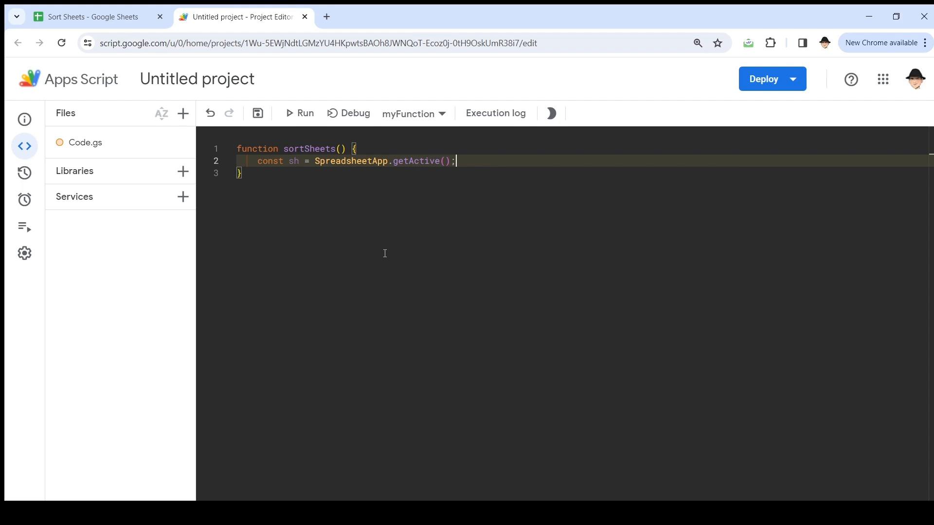
type("let")
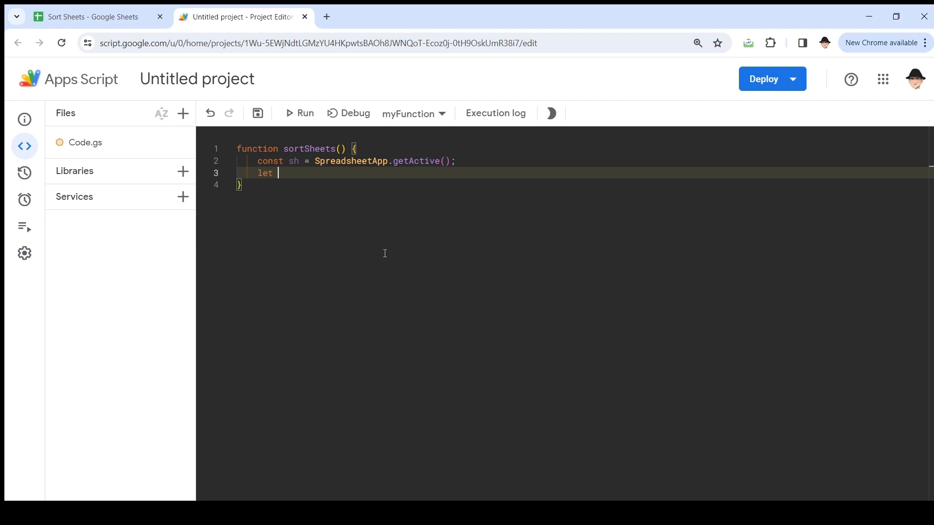
- Add let sheets = sh.getSheets(); to hold the spreadsheet's list of sheets
type("sheets = sh")
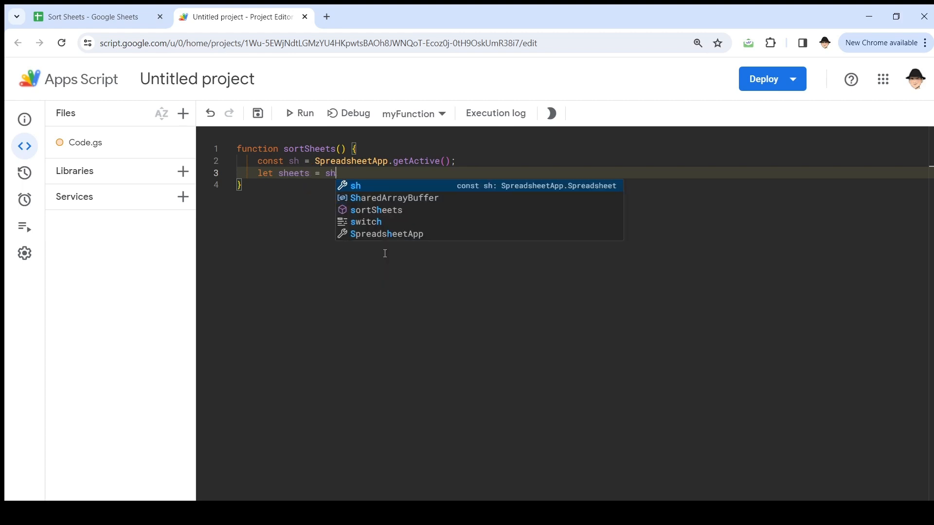
type(".getShee")
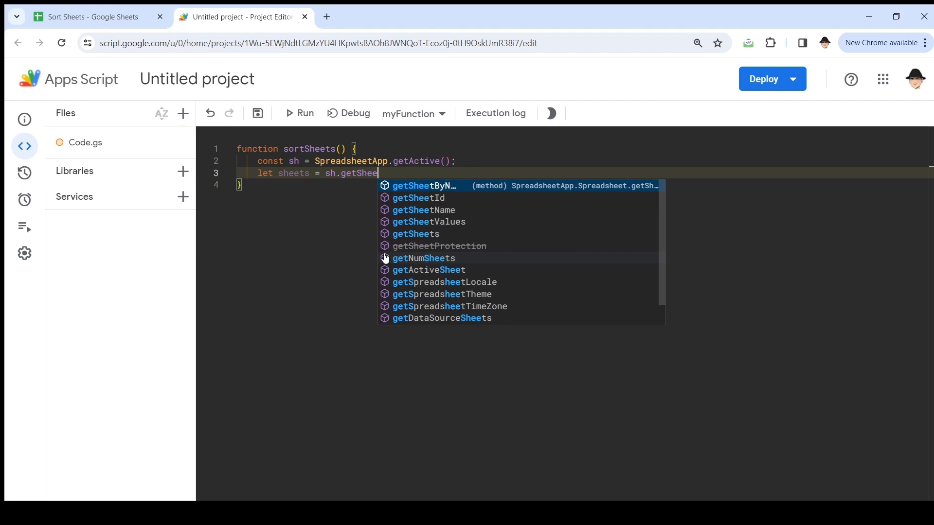
left_click(416, 233)
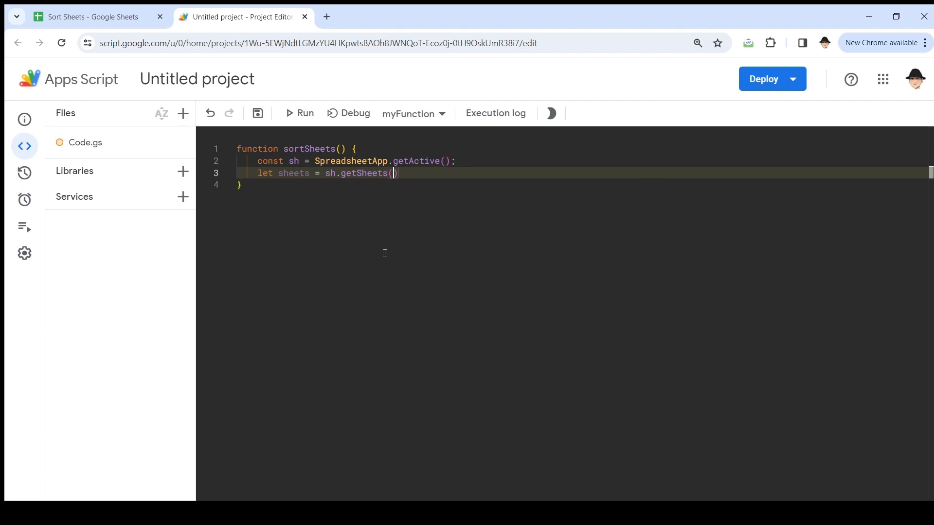
type(";")
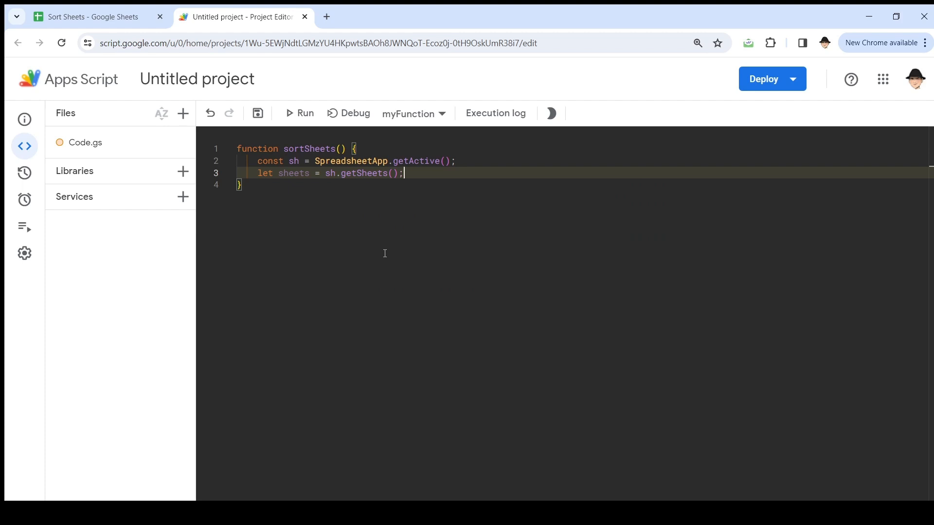
key("Enter")
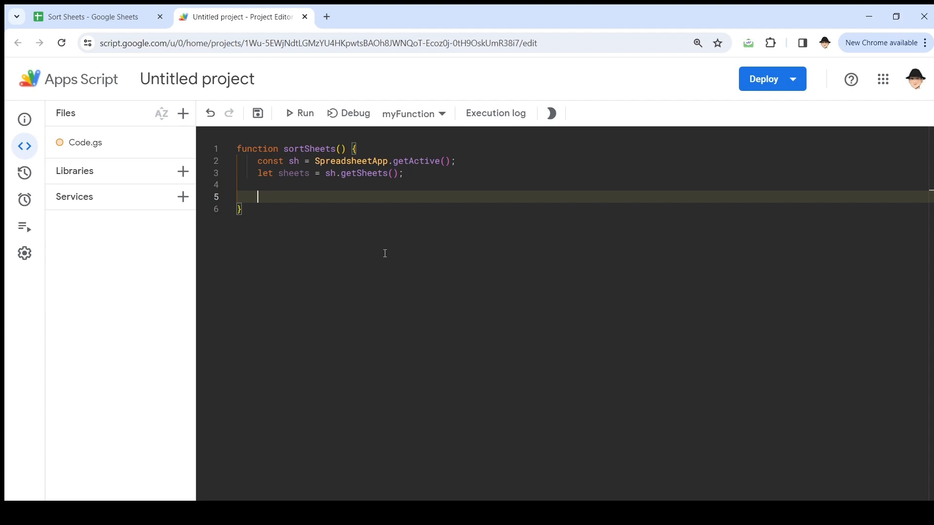
- Write sheets = sheets.map(ss => ss.getName()) to turn the sheet list into names
type("sheets =")
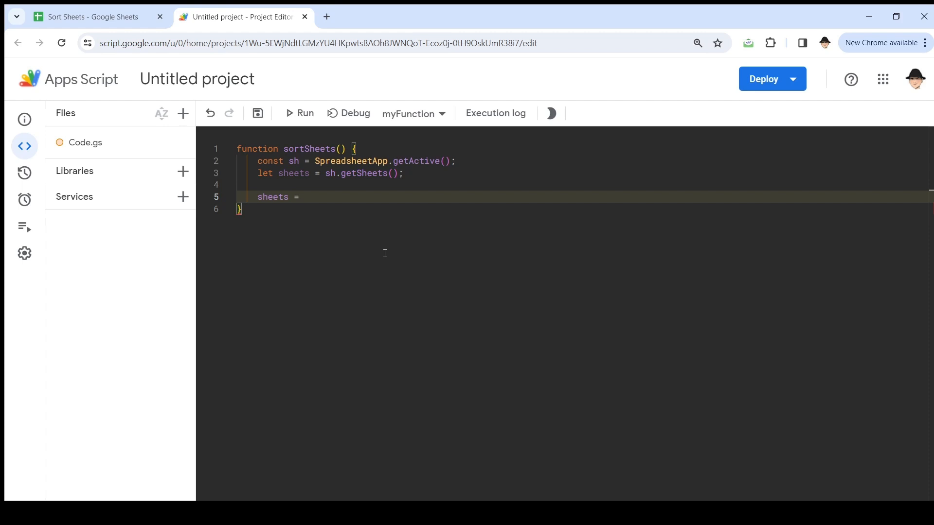
type("sheets.")
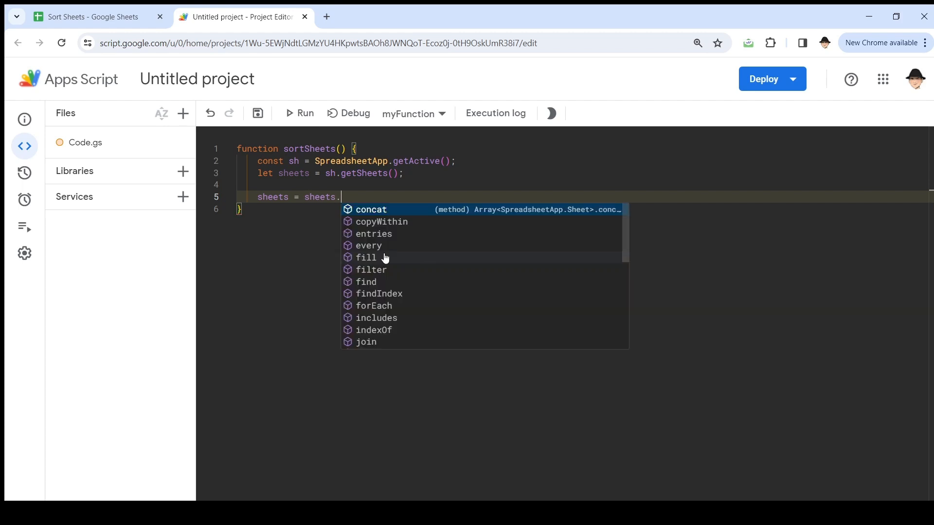
type("map(")
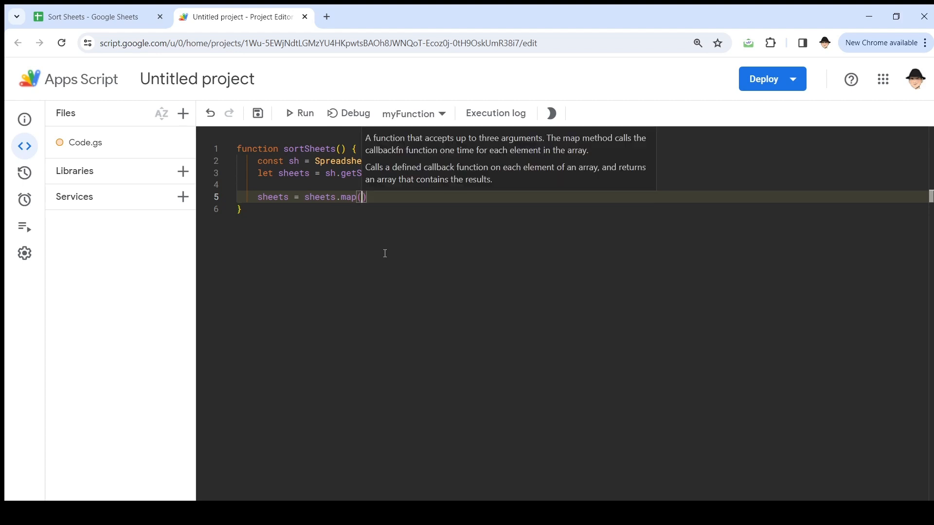
mouse_move(489, 150)
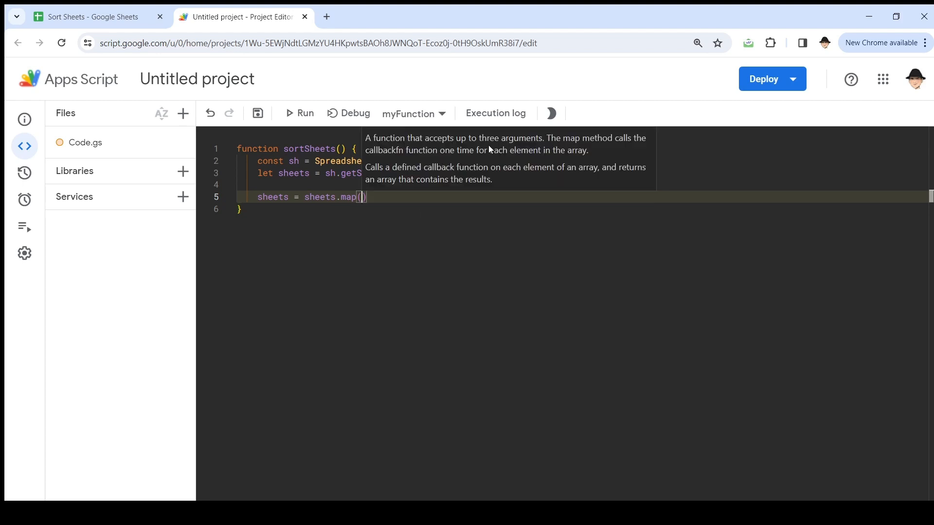
mouse_move(435, 152)
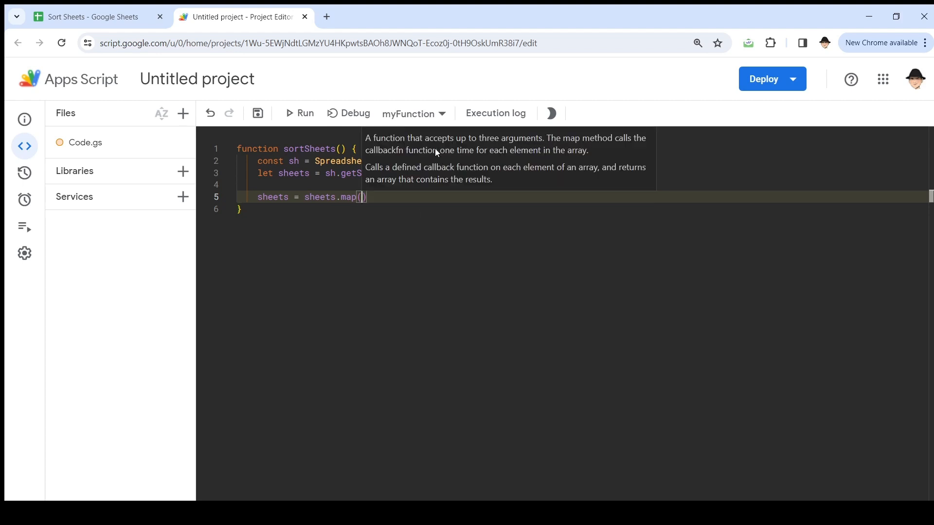
mouse_move(499, 154)
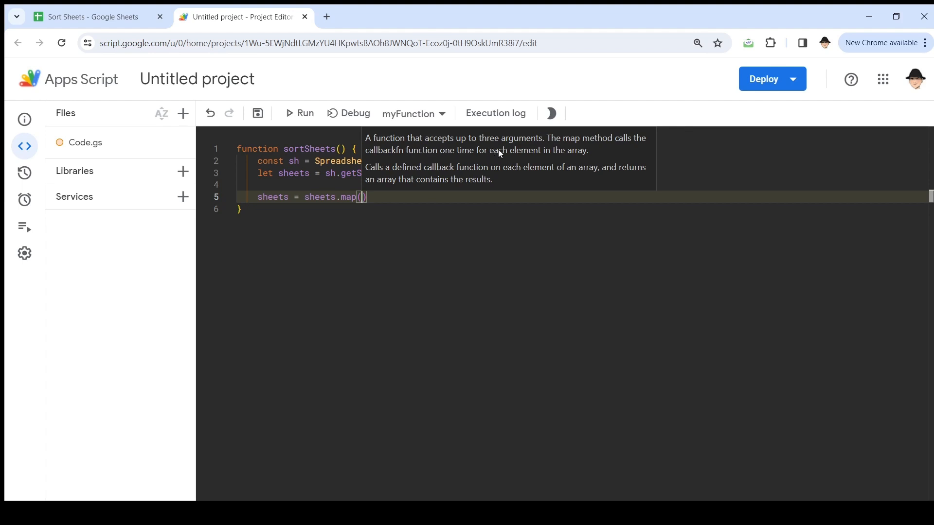
mouse_move(558, 158)
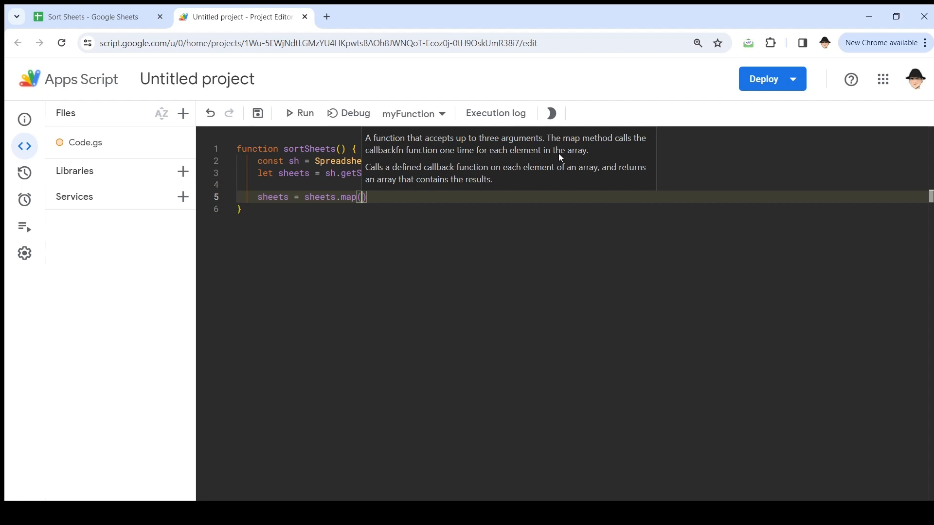
type("ss")
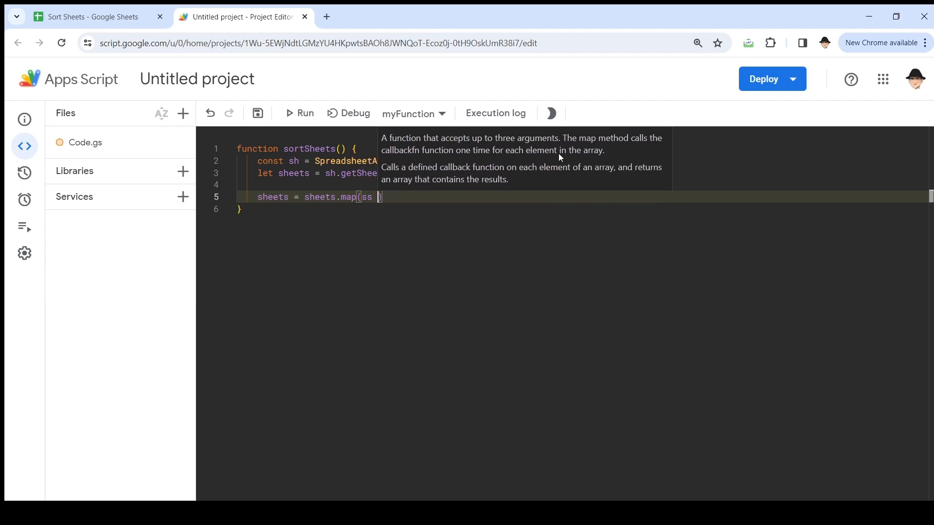
type("=>")
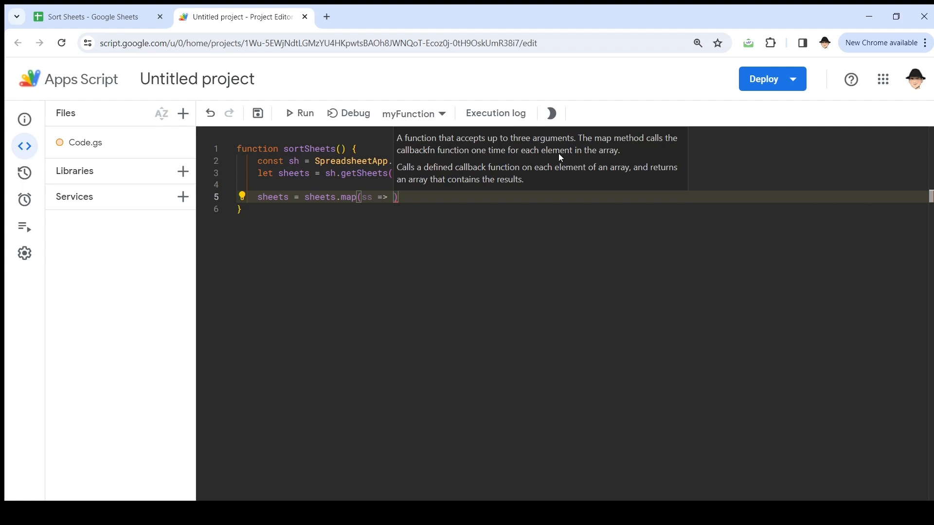
type("ss")
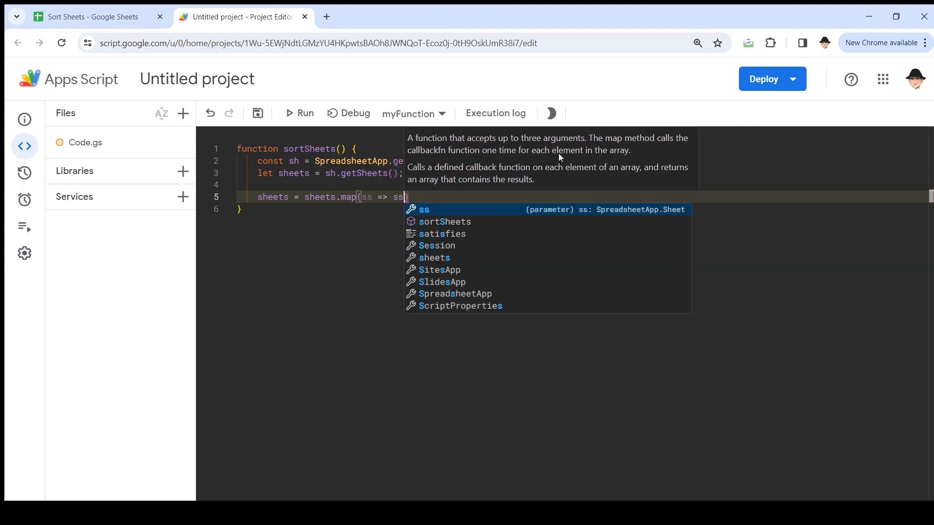
type(".getName(")
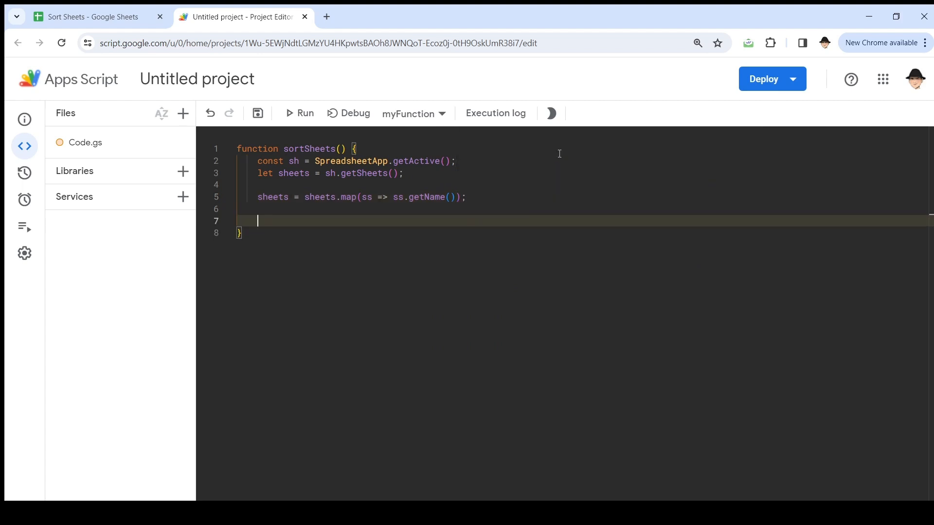
type("for (let i")
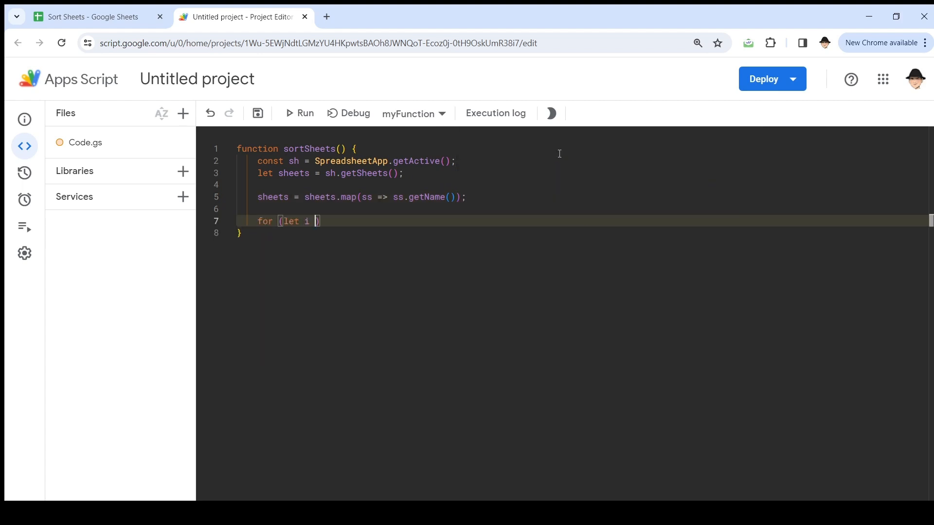
type("in sheets){")
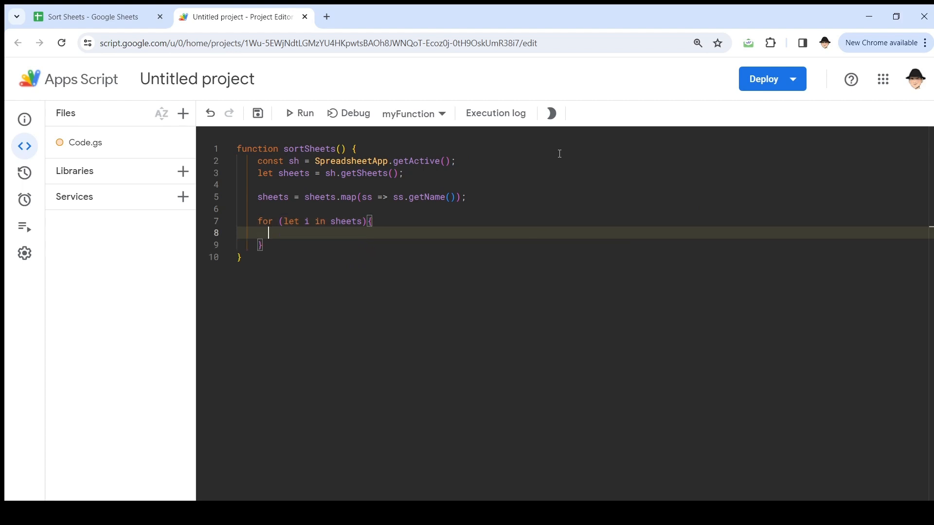
type("sheets[i]")
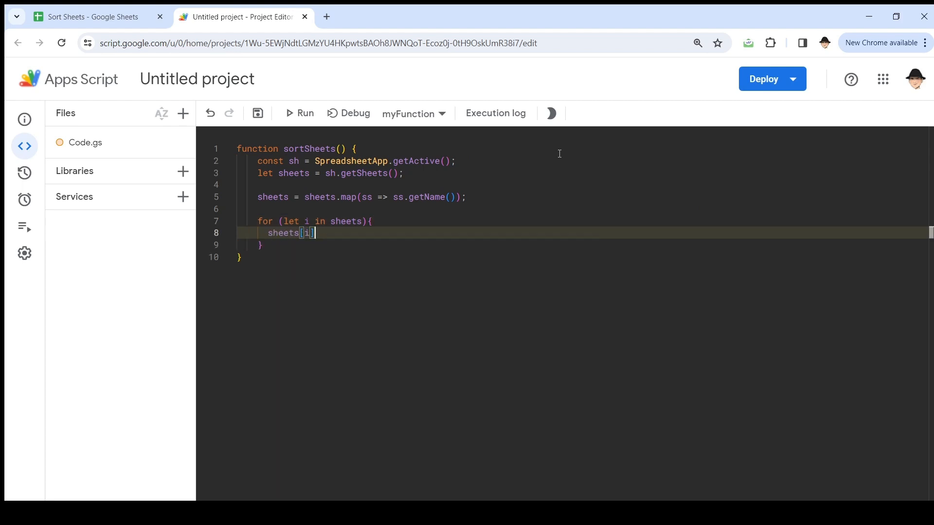
type("= sheets")
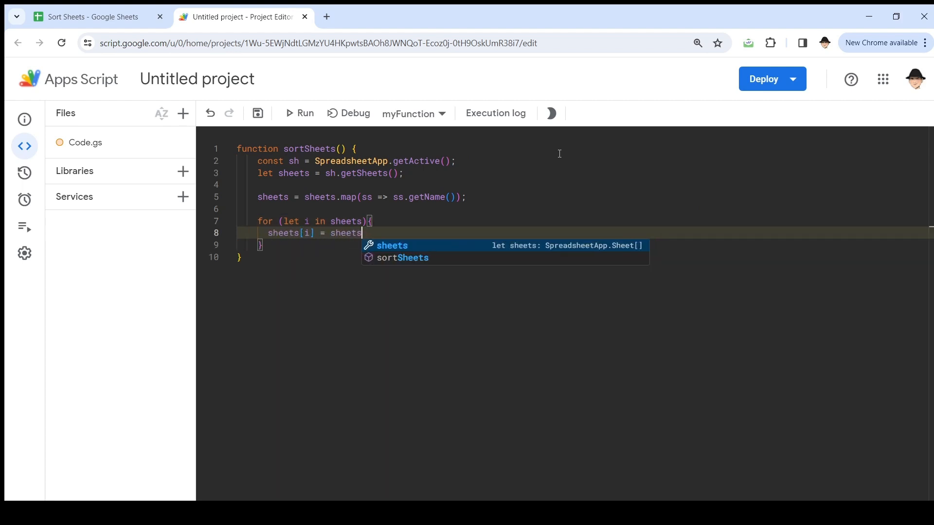
type("[i].getName(")
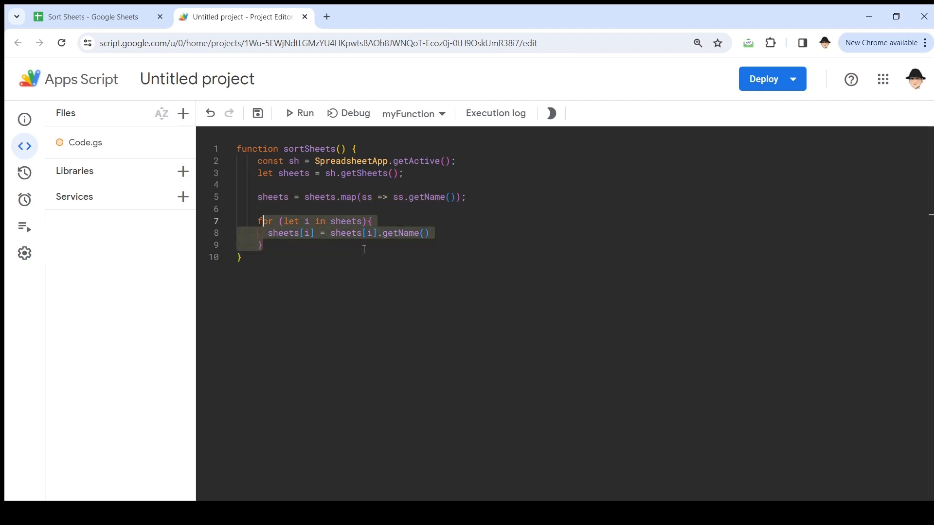
key("Delete")
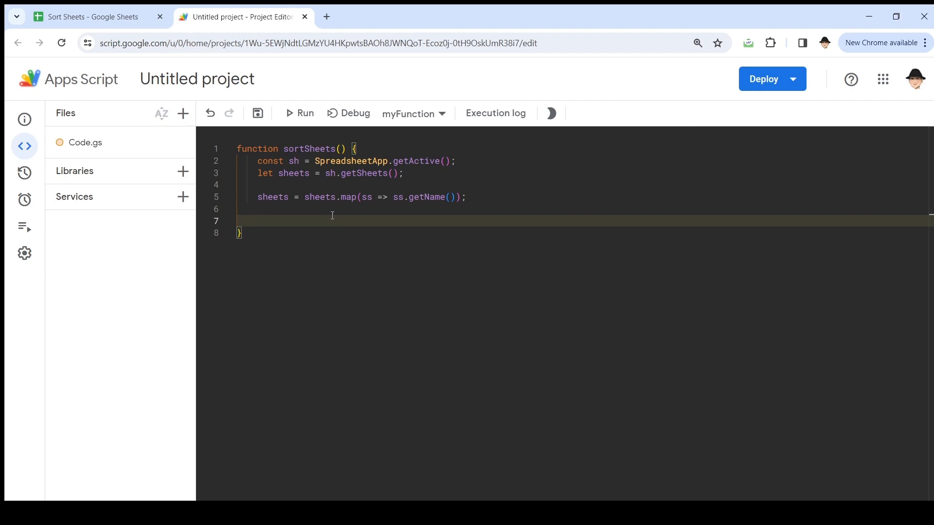
type("sheets.sort")
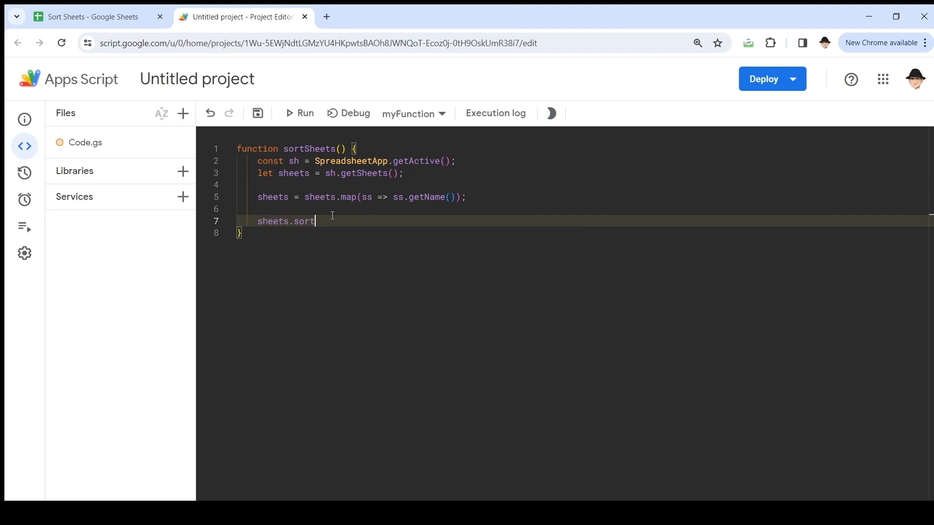
- Complete the sheets.sort(); statement so the names are sorted alphabetically
type("()")
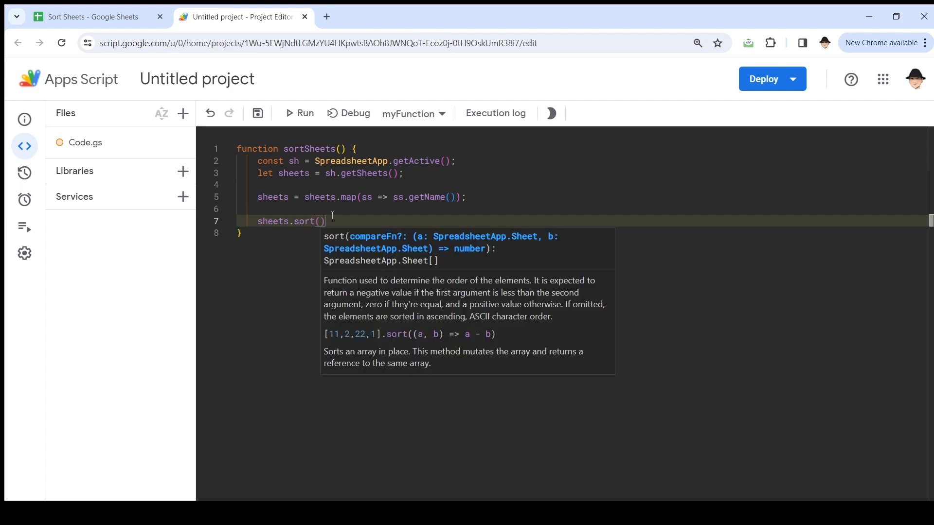
mouse_move(418, 262)
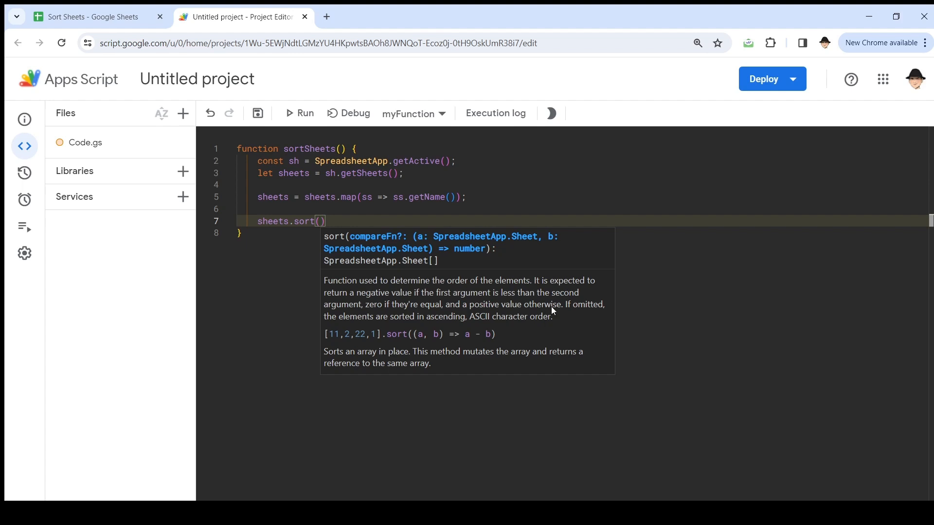
mouse_move(403, 314)
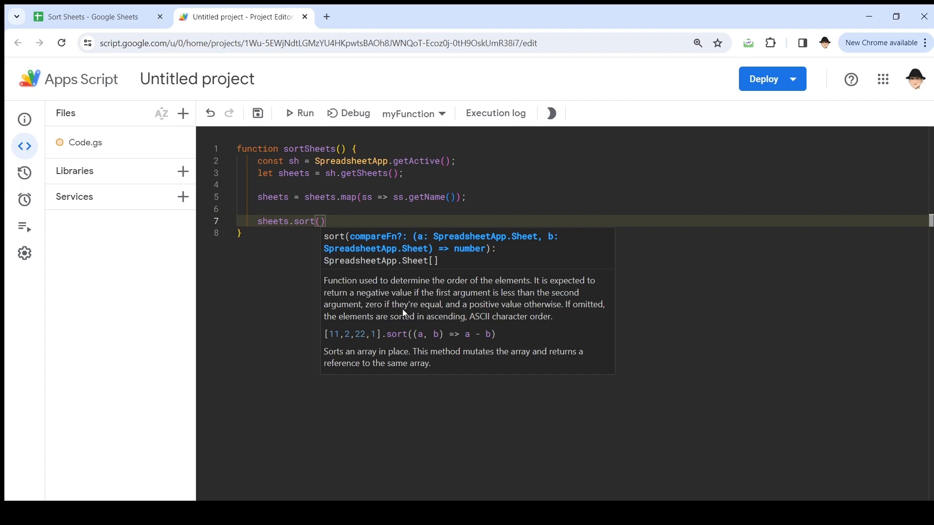
mouse_move(530, 327)
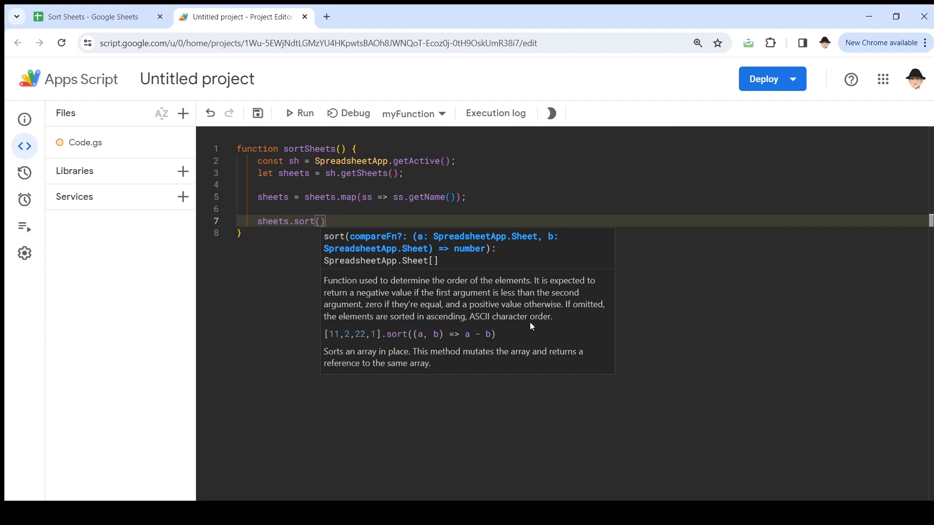
type(";")
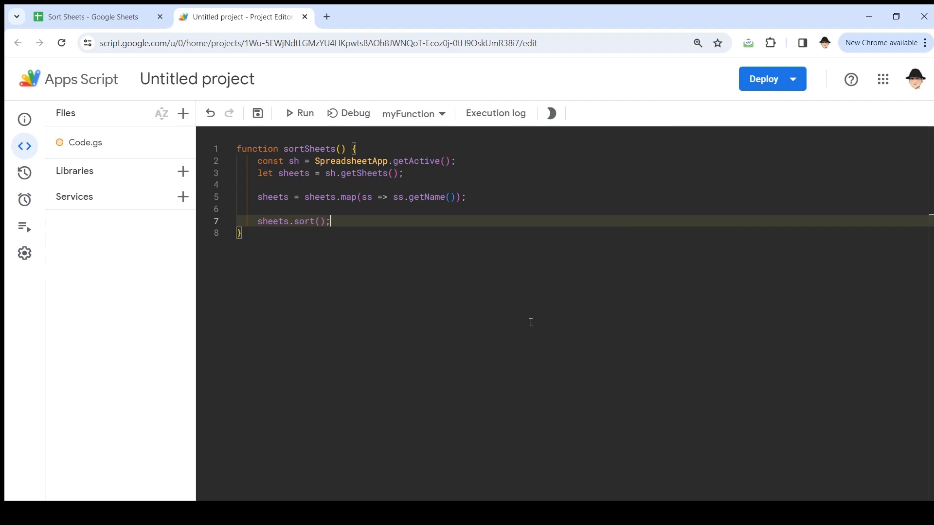
- Wrap sheets.sort() with Logger.log(sheets); lines and run sortSheets to log both lists
type("Logger.log(")
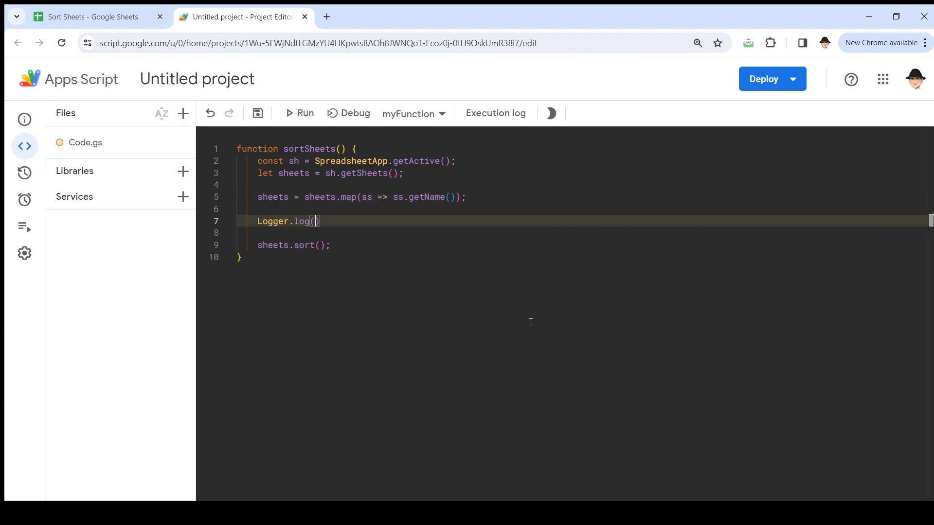
type("sheets")
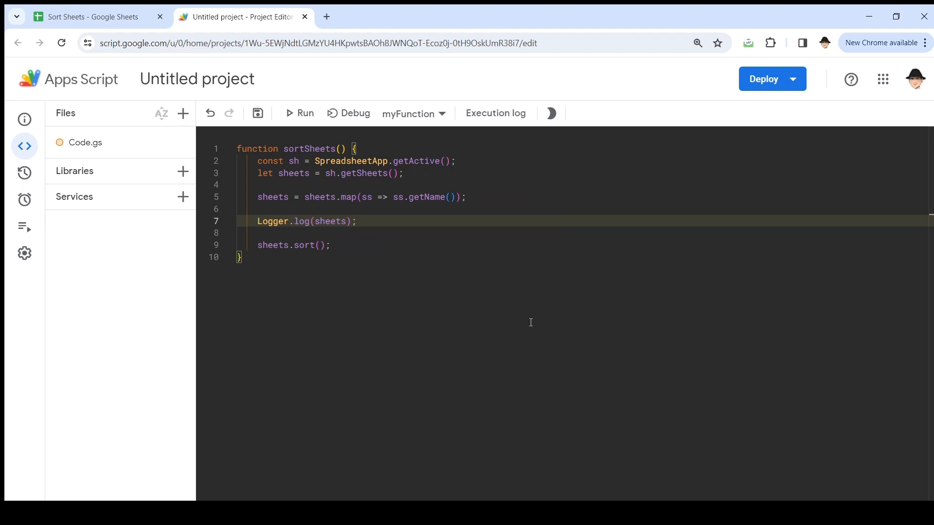
type("Logger.log(sheets);")
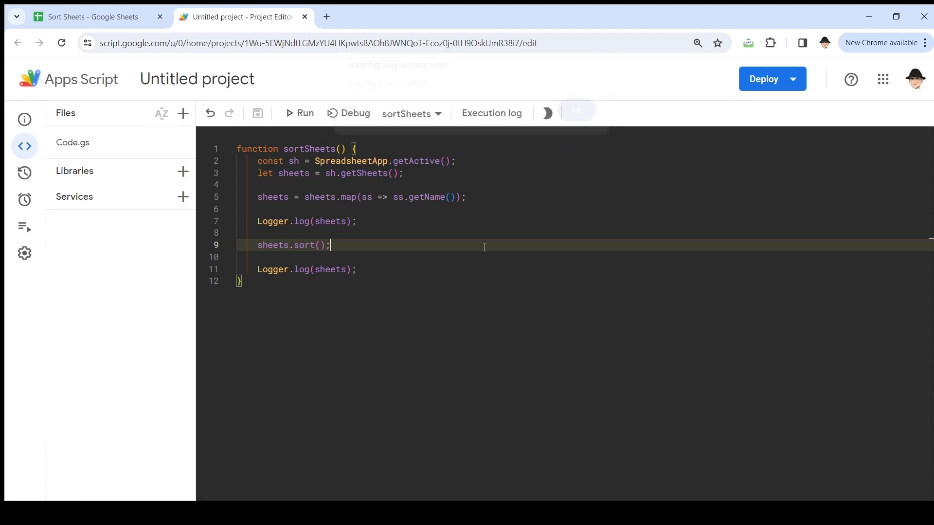
left_click(299, 113)
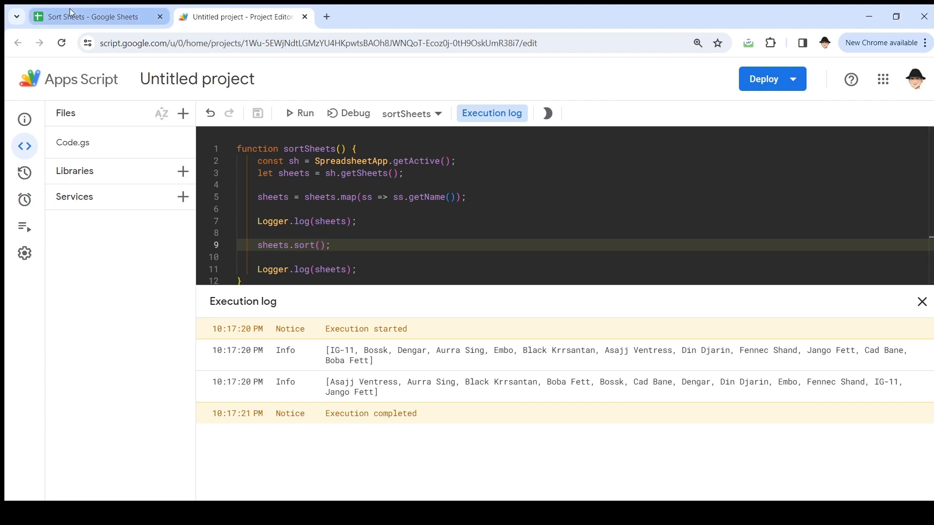
left_click(93, 16)
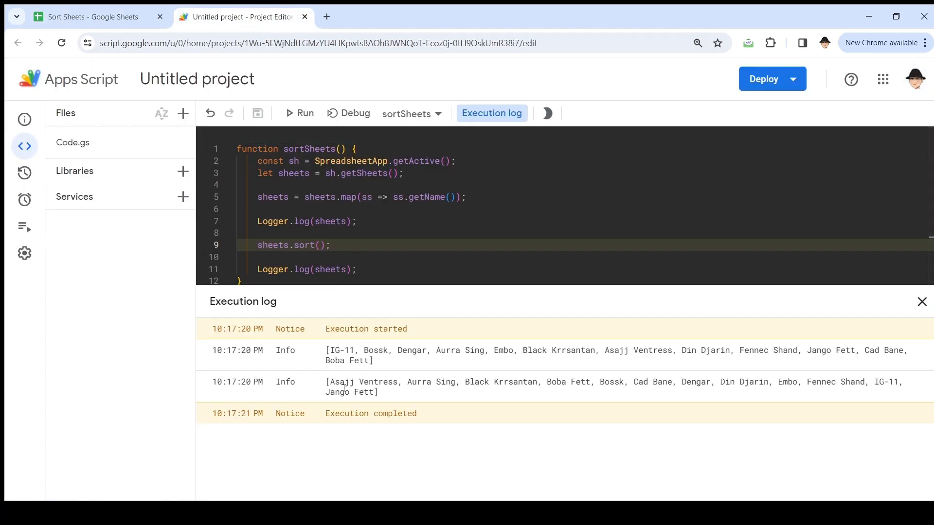
mouse_move(508, 393)
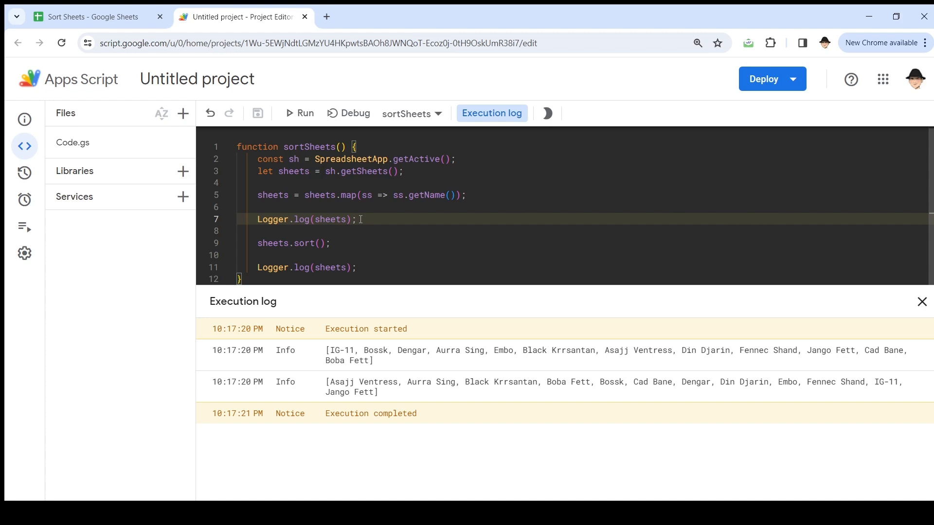
- Add a Logger.log(sheets); before the name mapping and rerun sortSheets
left_click(922, 301)
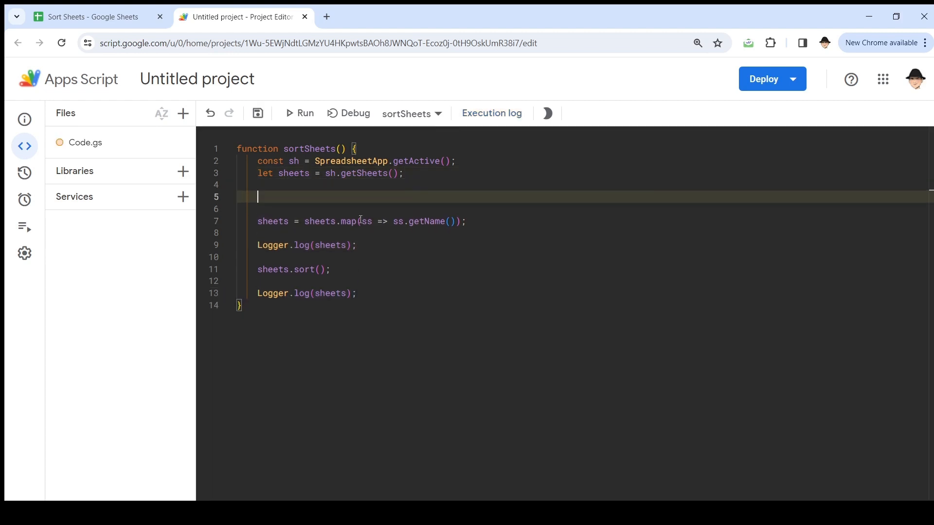
type("Logger.log(sheets);")
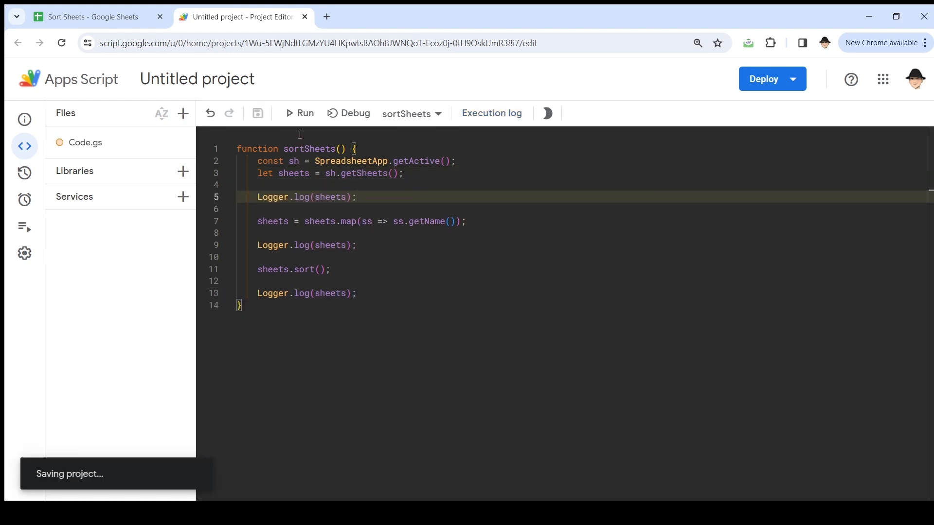
left_click(298, 113)
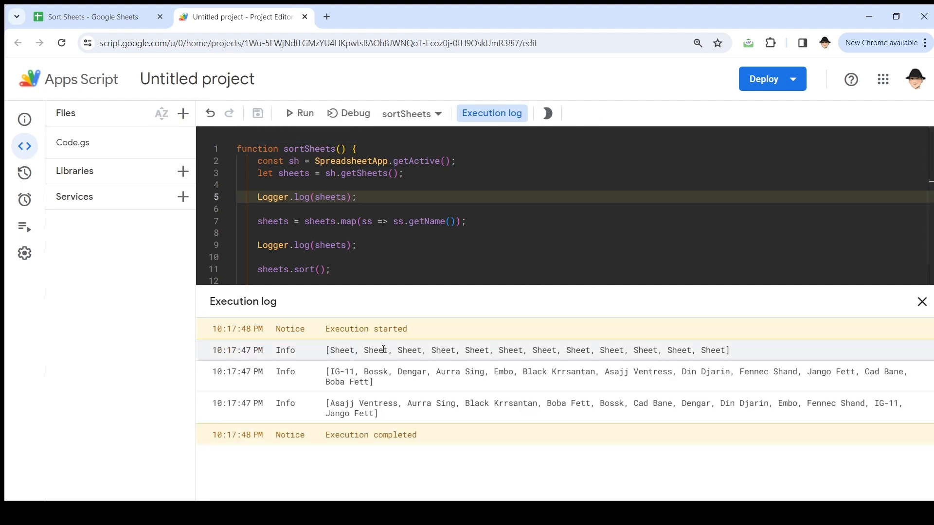
- Close the execution log, drop the debug Logger.log lines and leave a blank line after the sort
double_click(375, 350)
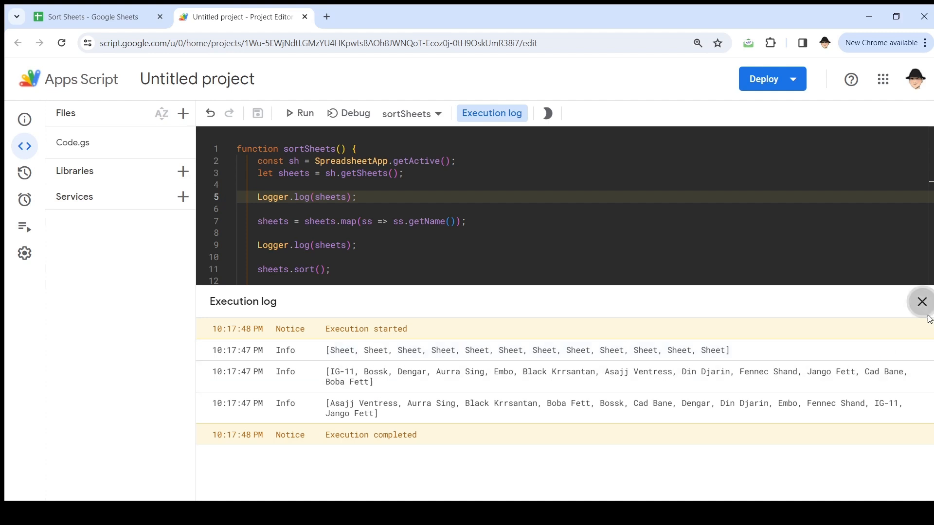
left_click(922, 302)
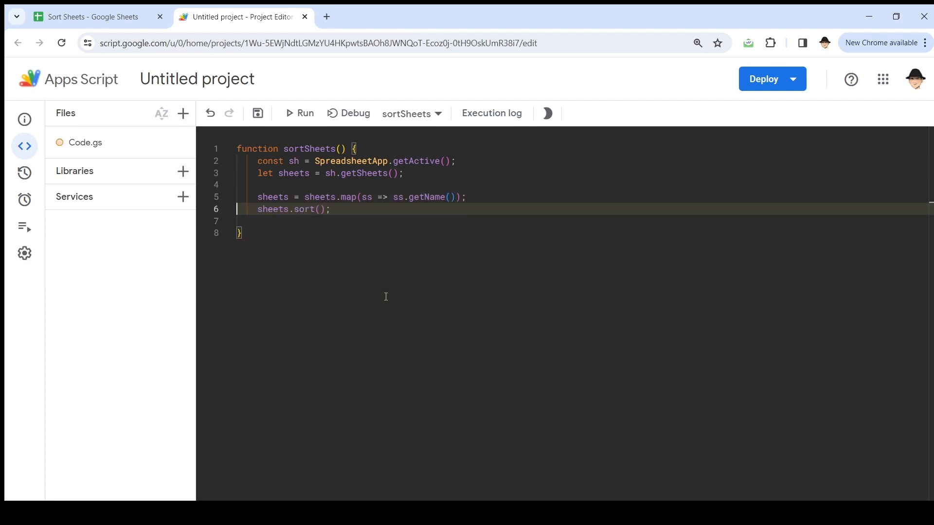
key("enter")
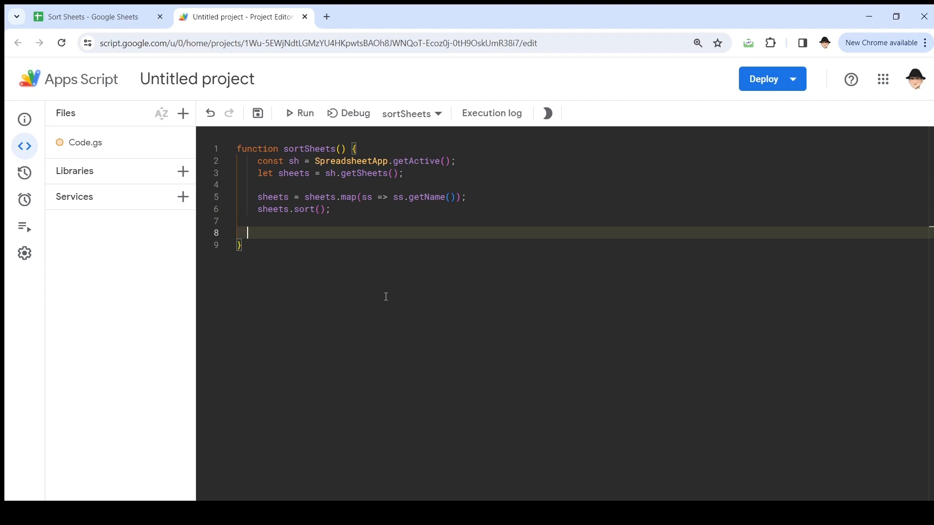
- Write a for (let i in sheets) loop with sh.setActiveSheet(sh.getSheetByName(sheets[i]));
type("for (let i in sheets")
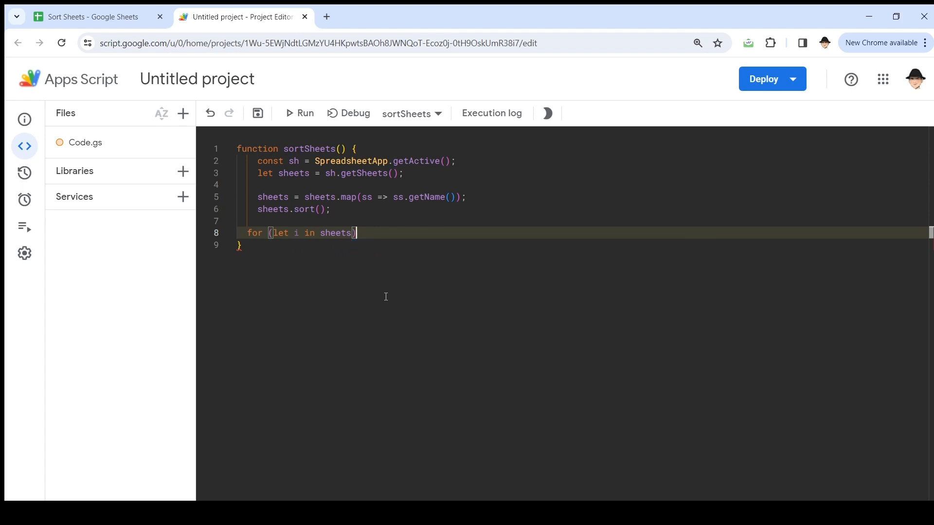
type("{")
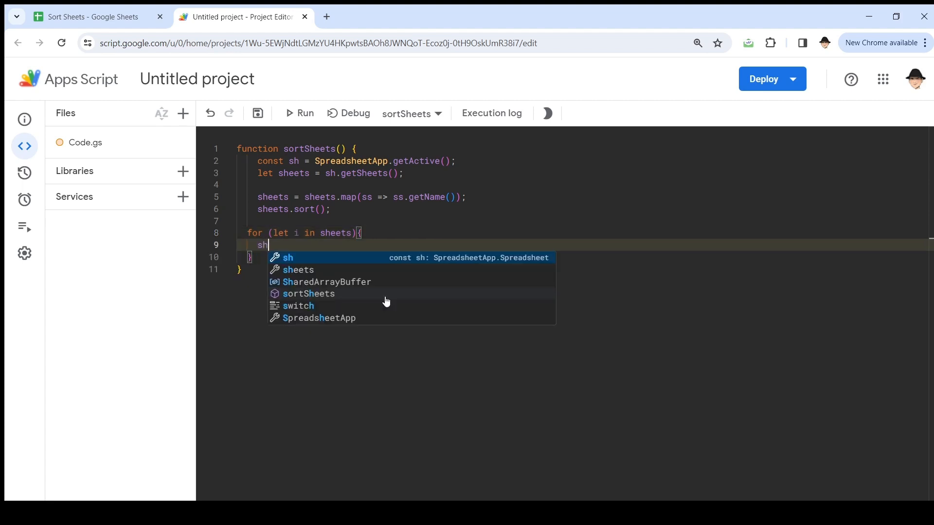
type(".setAc")
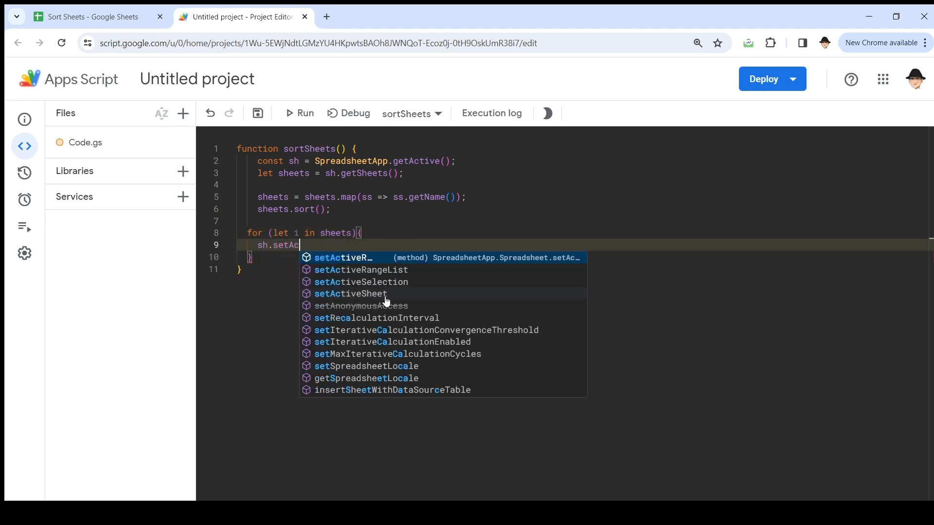
left_click(352, 294)
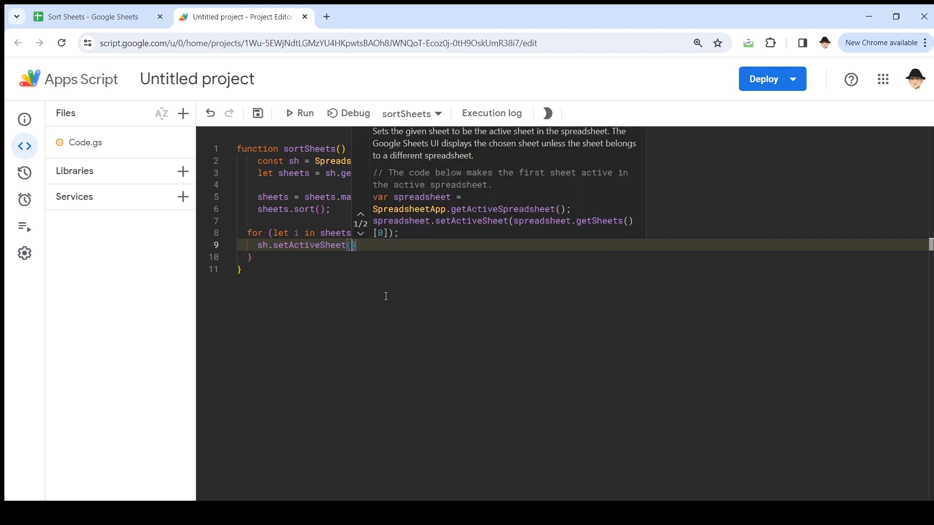
type("sheet")
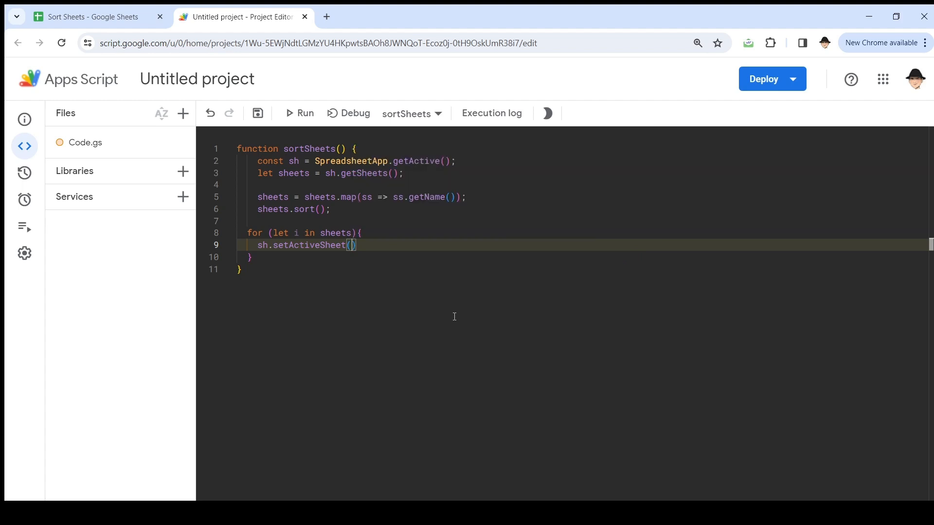
type("sheets.get")
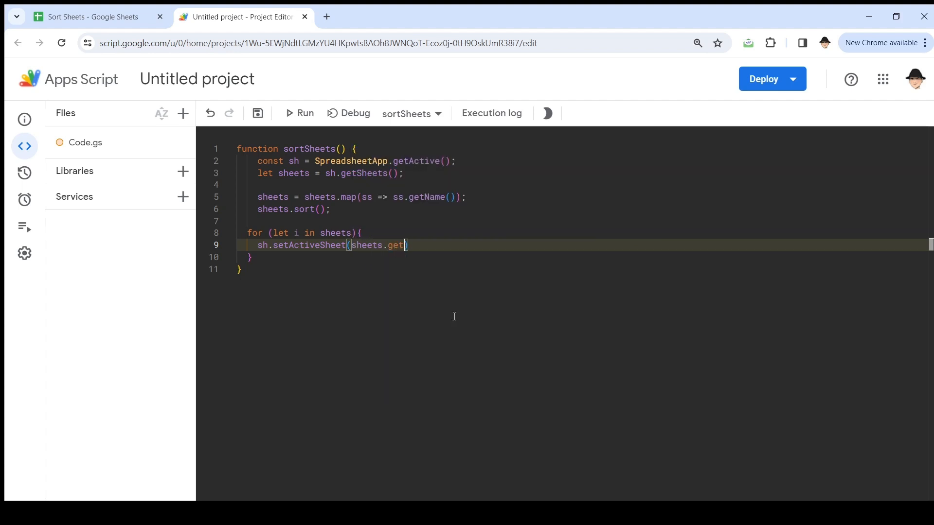
key("BackSpace")
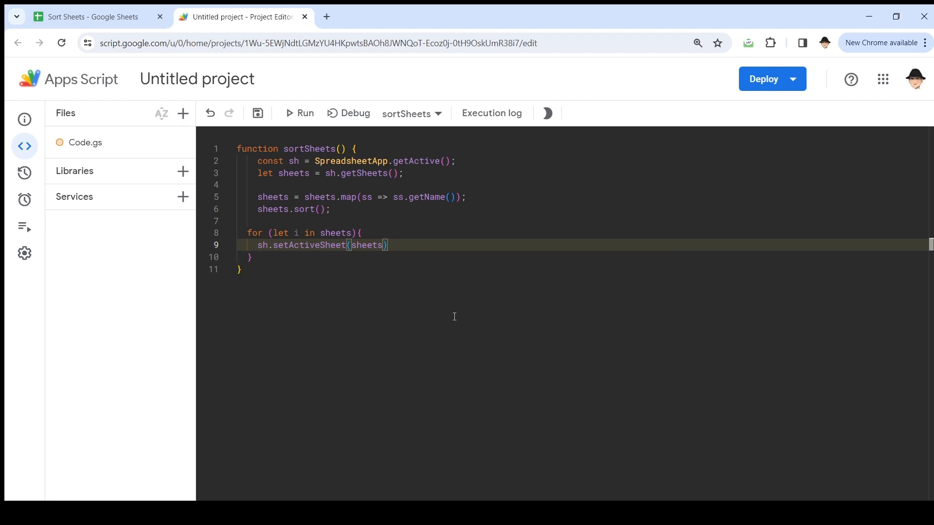
type("sh.getShe")
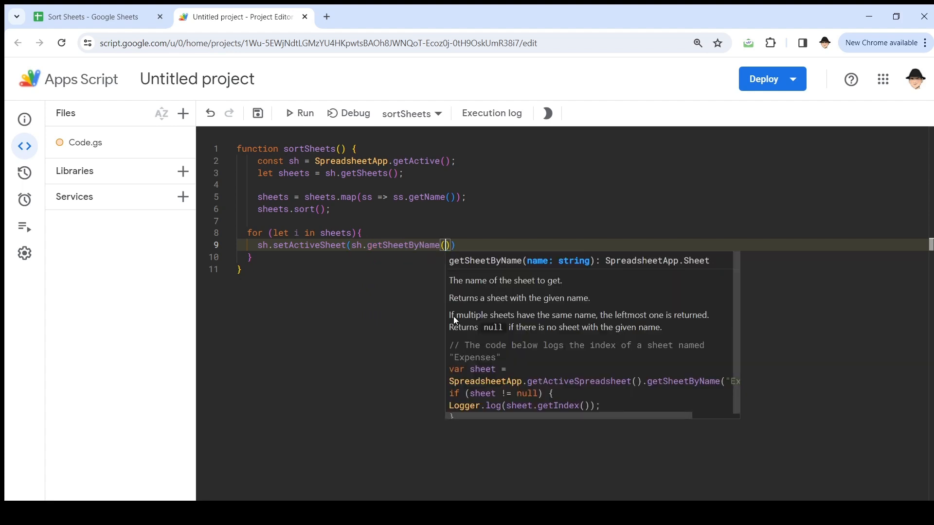
type("sheets[i]")
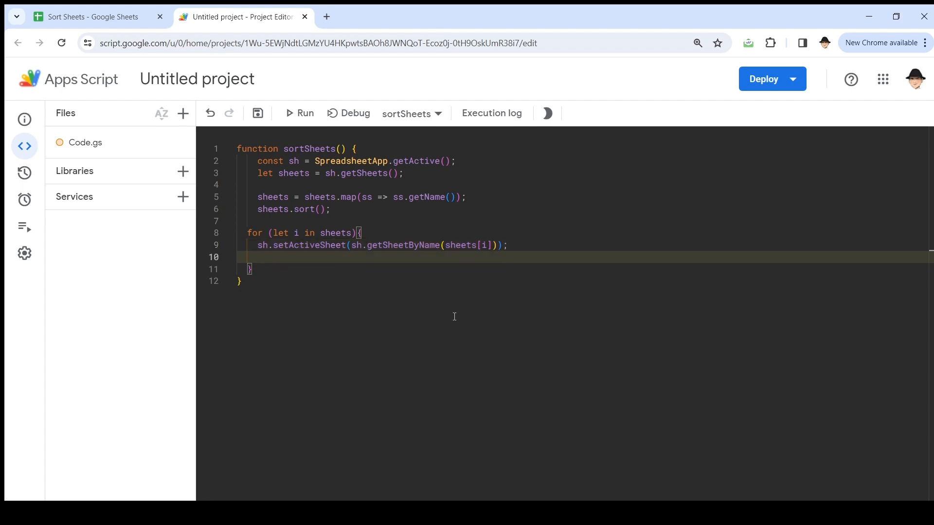
- Add sh.moveActiveSheet(+i+1) inside the loop to place each sheet at position i+1
type("sh.move")
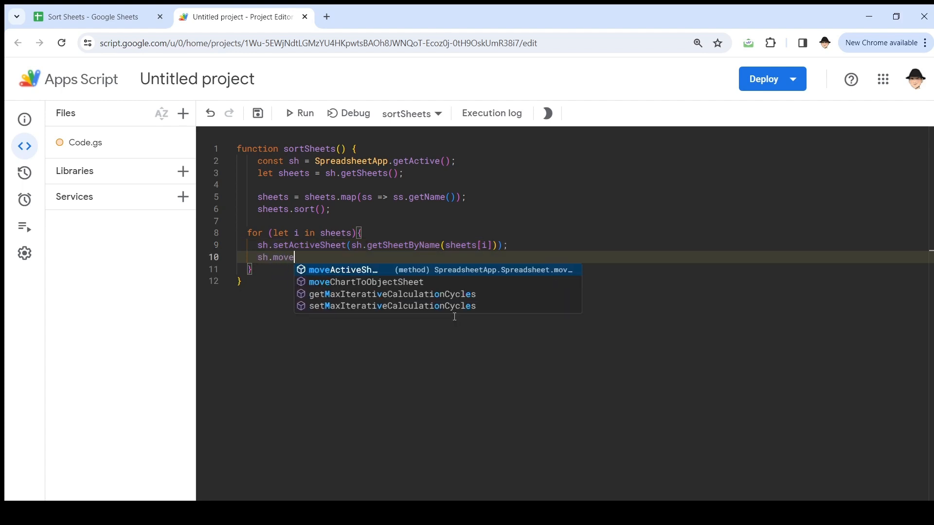
left_click(342, 269)
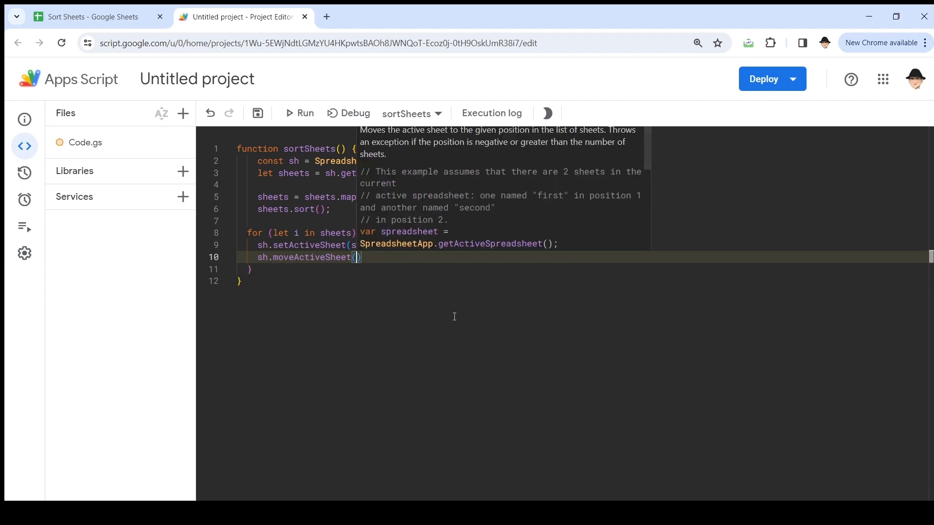
type("+i+1")
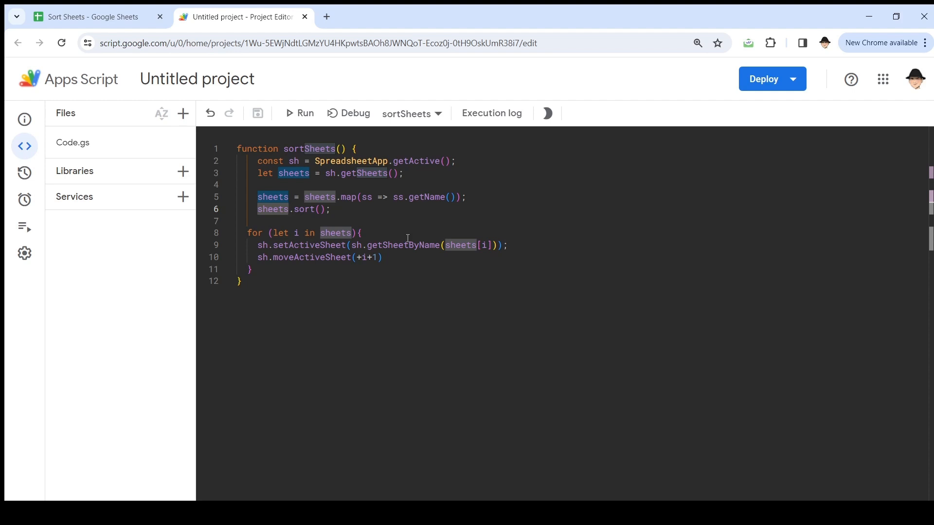
- Check the execution log and the spreadsheet's tab order, then return to the editor to rewrite the loop header
left_click(298, 113)
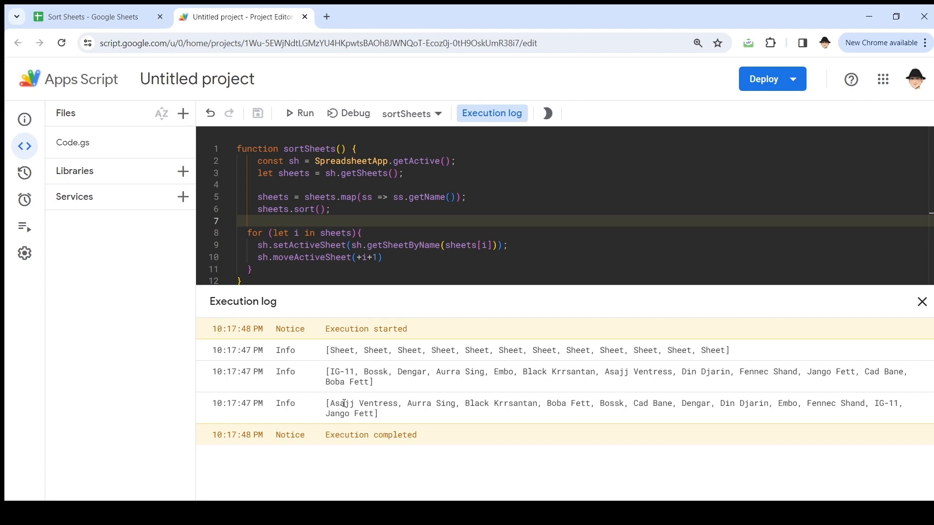
left_click(95, 16)
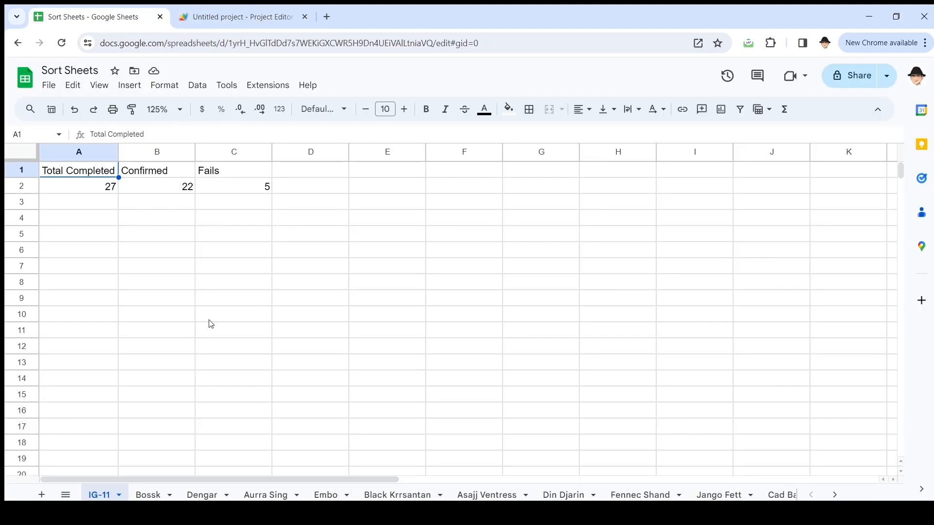
left_click(488, 495)
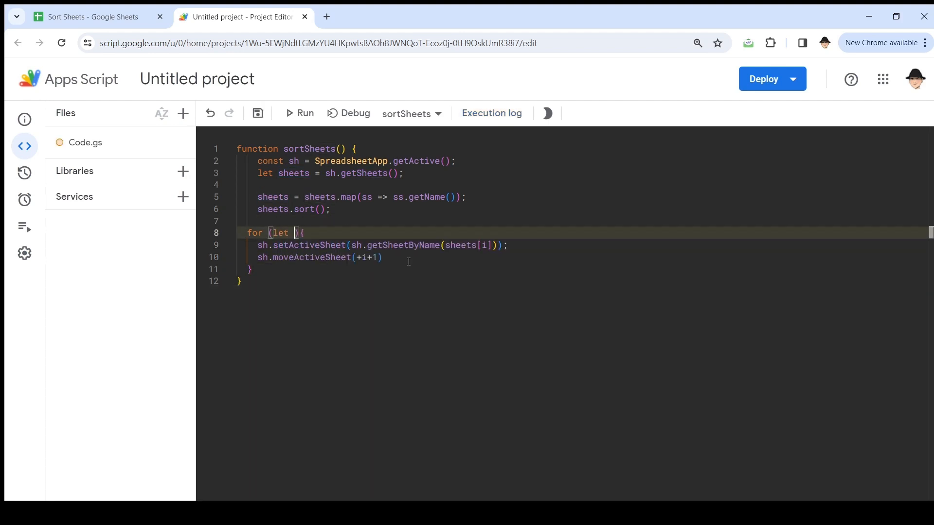
- Rewrite the loop as for (i = 0; i < sheets.length; i++) with moveActiveSheet(i+1); and save
type("i = 0; i <")
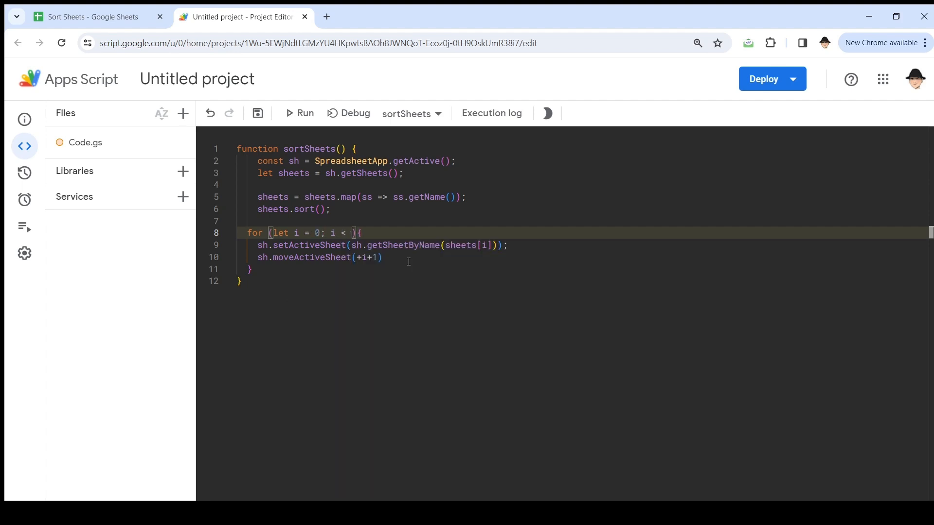
key("ctrl+z")
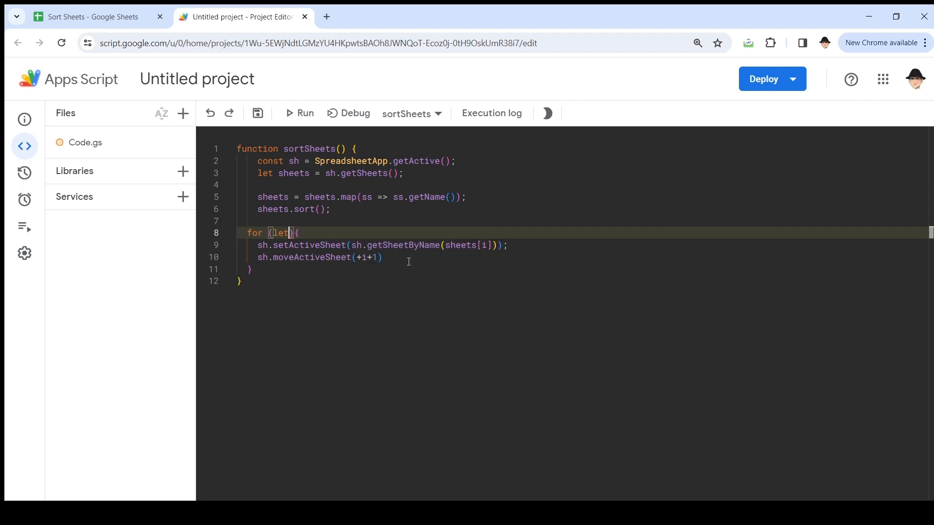
type("i in sheets")
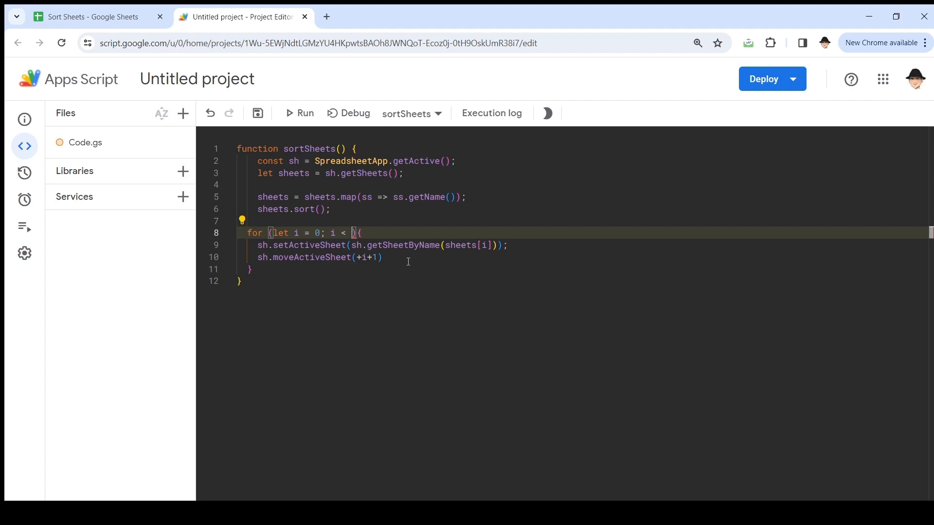
type("sheets.length; i++")
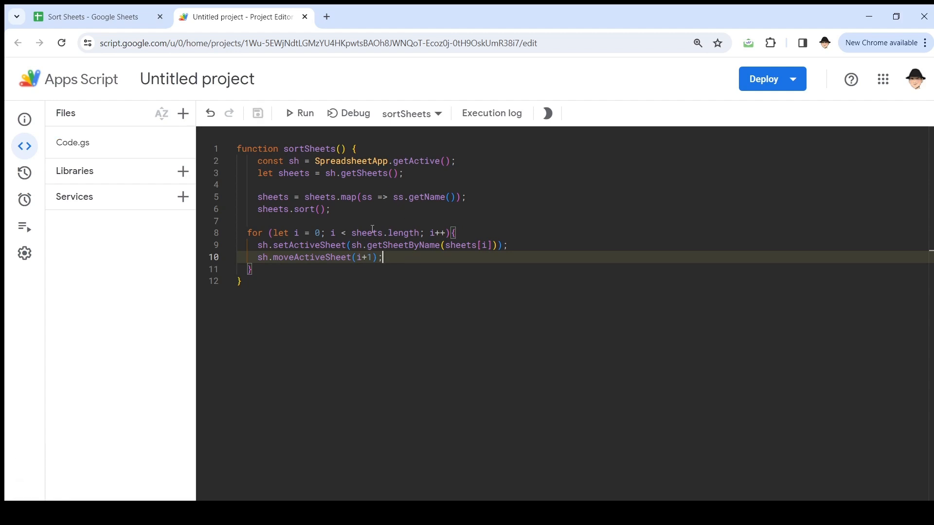
mouse_move(338, 153)
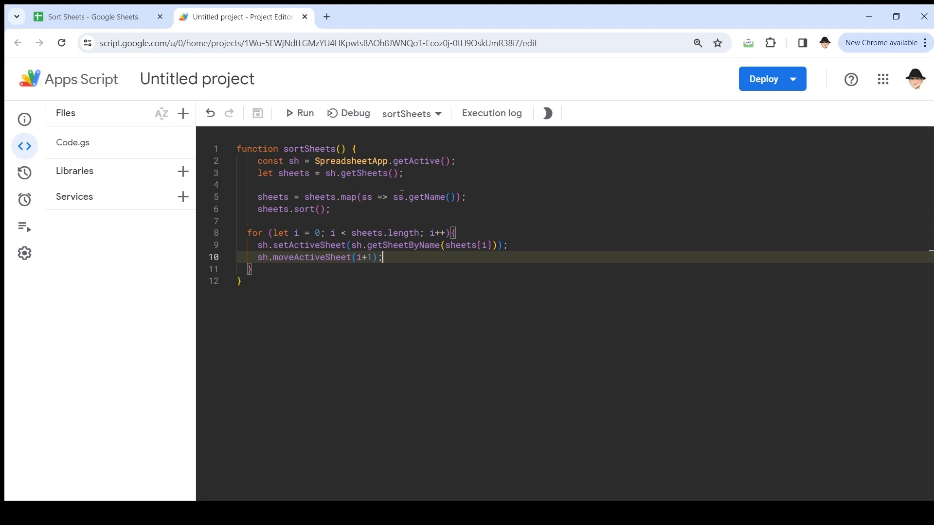
left_click(376, 209)
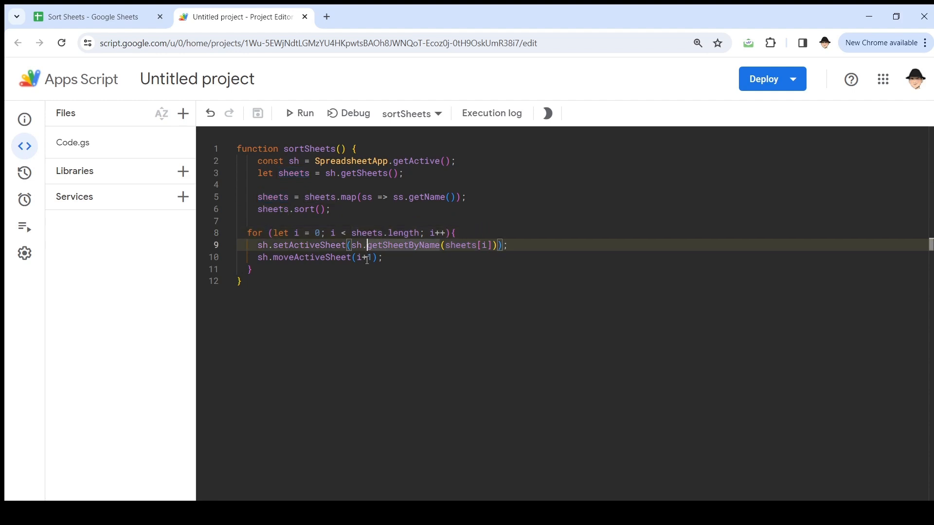
left_click(370, 257)
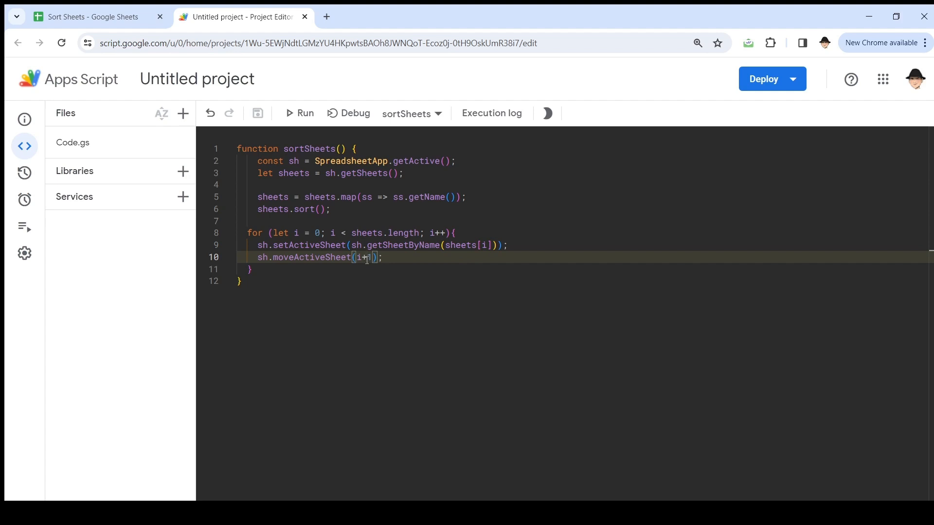
- Run sortSheets from the editor and view the spreadsheet tabs now in alphabetical order
left_click(93, 16)
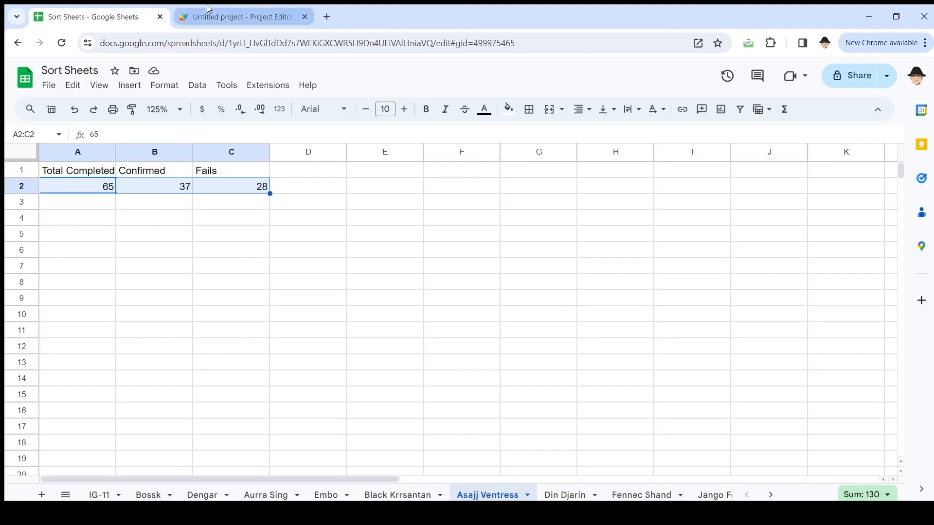
left_click(242, 17)
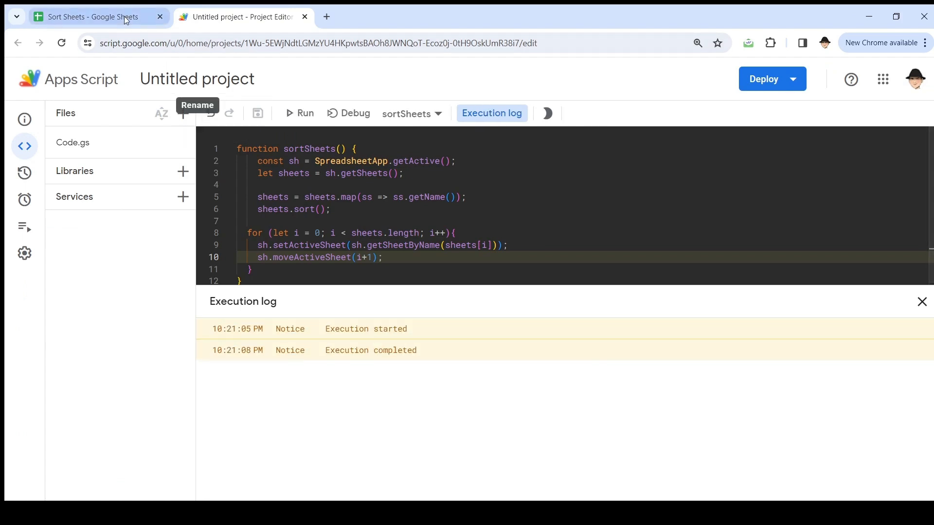
left_click(93, 17)
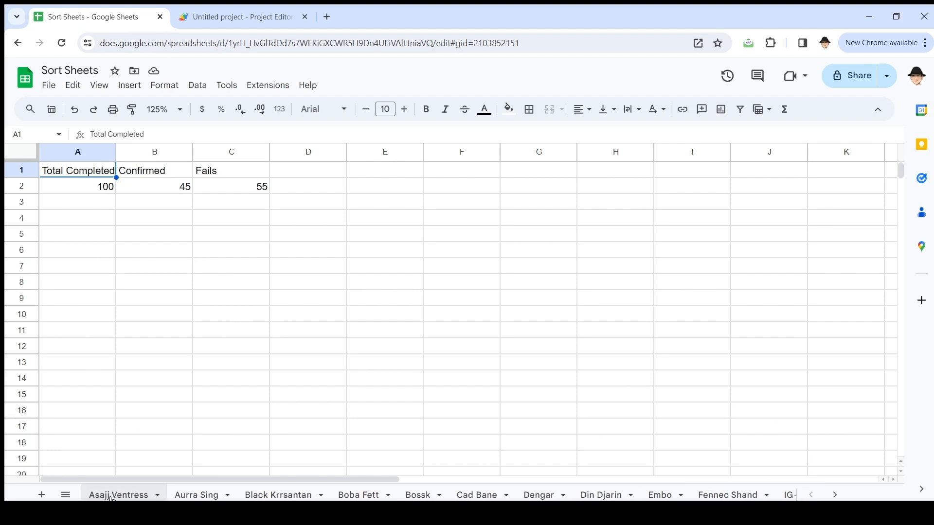
- Add a new sheet named Dashboard and drag its tab to the first position
left_click(280, 494)
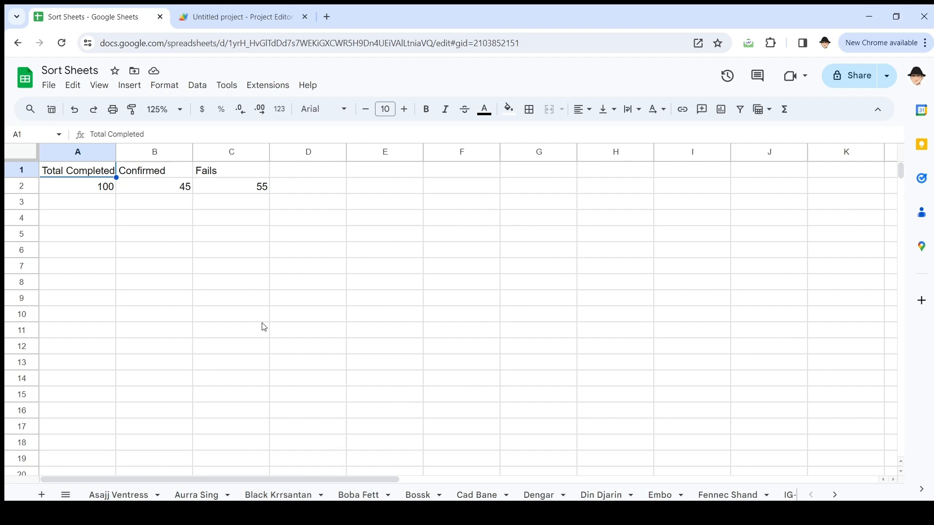
left_click(232, 314)
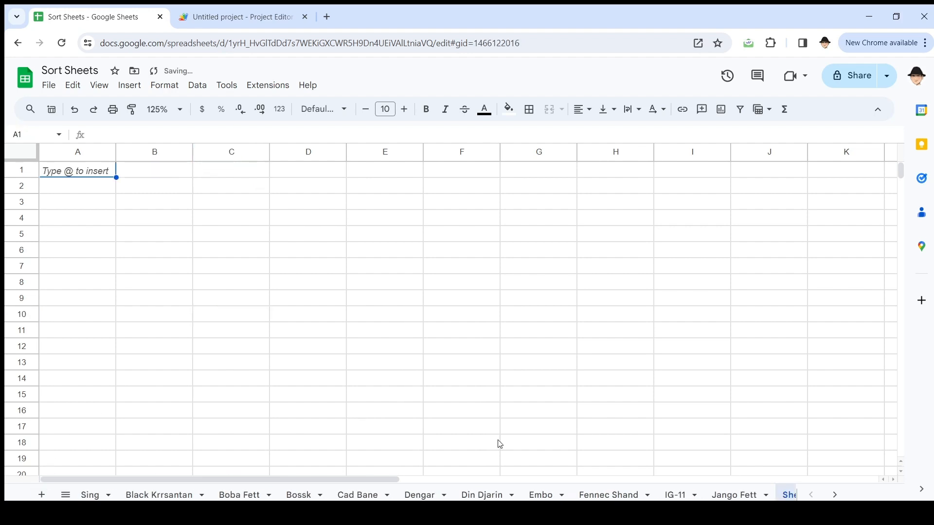
left_click(41, 494)
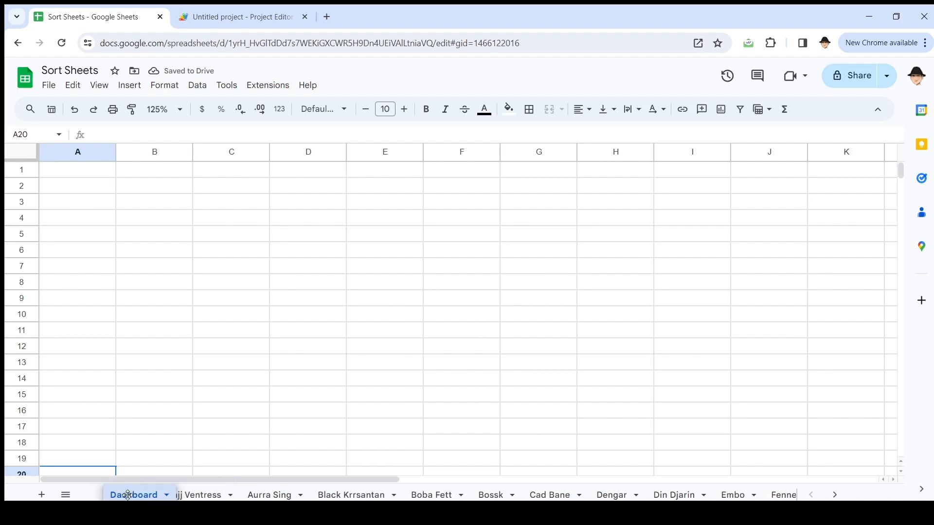
left_click(133, 495)
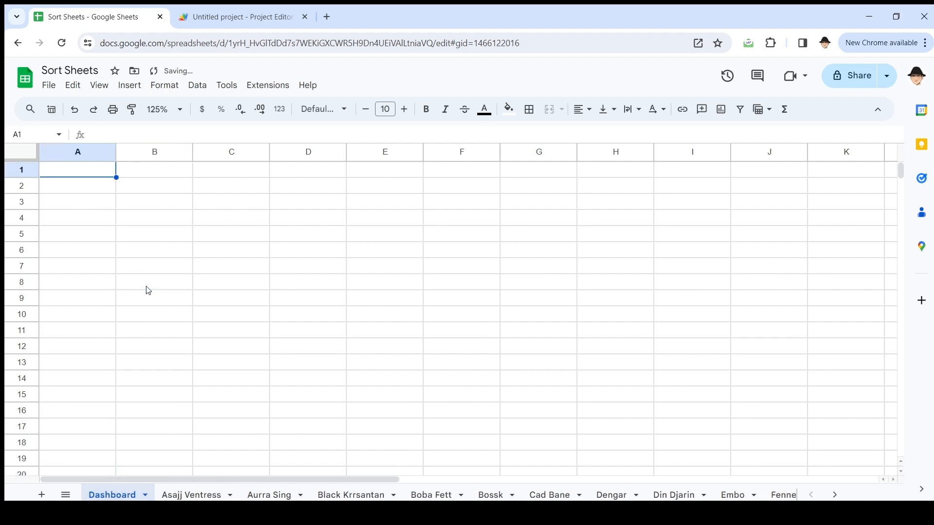
left_click(241, 16)
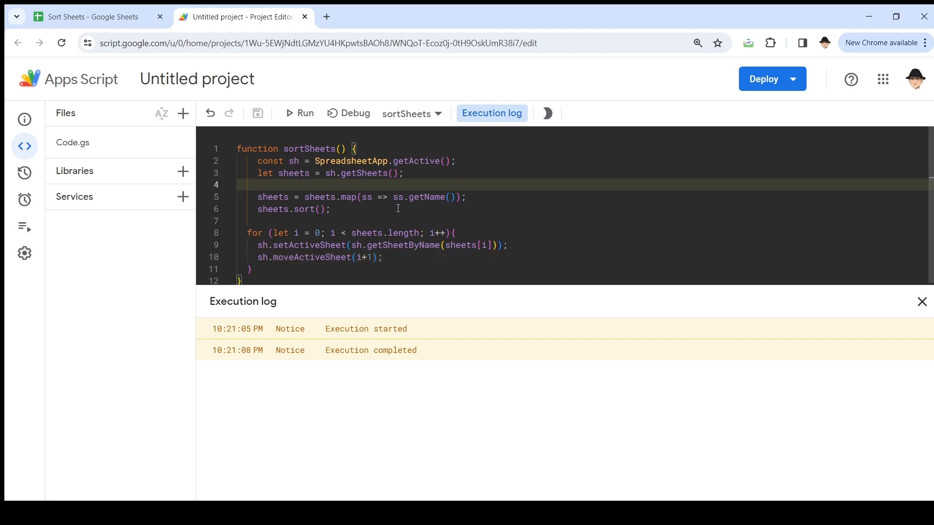
- Add Logger.log(sheets) after the sort and copy the alphabetical name list from a past execution's log
type("Lo")
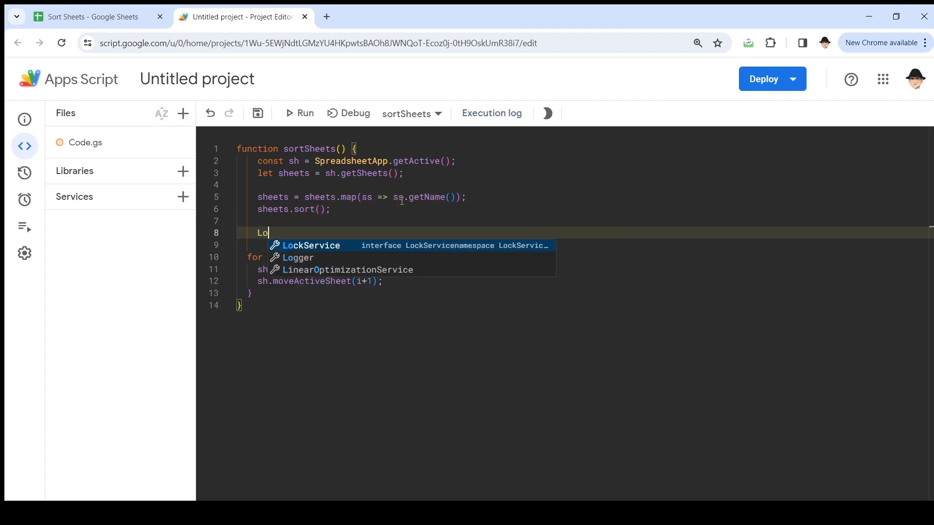
type("gger.log(sheets);")
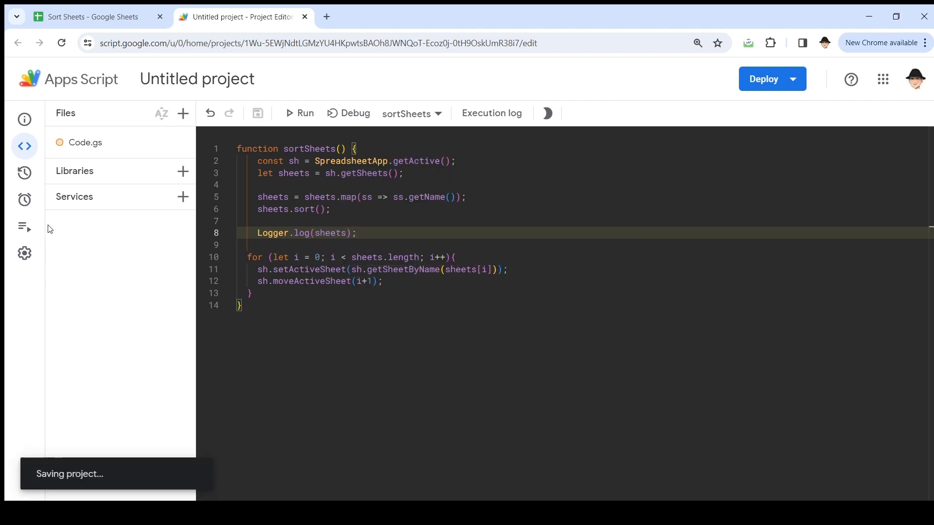
left_click(24, 227)
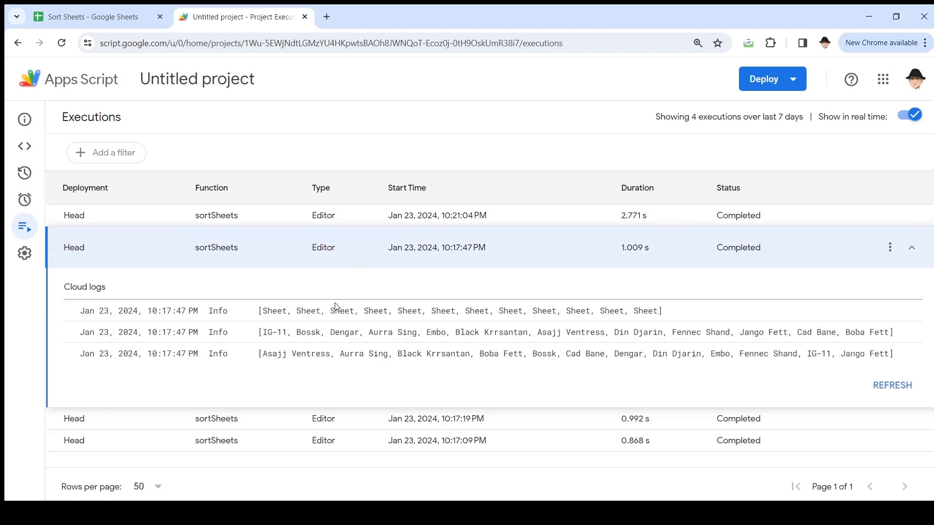
left_click_drag(262, 353, 864, 353)
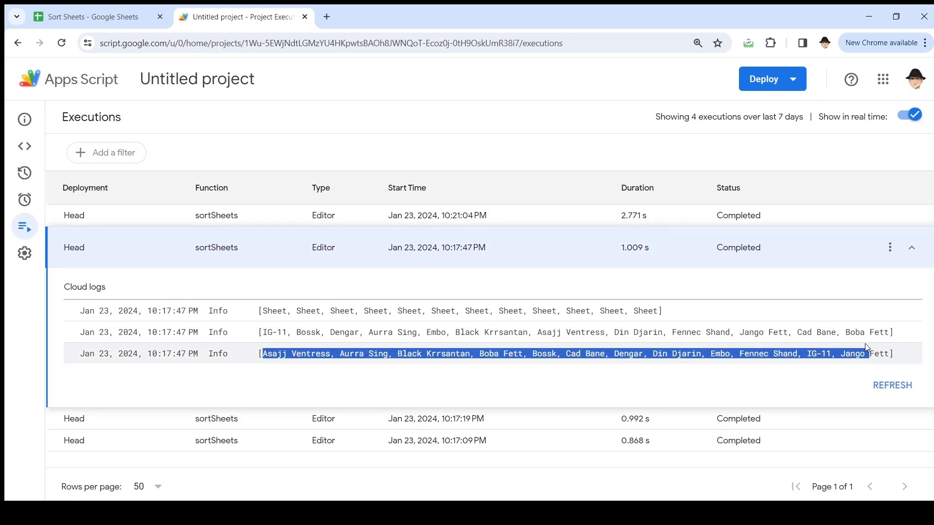
left_click(92, 16)
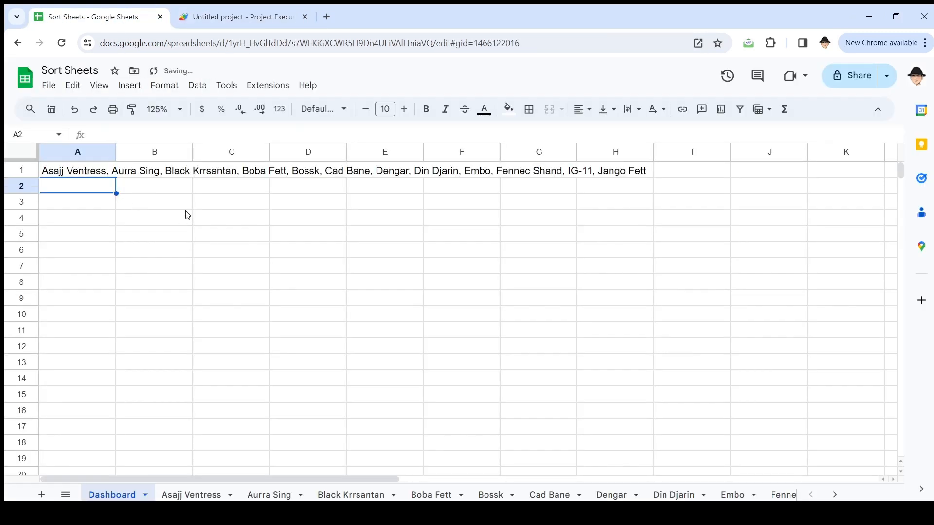
- List the character names down column A with =TRANSPOSE(SPLIT(A1,", ",FALSE)) in A2
type("=TRANSPOSE(spli")
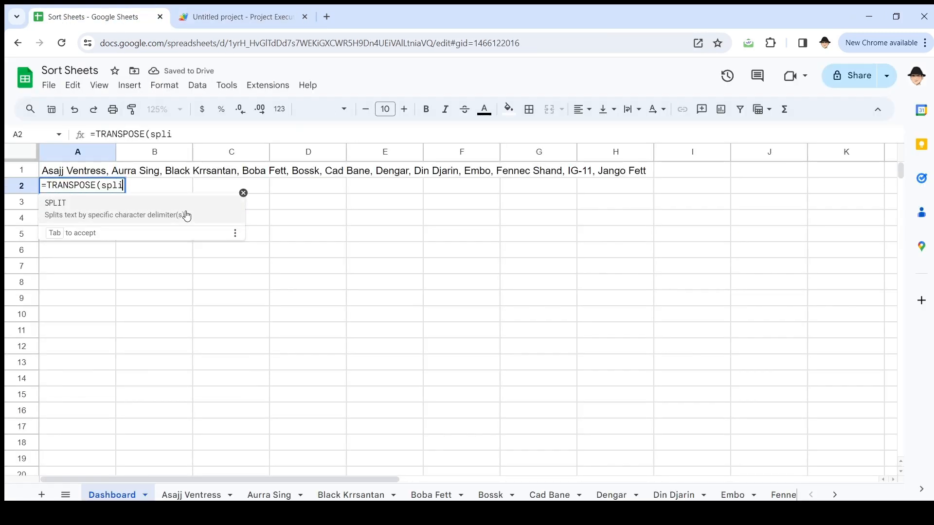
type("T(A1,\", \",")
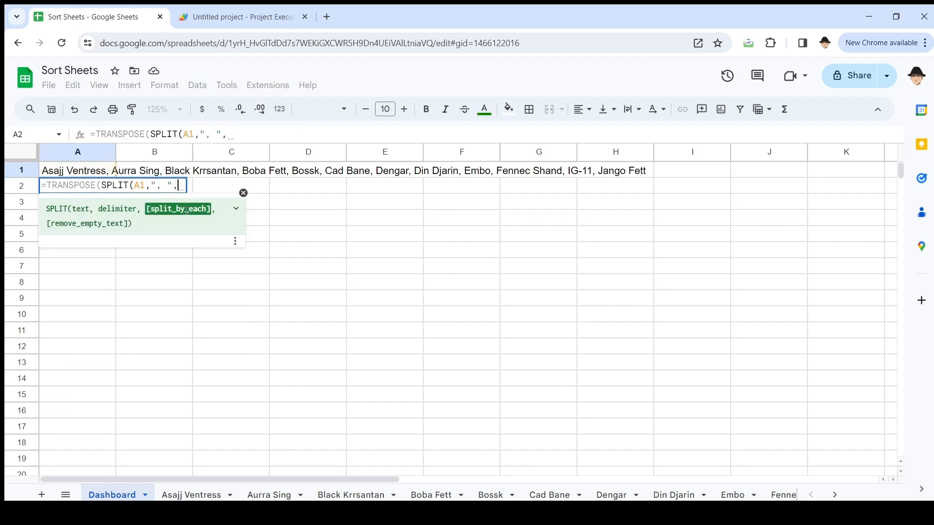
key("Enter")
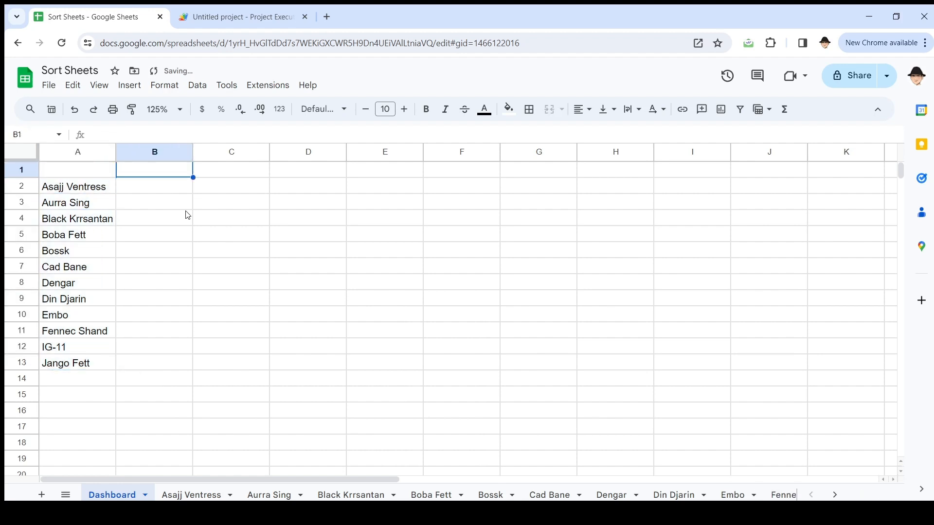
- Add the Total Completed, Confirmed and Fails headers to B1:D1, copied from a character sheet
type("Total")
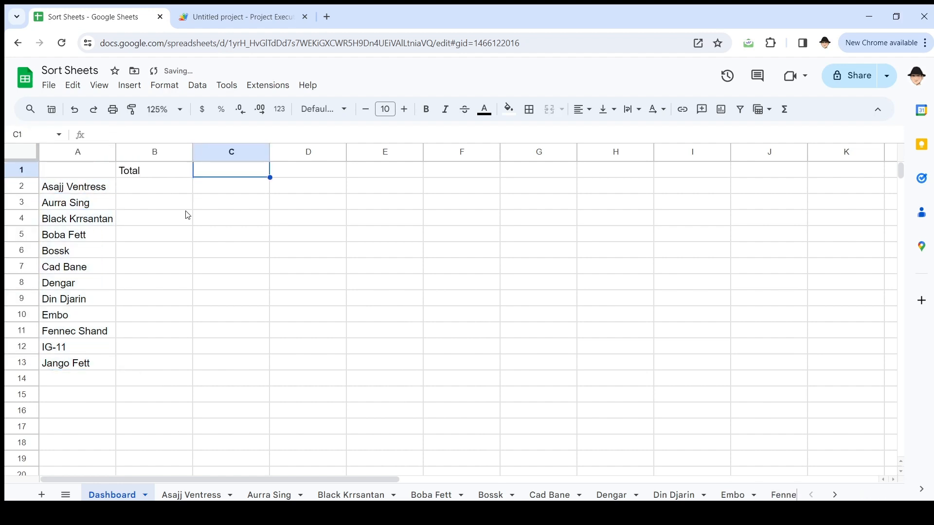
left_click(192, 496)
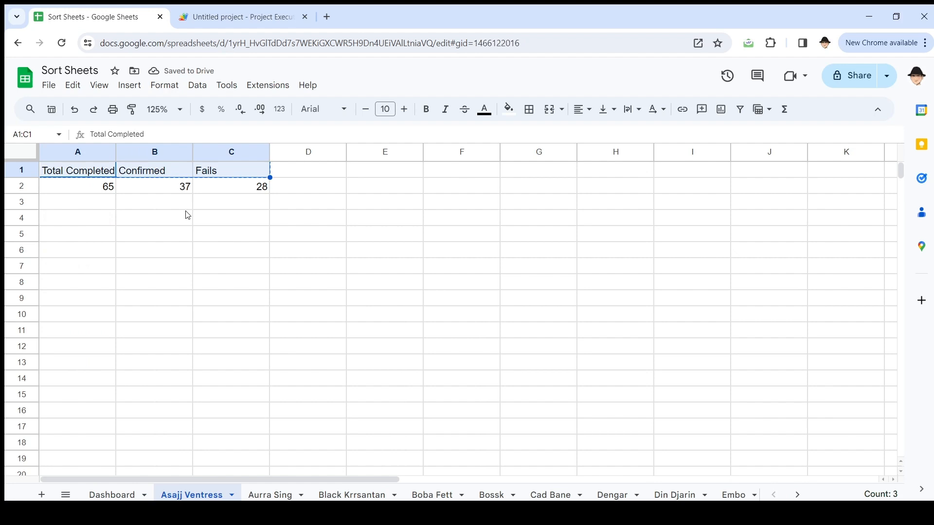
left_click(111, 495)
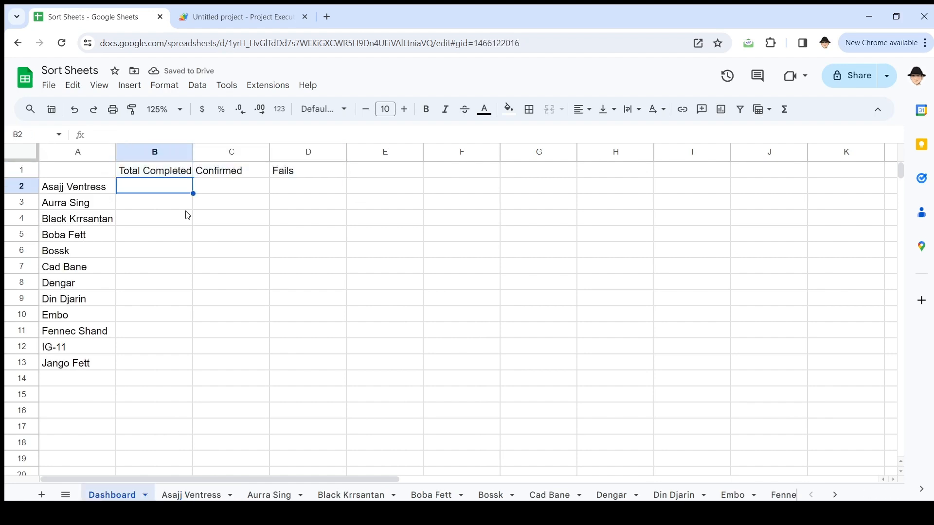
- Pull each character's figures with =INDIRECT(A2&"!A2:C2") in B2 and fill down
type("=INDIRECT(")
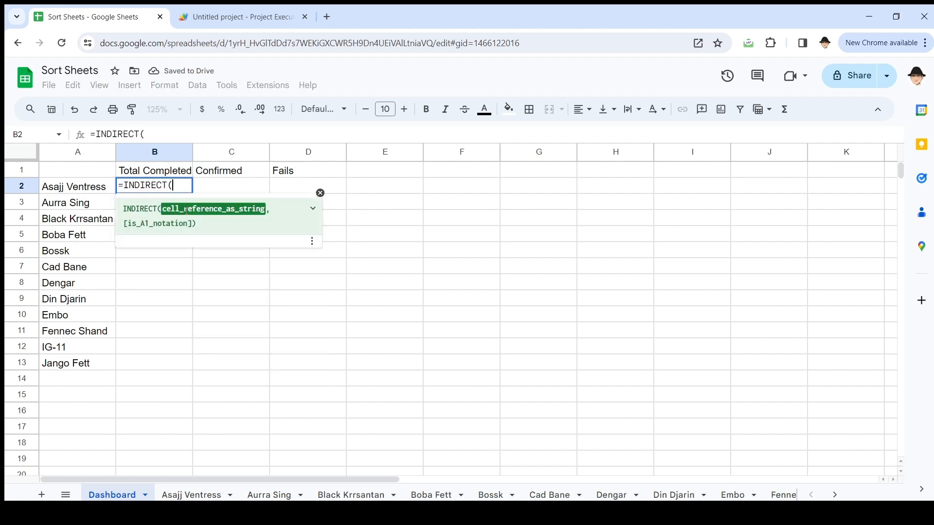
left_click(73, 187)
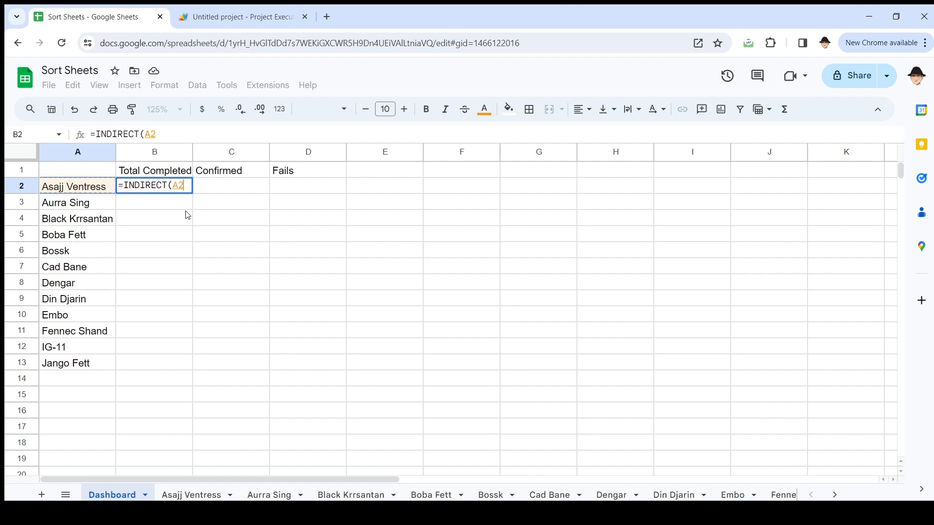
type("&\"")
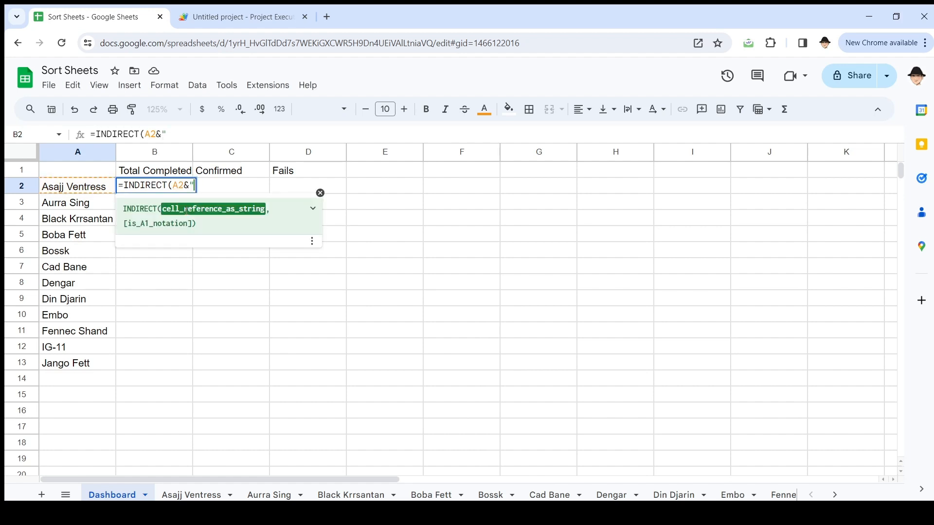
type("!")
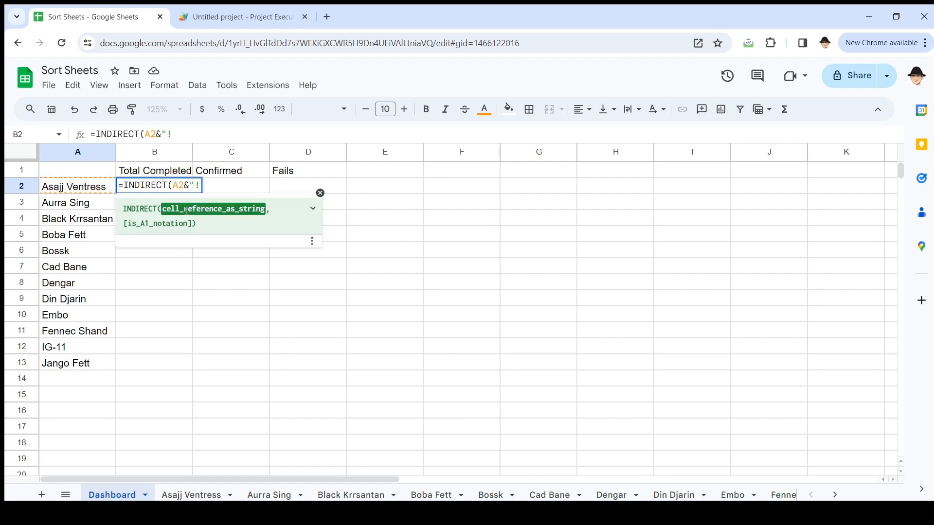
type("A2")
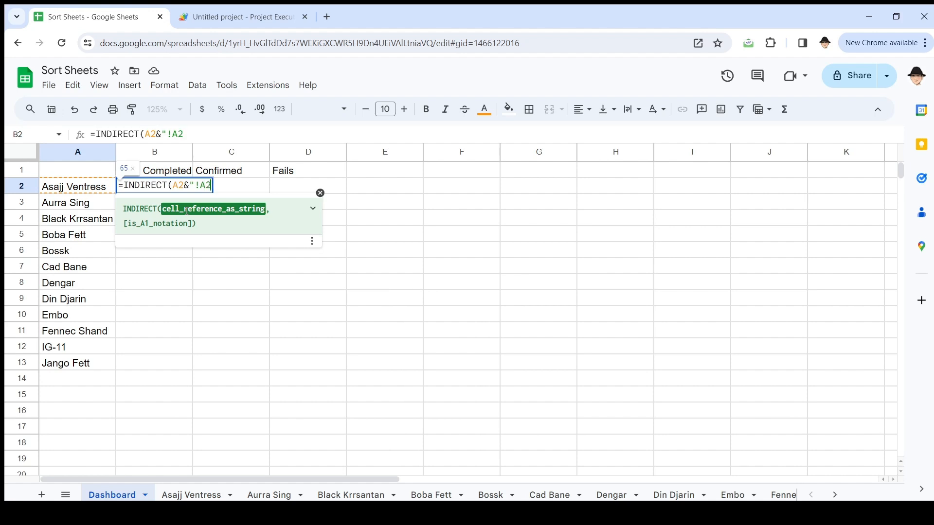
type(":C2")
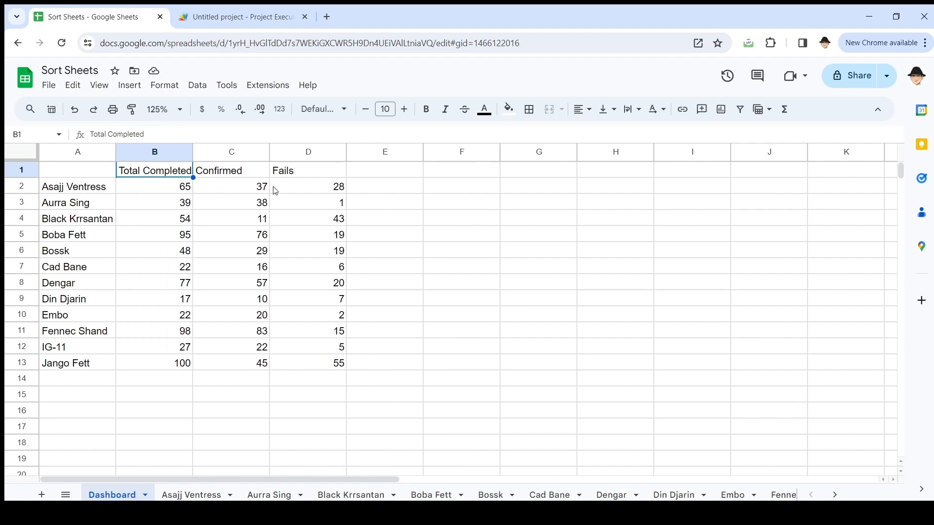
- Verify the Dashboard figures against the Asajj Ventress and Aurra Sing sheets
left_click(191, 495)
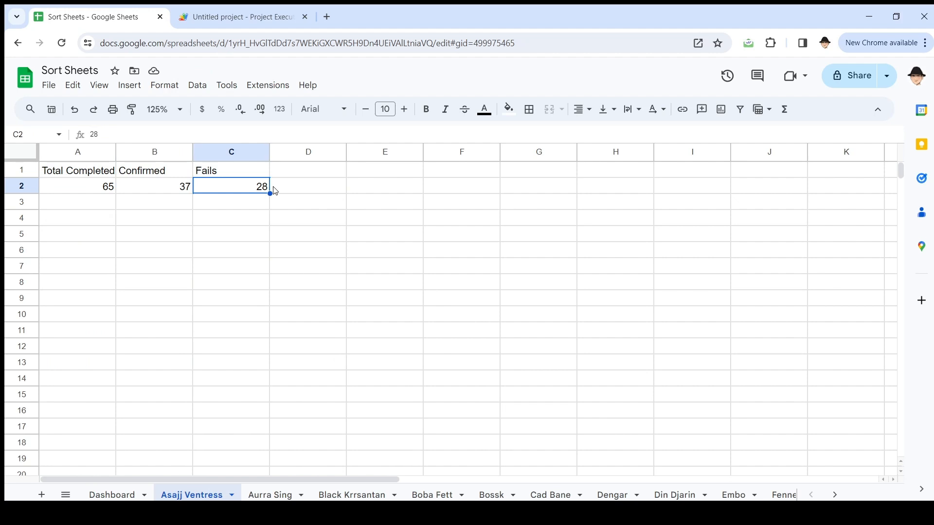
left_click(270, 494)
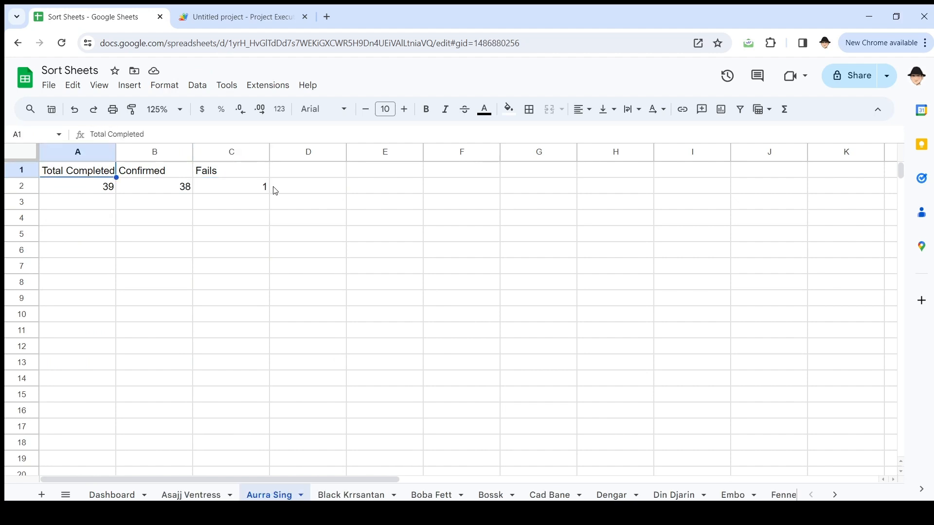
left_click(111, 495)
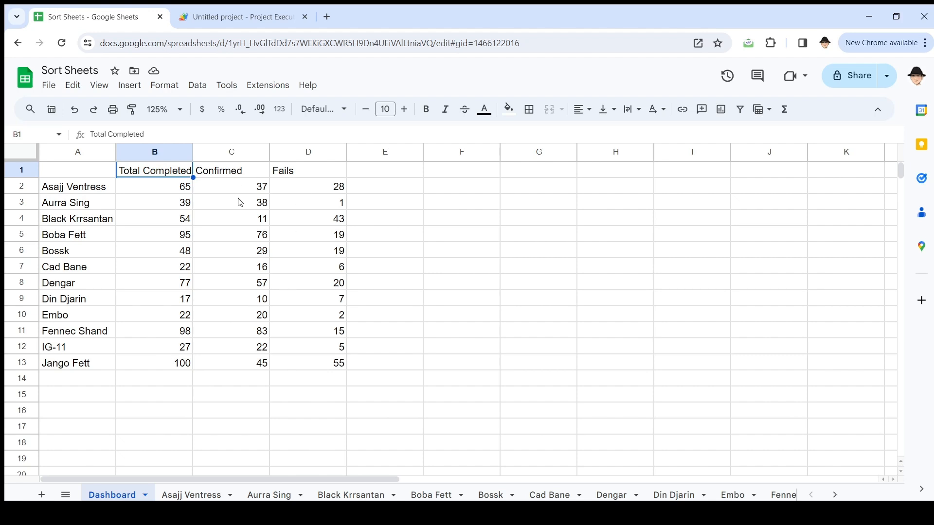
mouse_move(214, 275)
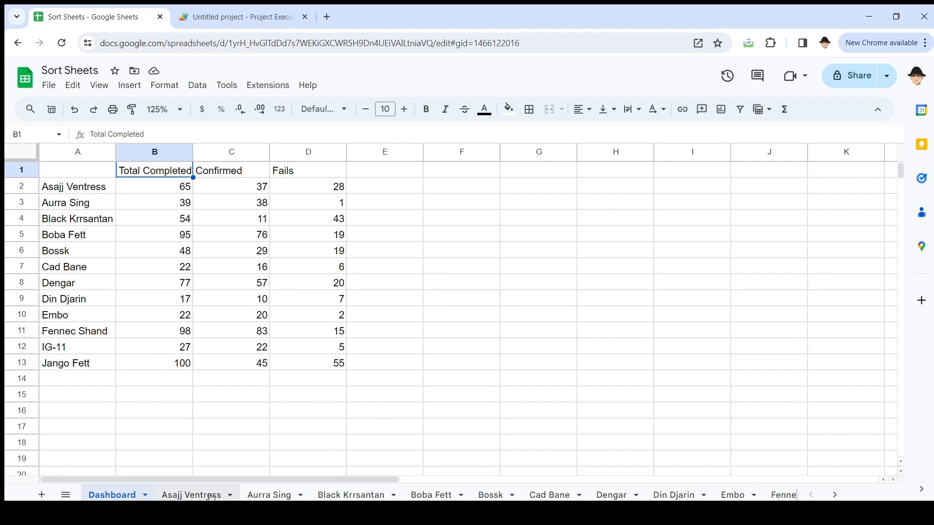
left_click(345, 495)
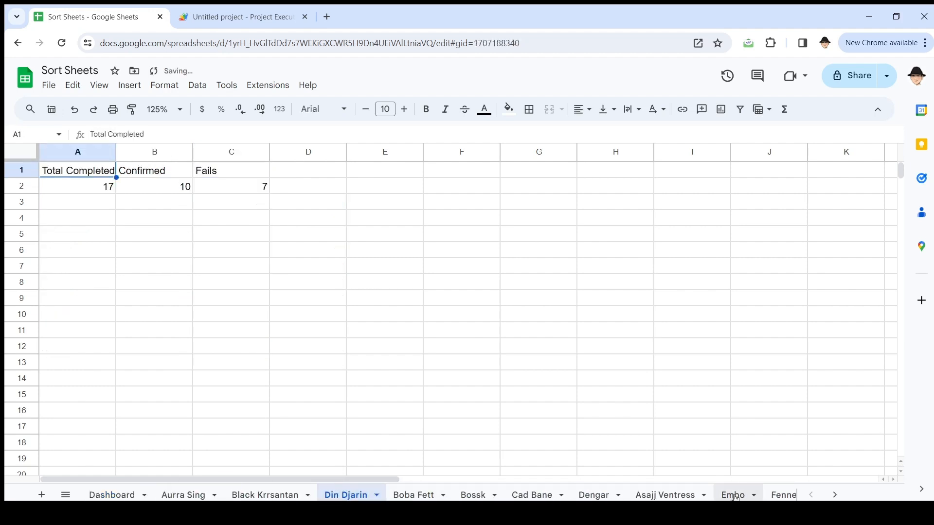
left_click(468, 494)
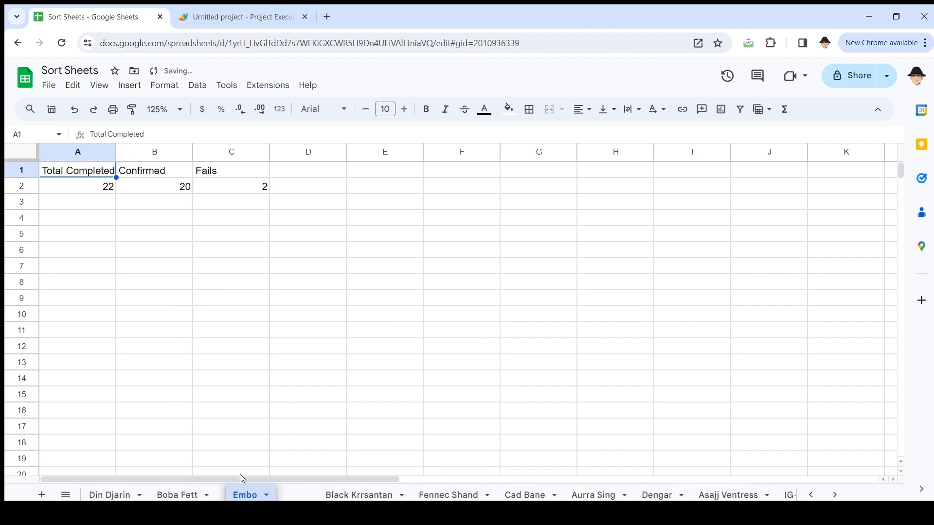
left_click(297, 495)
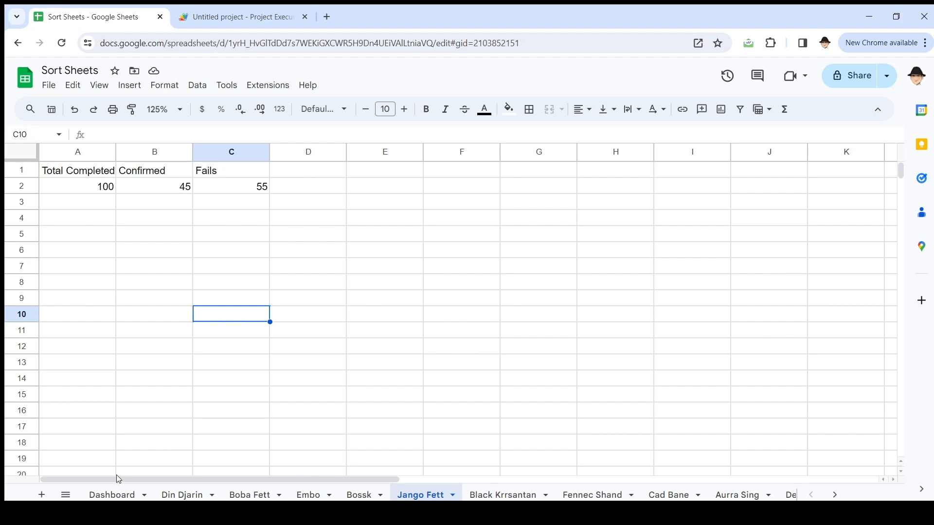
left_click(66, 495)
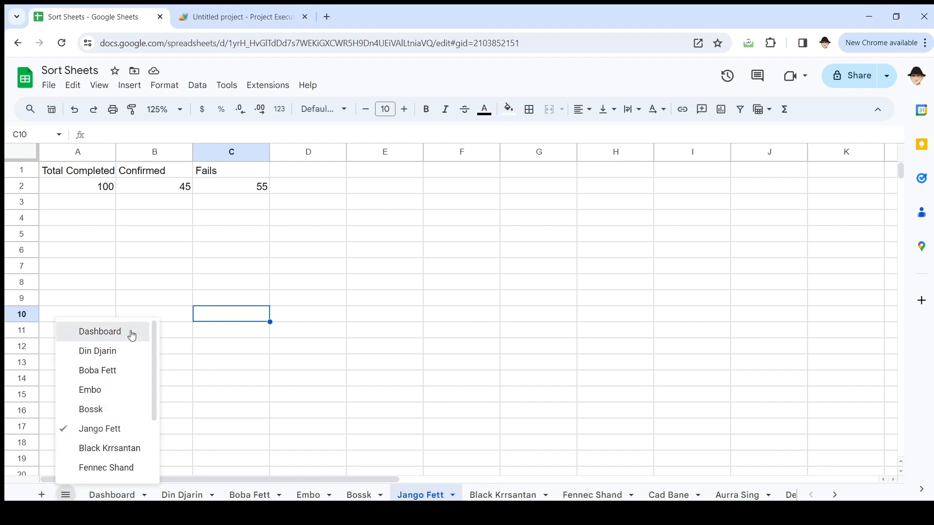
left_click(100, 331)
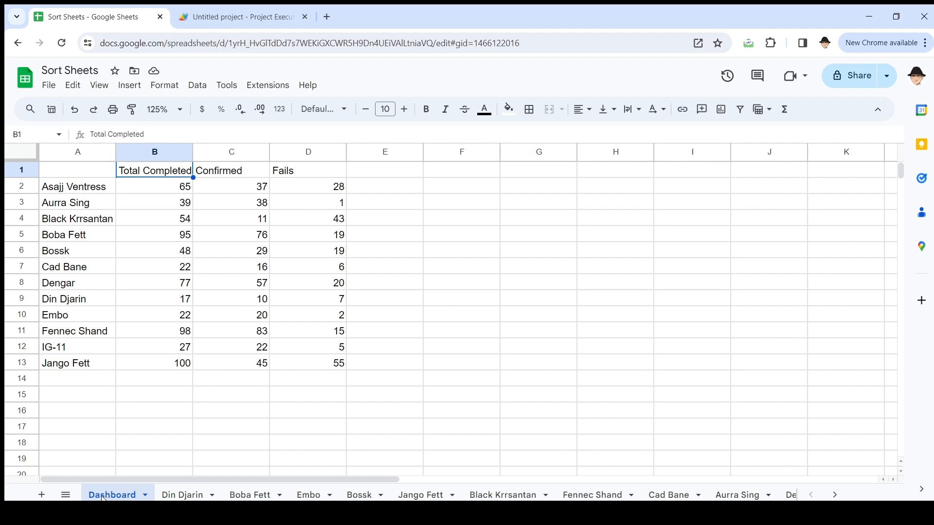
mouse_move(185, 145)
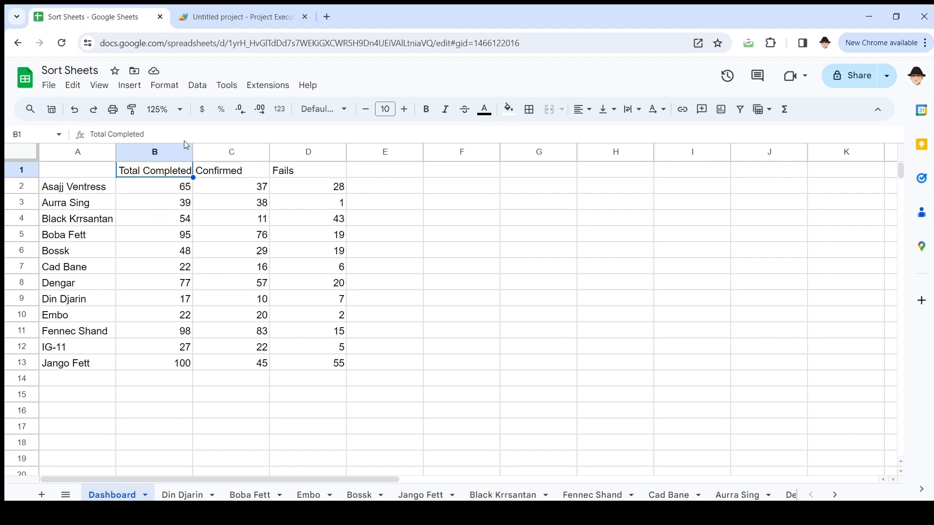
left_click(242, 16)
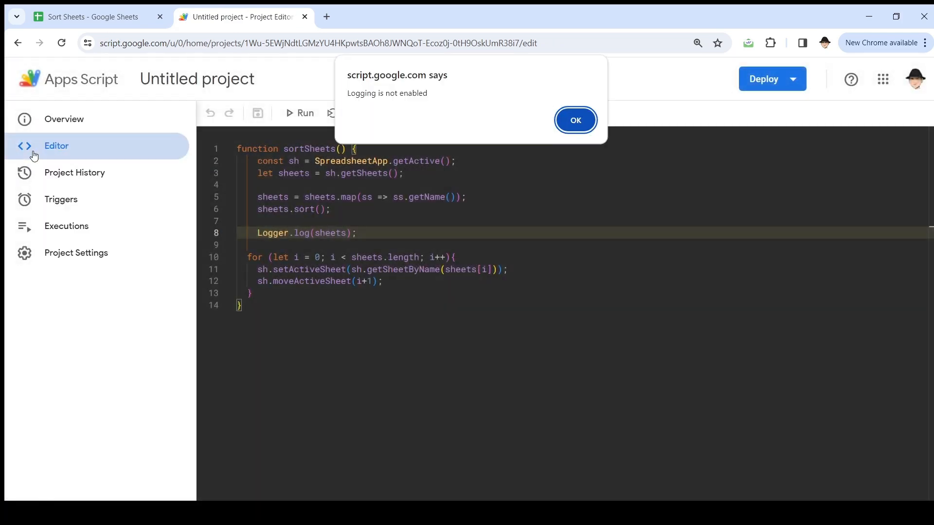
- Create a sortSheetsExclusive function copying the map and sort lines from sortSheets, and save
left_click(574, 119)
type("function")
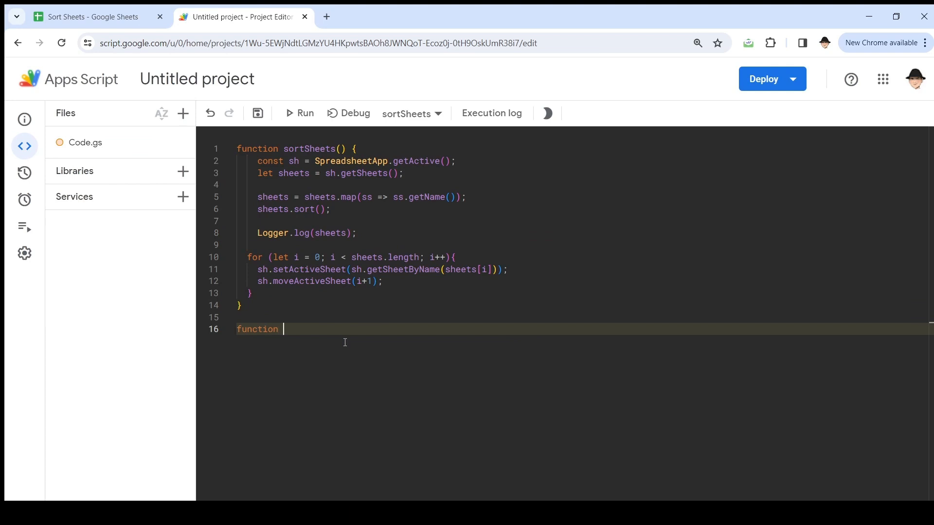
type("sortSheets")
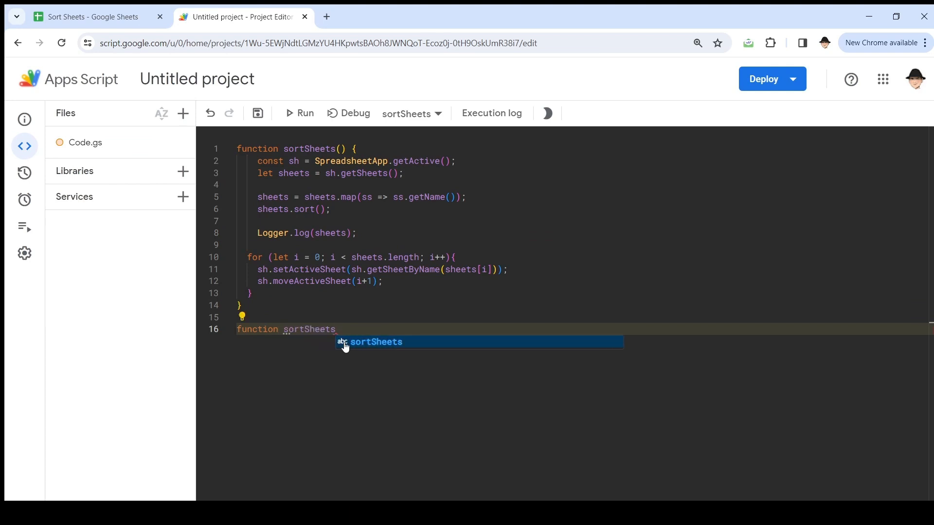
type("Exclusive()")
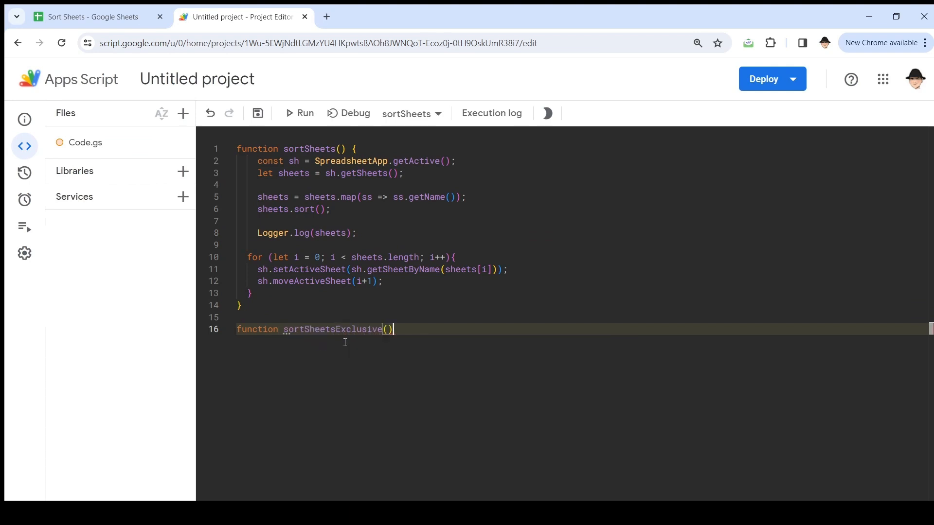
type("{")
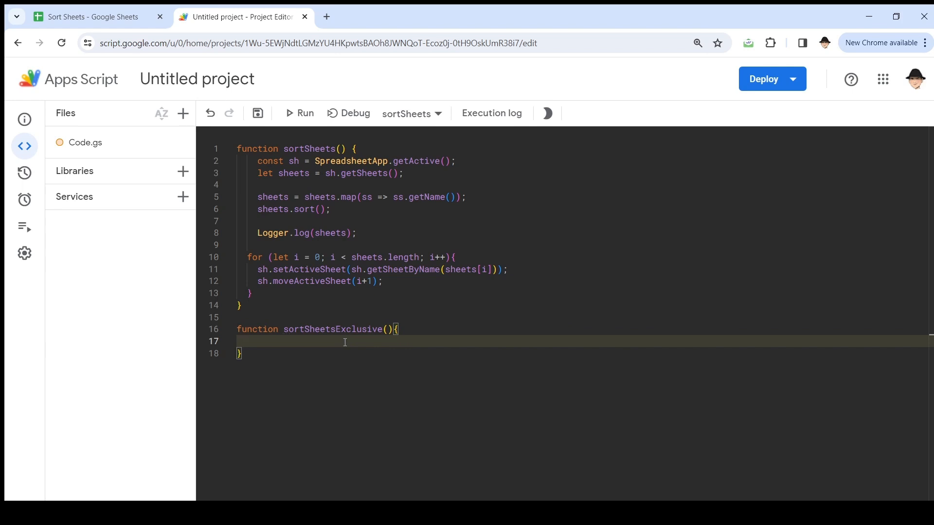
left_click(405, 174)
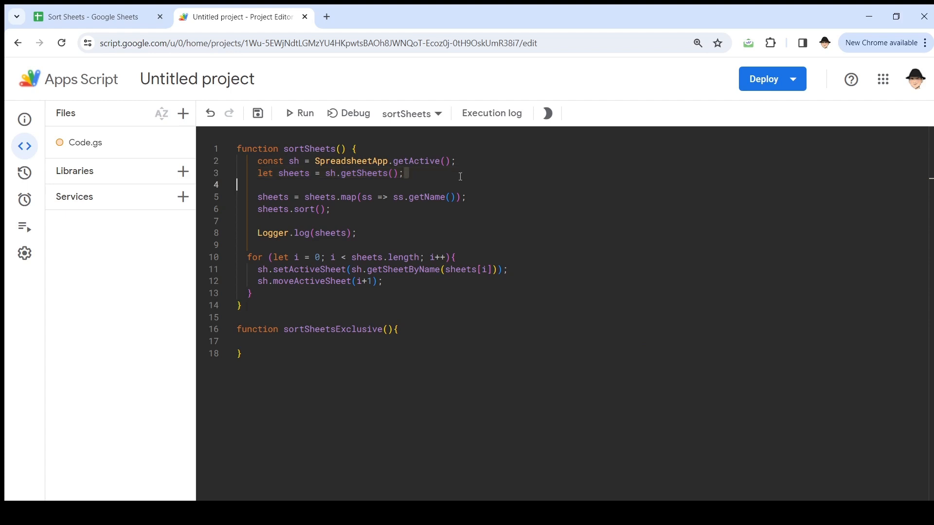
left_click_drag(257, 160, 330, 209)
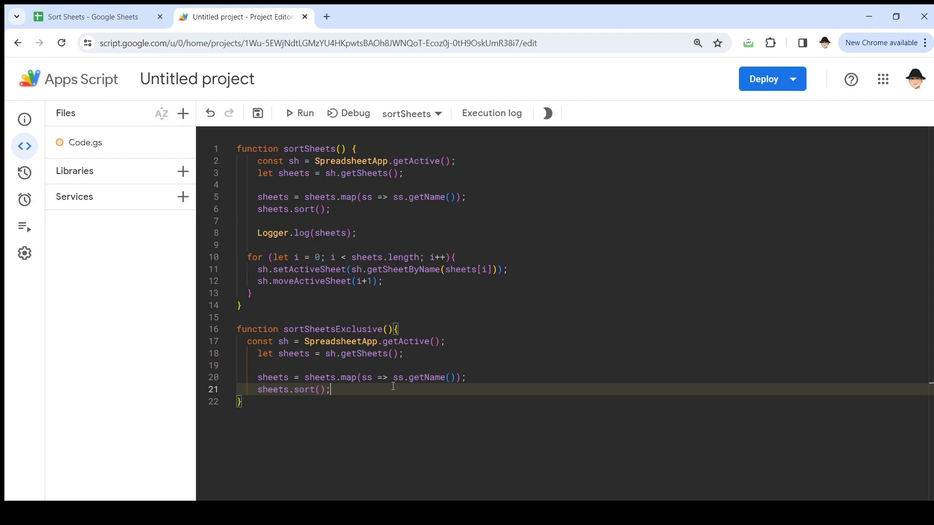
double_click(273, 378)
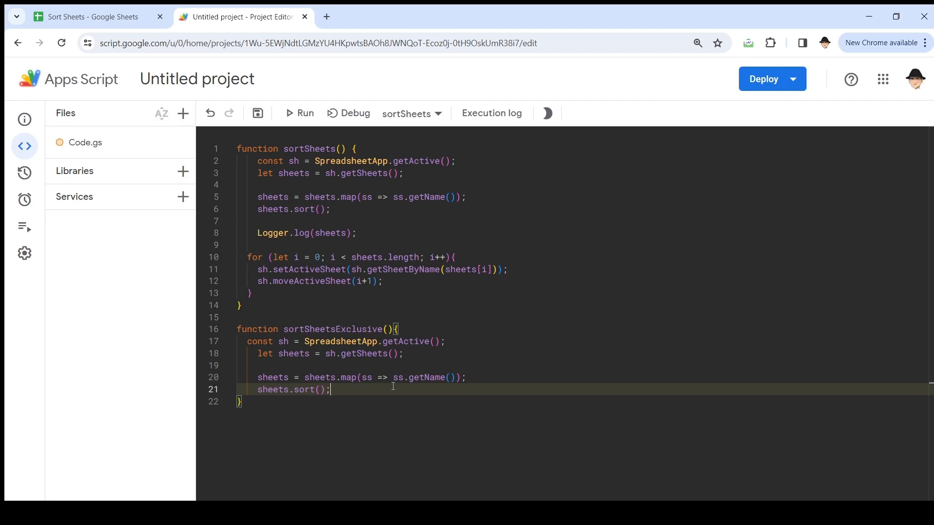
left_click(256, 113)
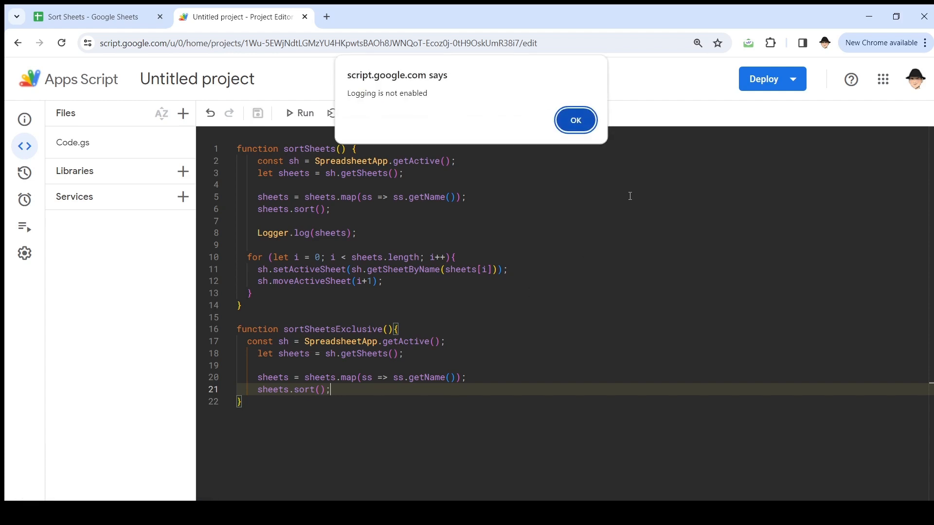
- Start a sheets.splice call, checking its signature hints and the current tab order
left_click(574, 120)
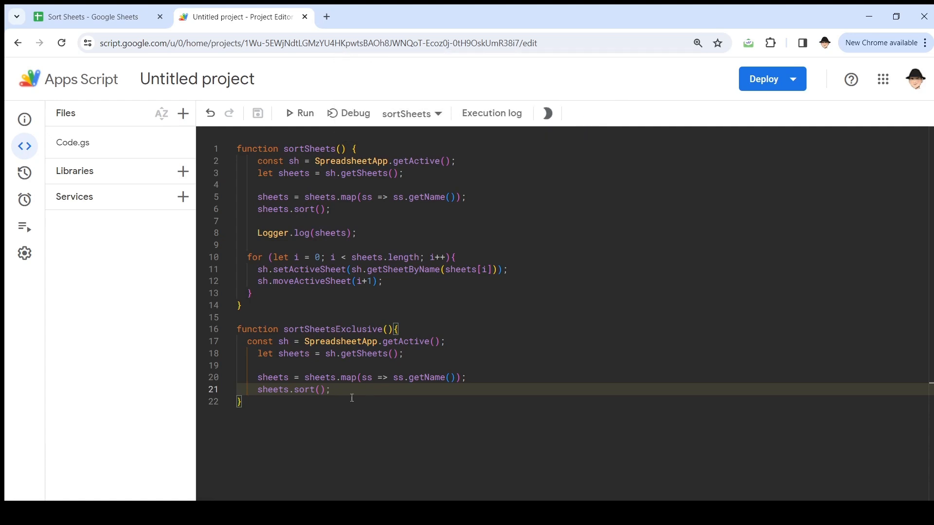
mouse_move(357, 393)
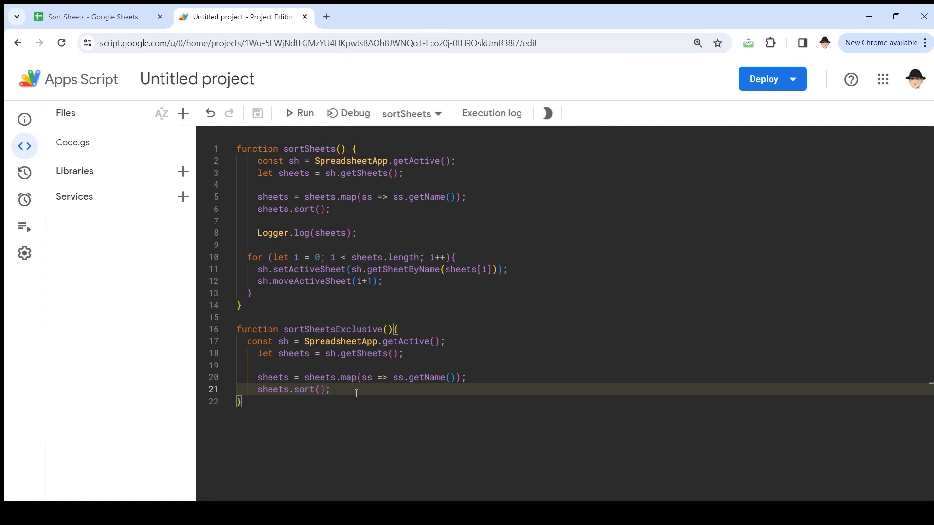
key("enter")
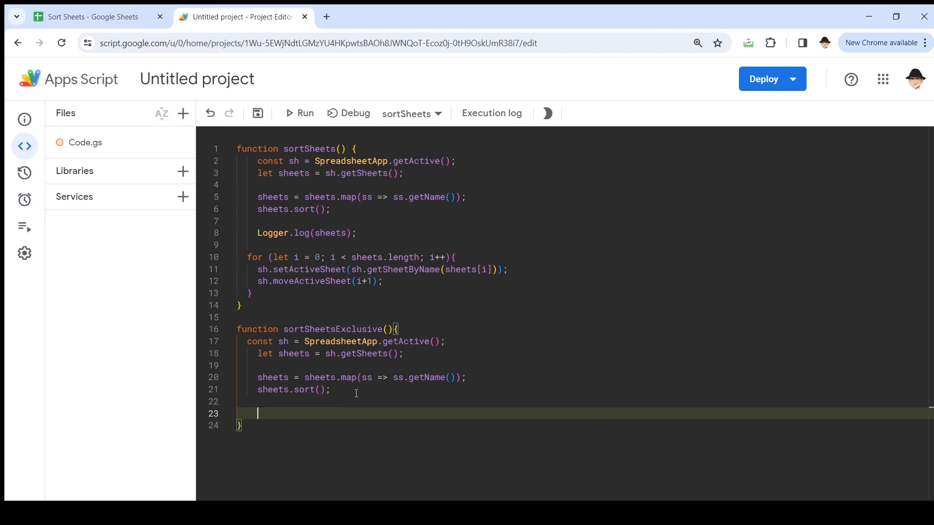
type("sheets.splice(")
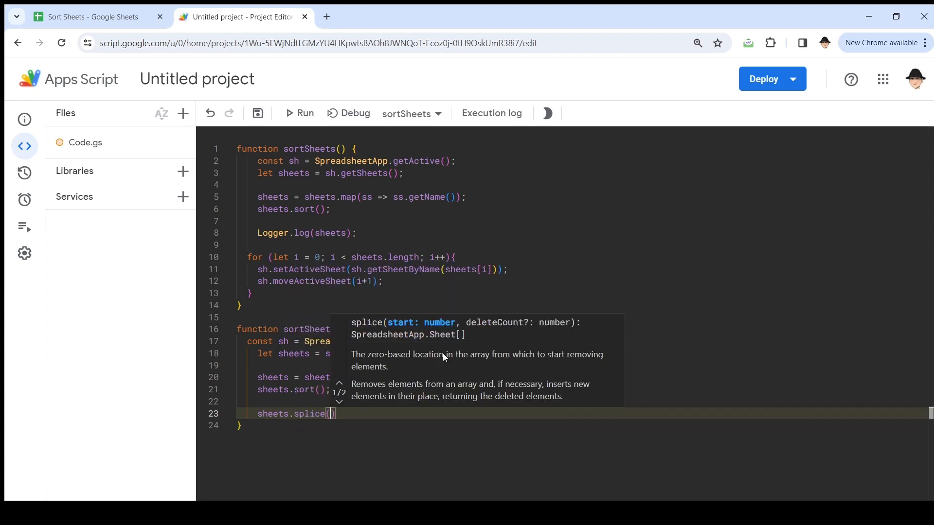
mouse_move(513, 332)
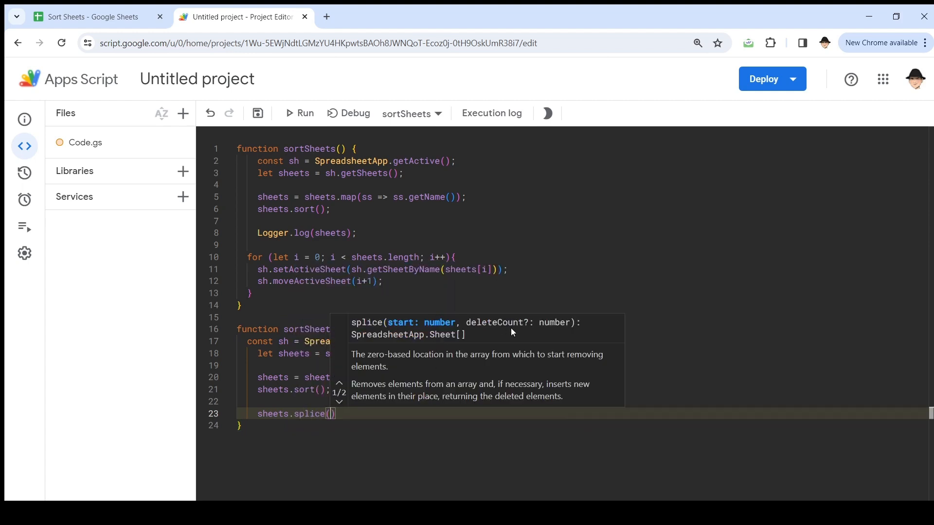
mouse_move(481, 353)
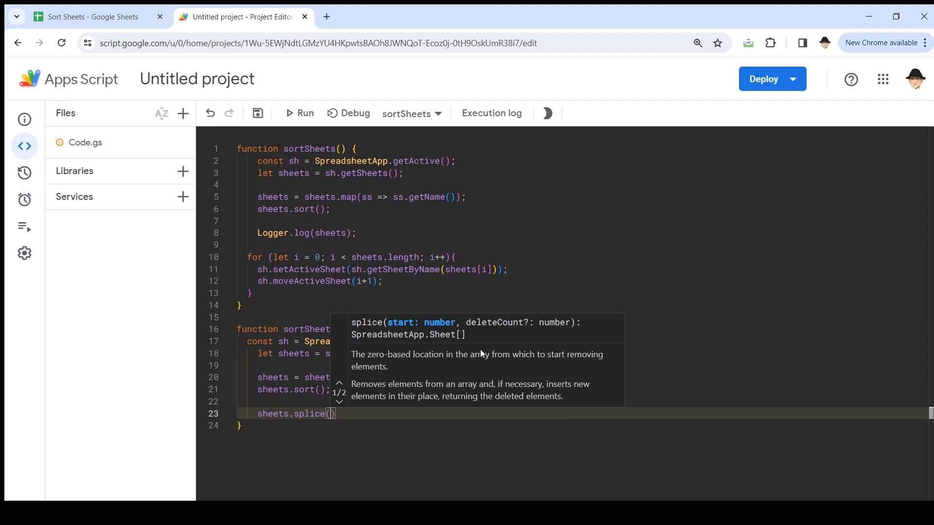
left_click(338, 404)
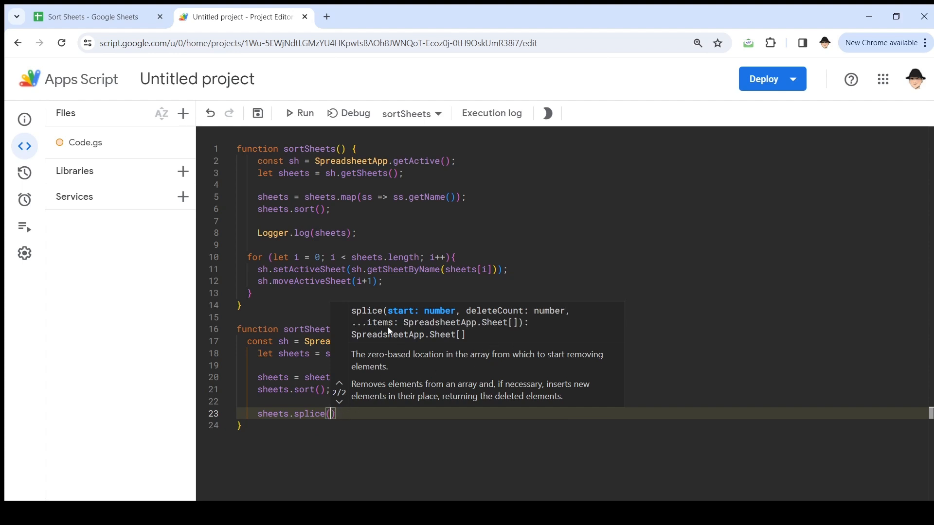
mouse_move(434, 334)
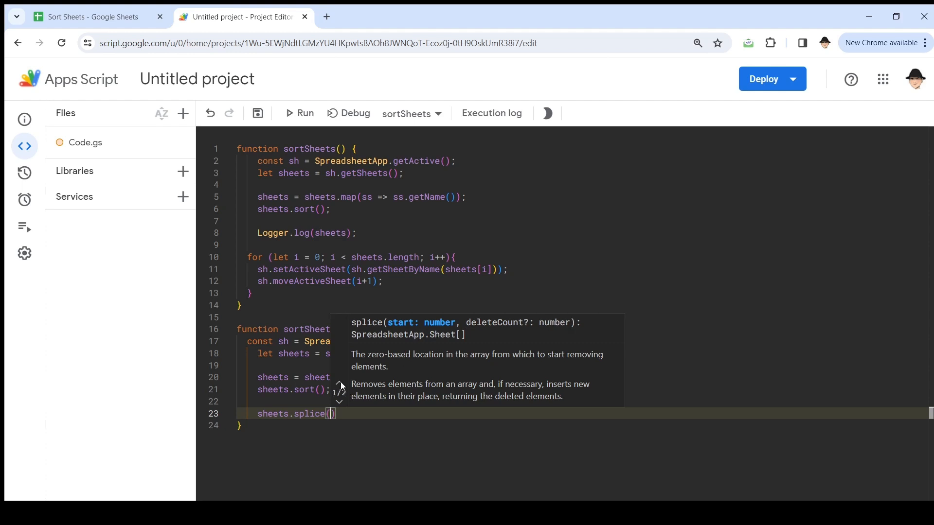
mouse_move(381, 369)
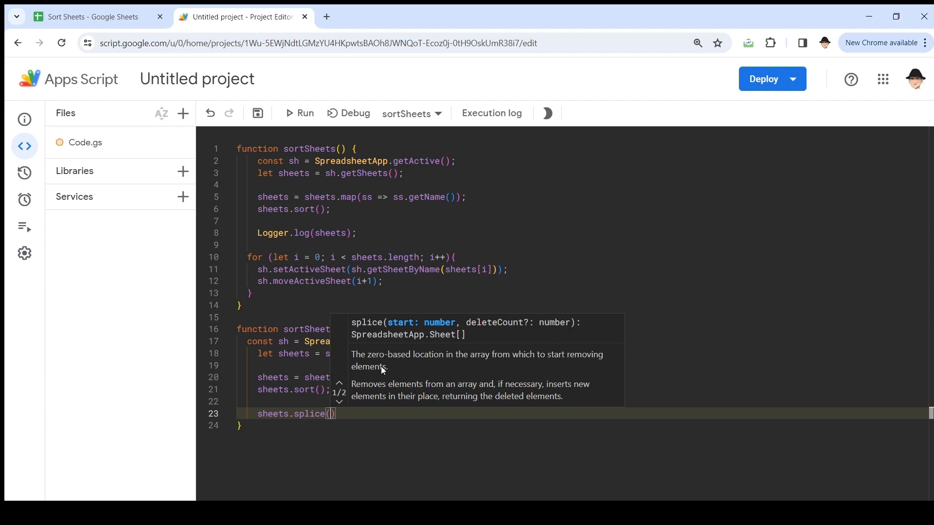
mouse_move(428, 363)
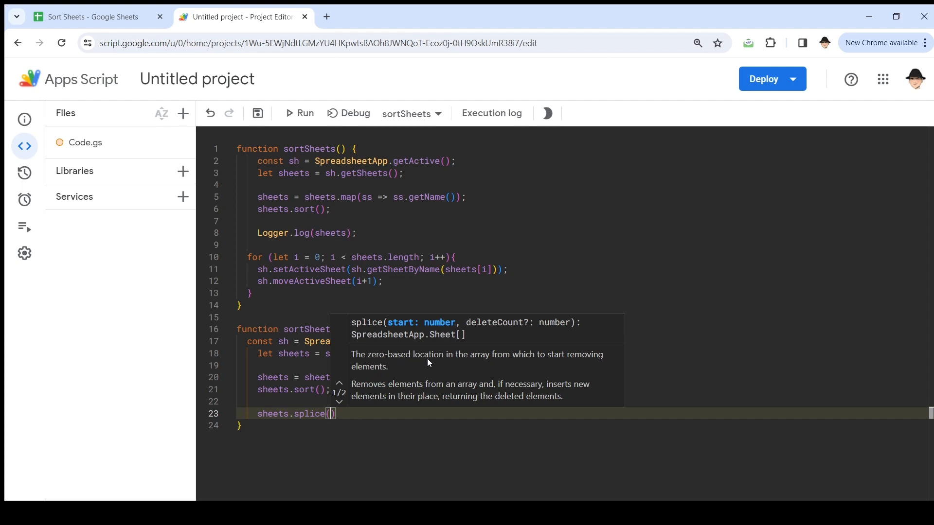
mouse_move(457, 364)
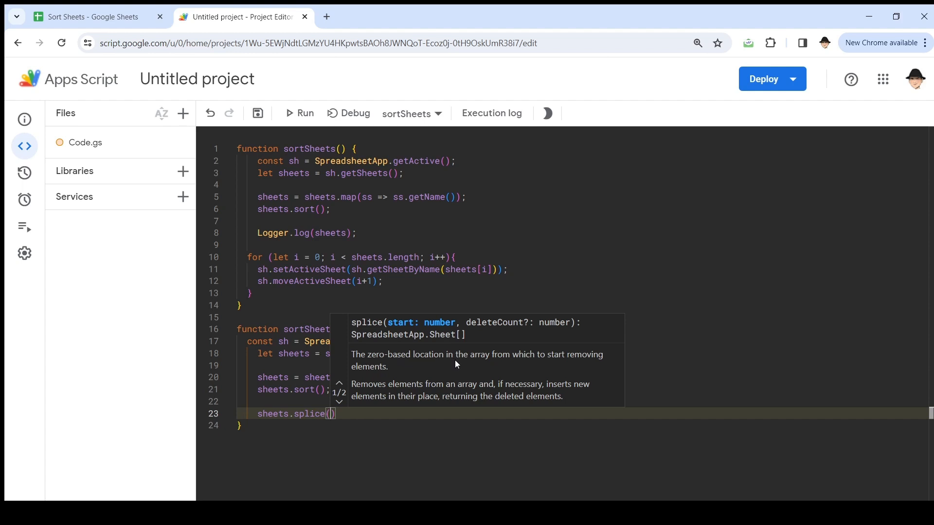
mouse_move(413, 377)
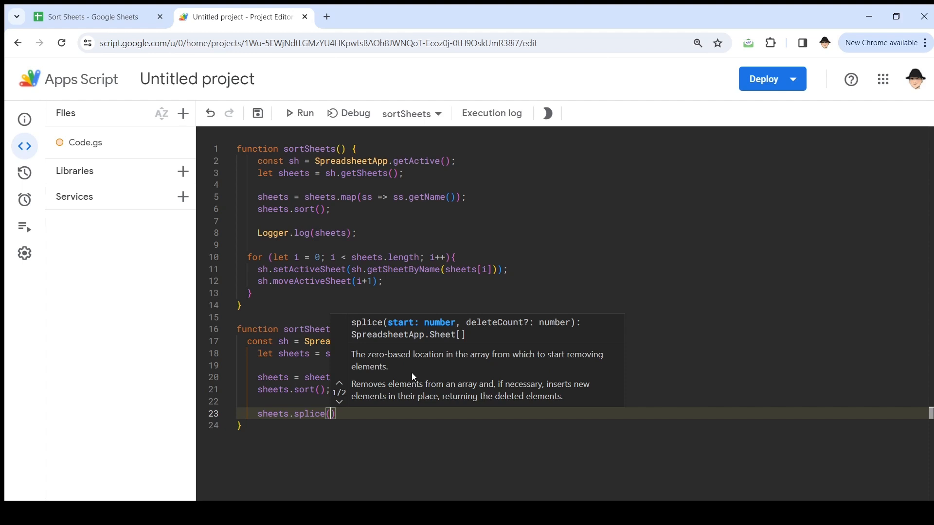
mouse_move(441, 374)
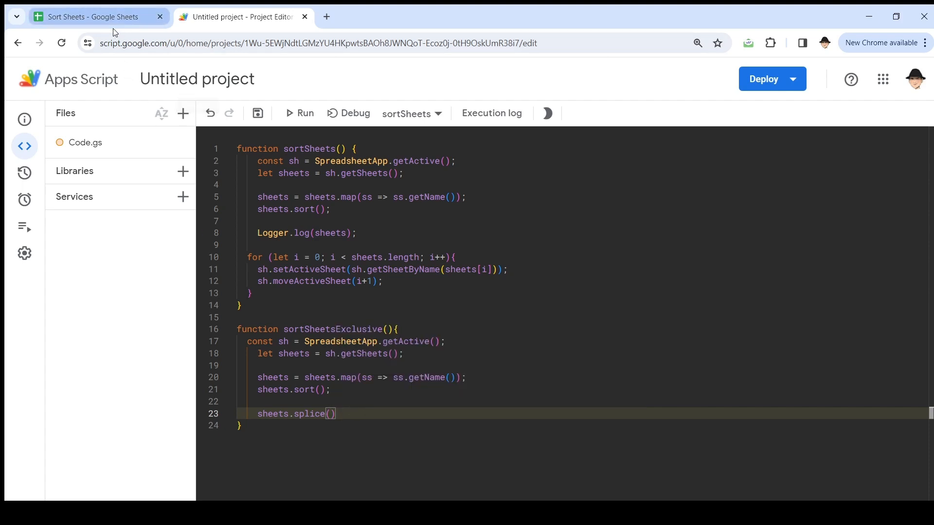
left_click(89, 17)
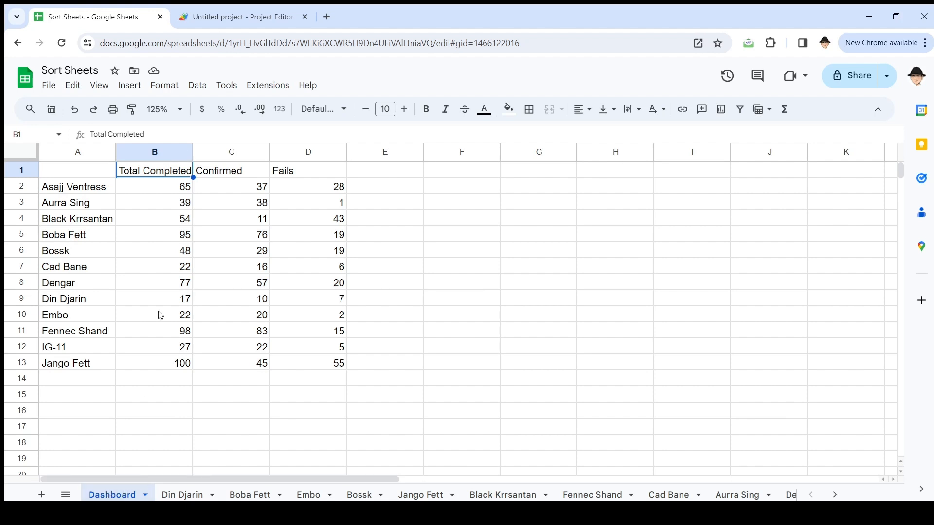
left_click(244, 16)
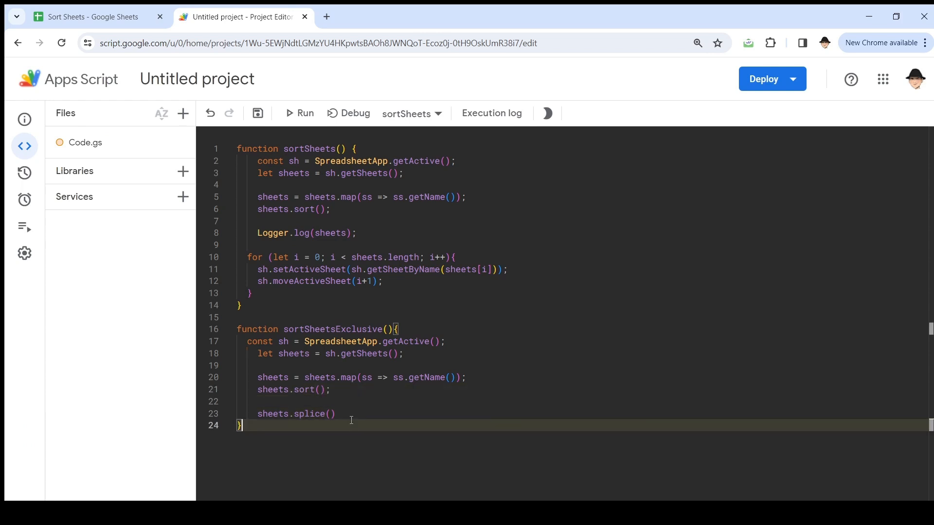
left_click(333, 413)
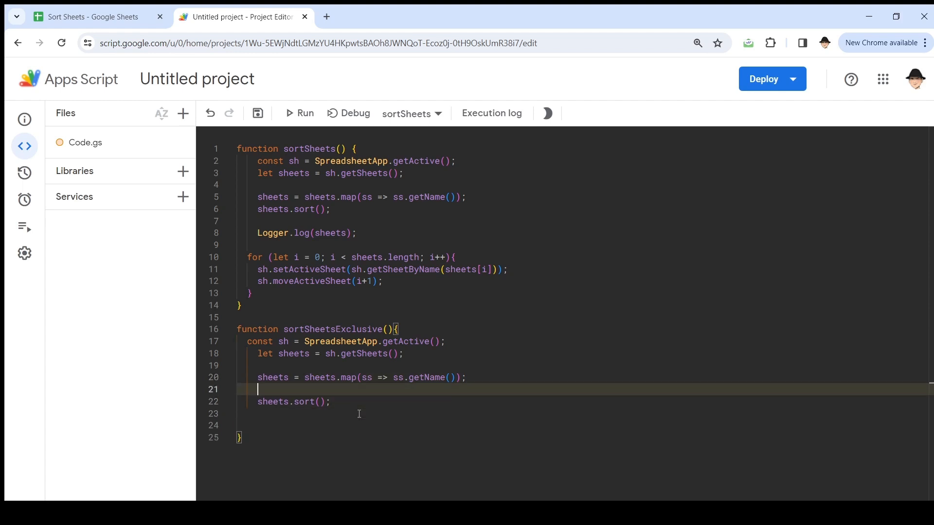
- Drop the first name with sheets.splice(0,1) and add Logger.log(sheets) after it
type("sheets.splice()")
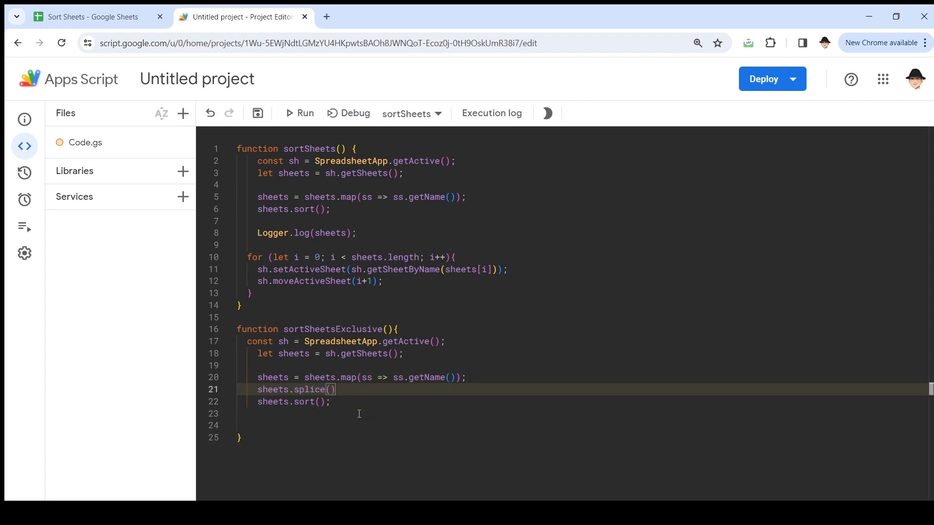
type("0,1")
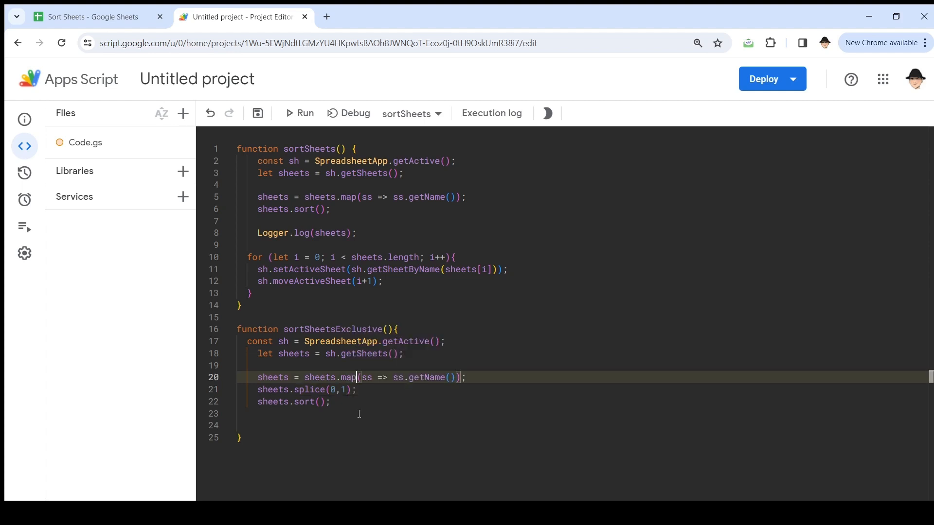
type("Logger.log(")
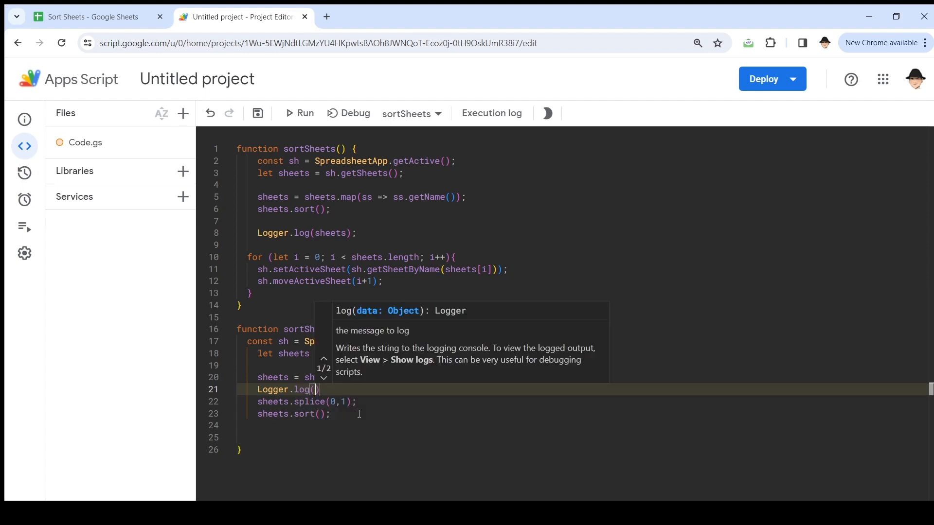
type("sheets")
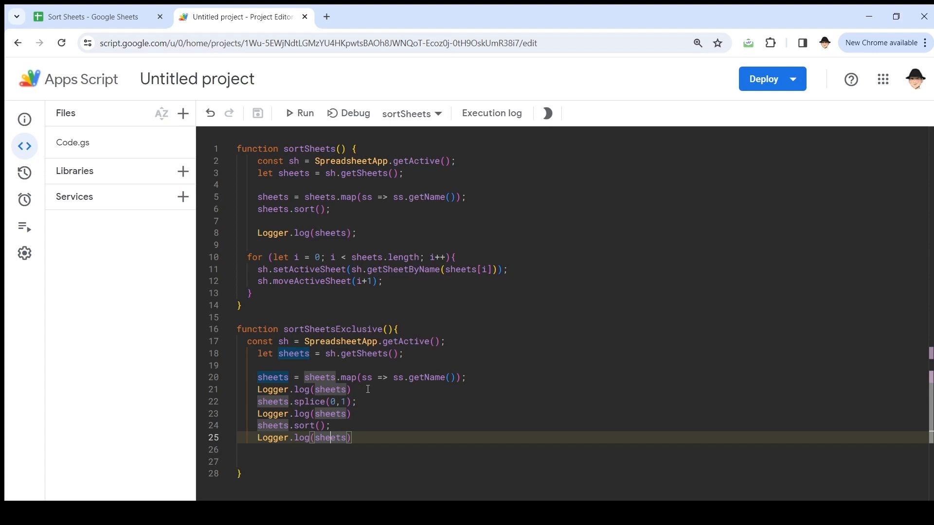
- Run sortSheetsExclusive, read its log of names without Dashboard and sorted, then close it
left_click(411, 114)
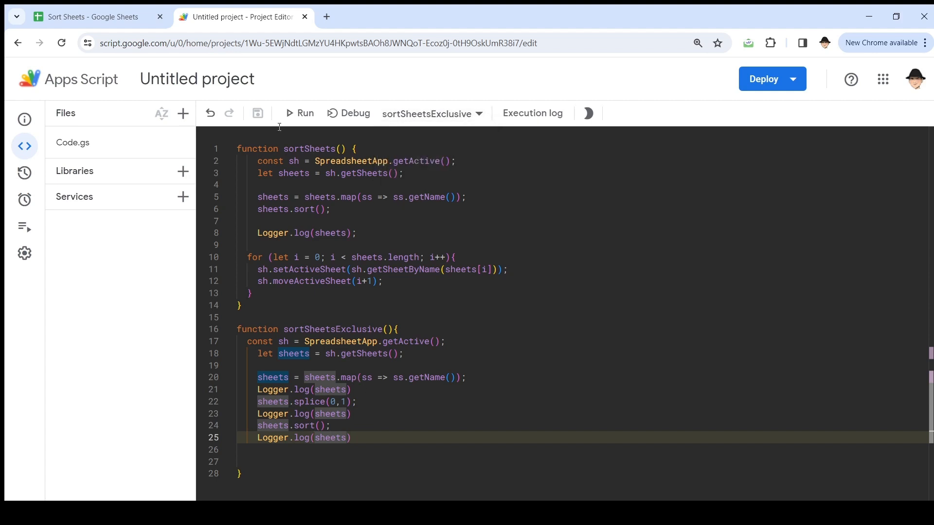
left_click(298, 113)
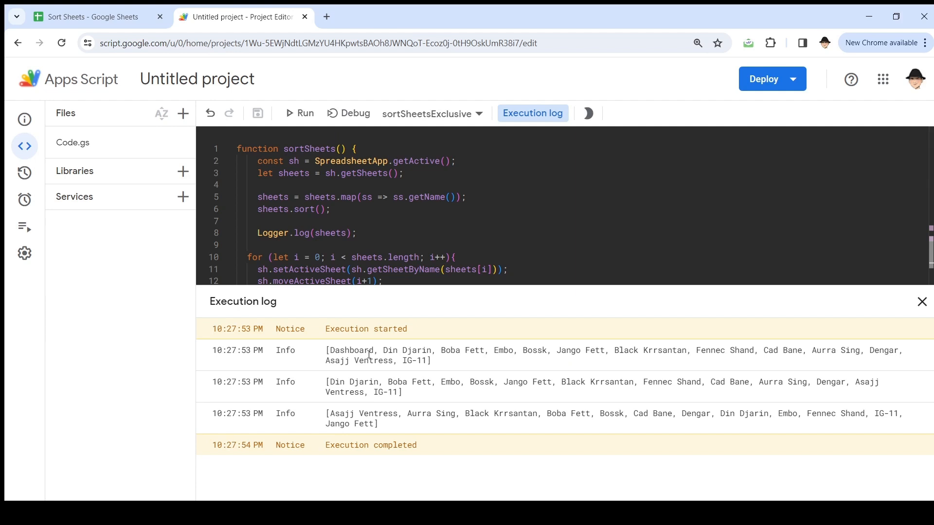
mouse_move(384, 348)
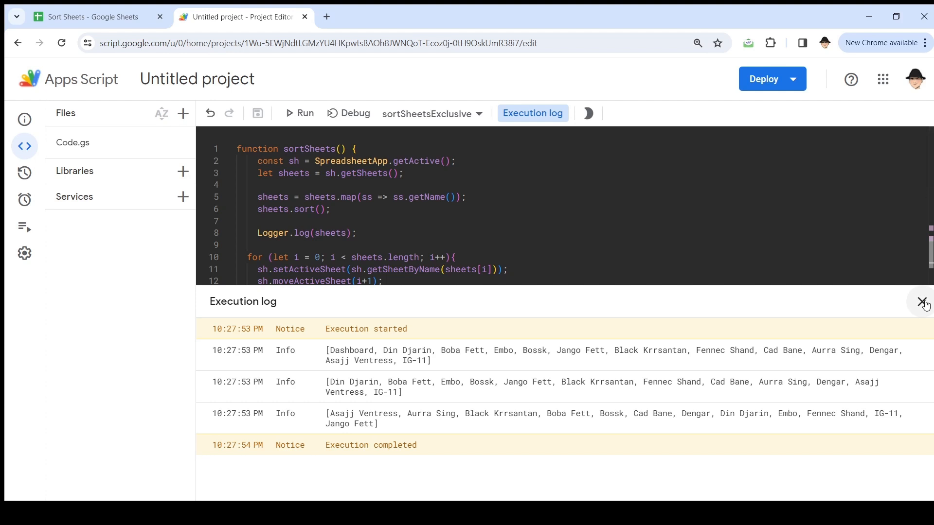
left_click(923, 301)
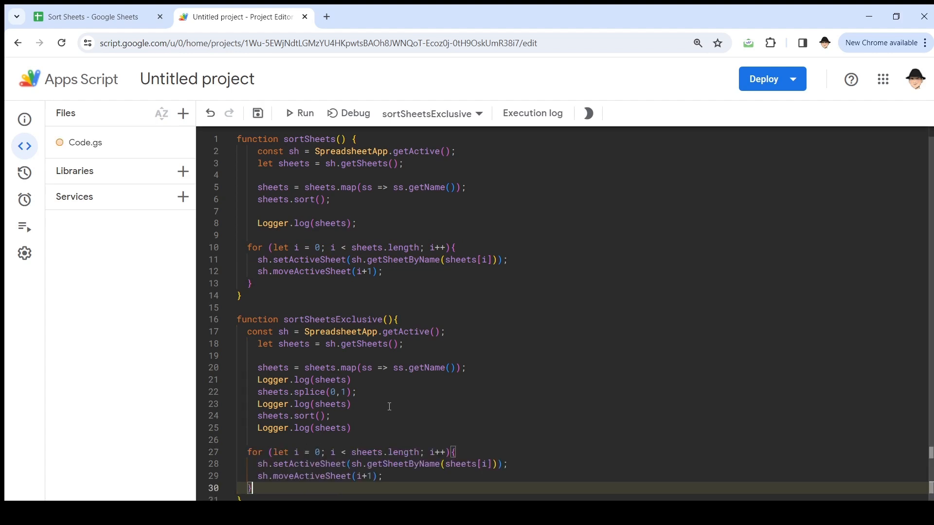
mouse_move(367, 461)
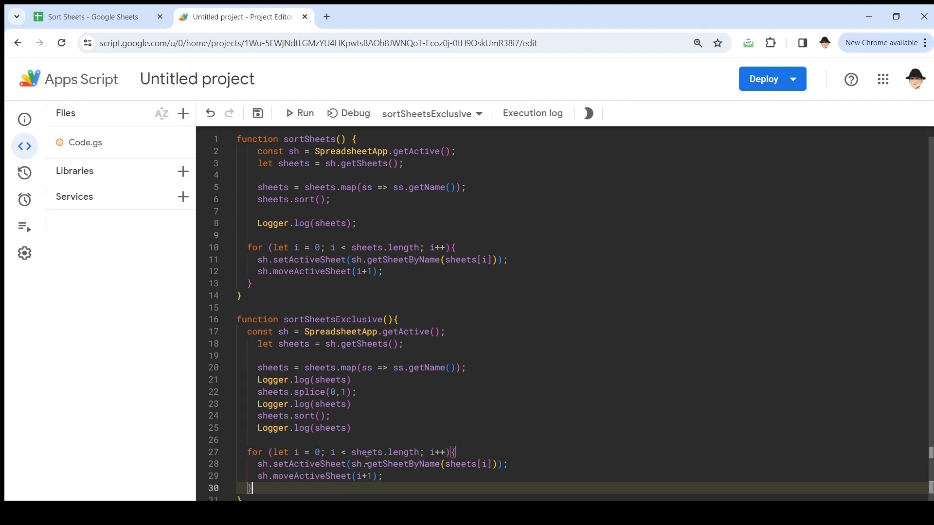
- Set the loop to moveActiveSheet(i+2), then enter Total Completed in Dashboard cell B1
left_click(363, 476)
type("2")
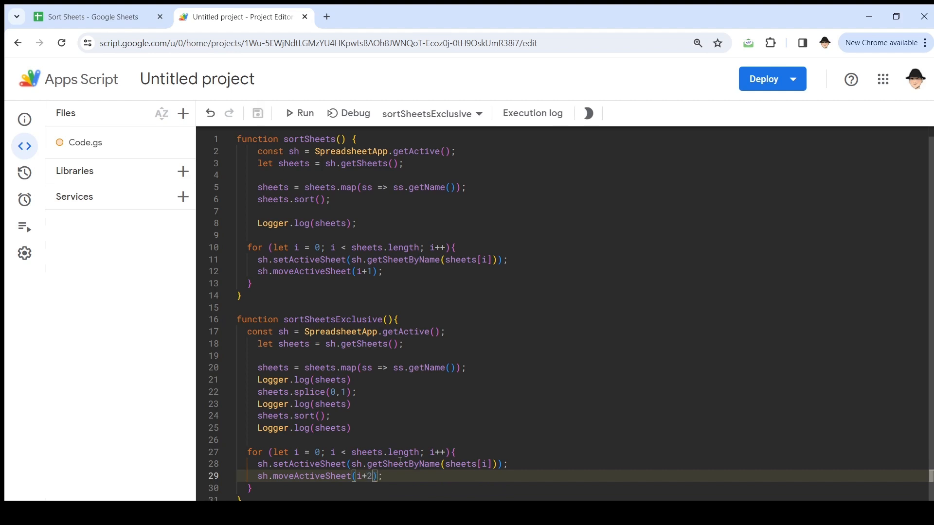
left_click(89, 17)
type("f")
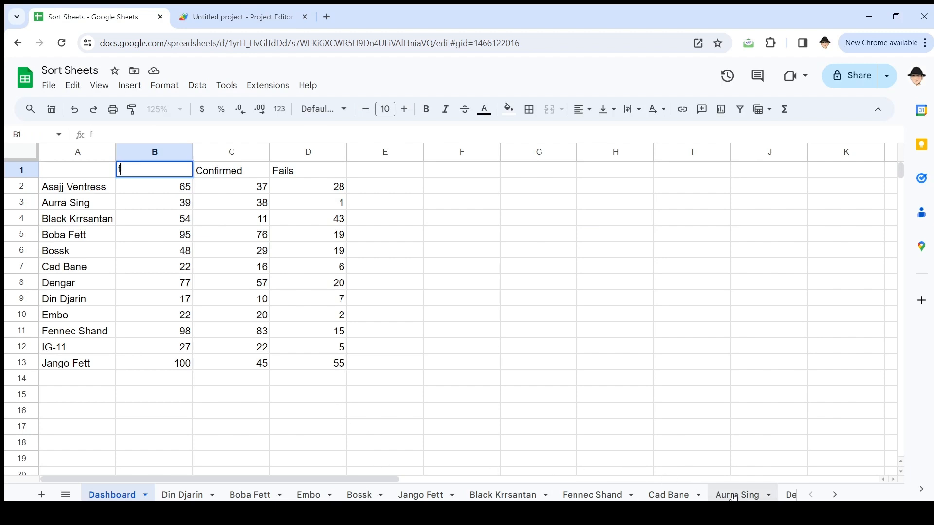
type("Total Completed")
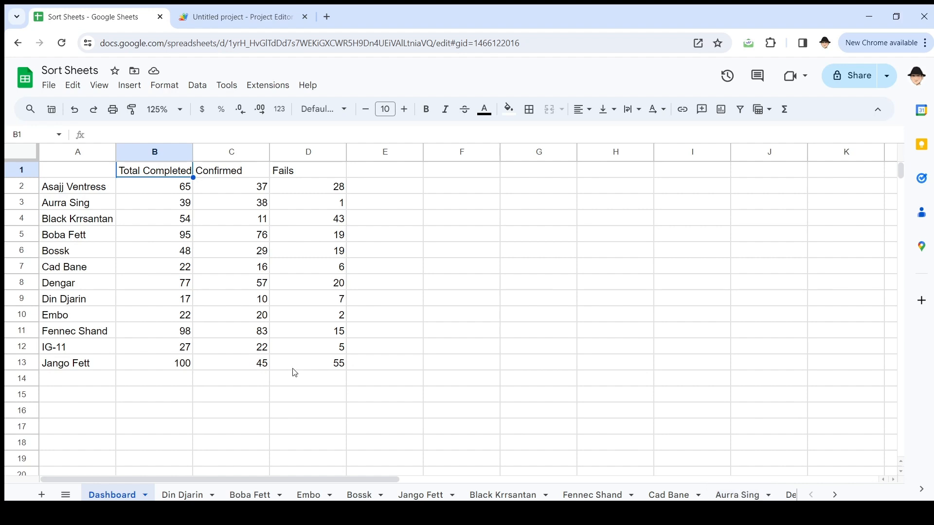
mouse_move(87, 484)
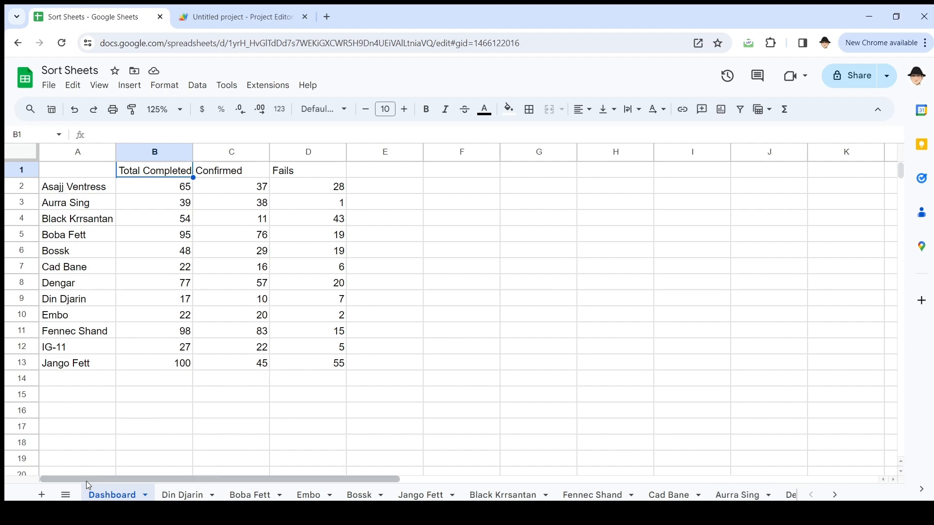
mouse_move(448, 378)
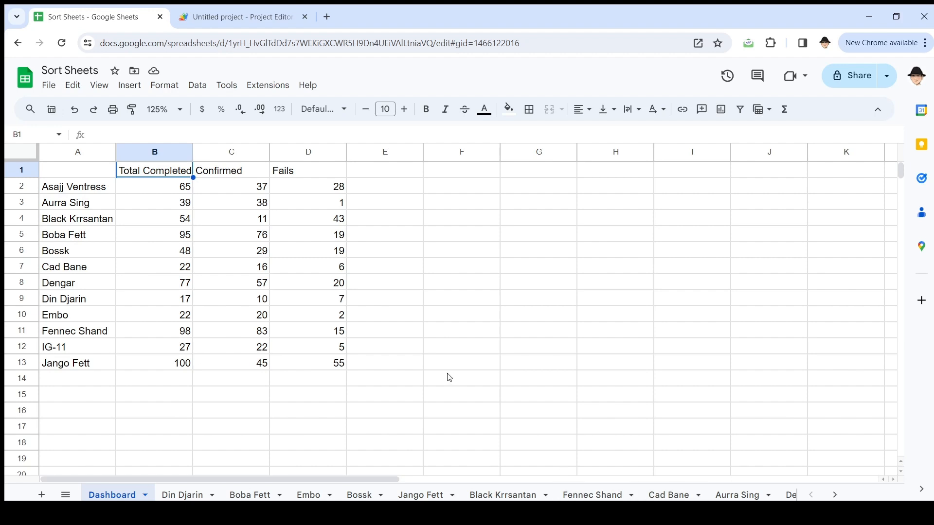
mouse_move(737, 494)
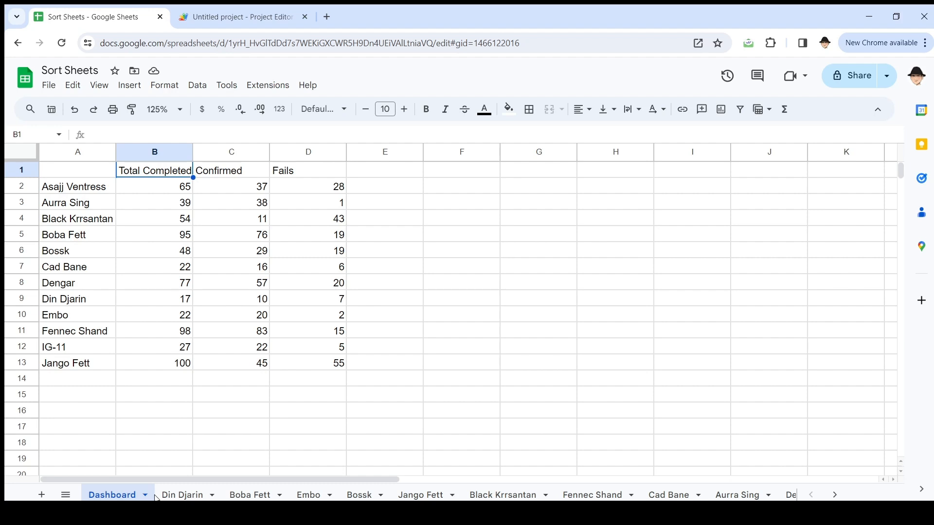
mouse_move(255, 54)
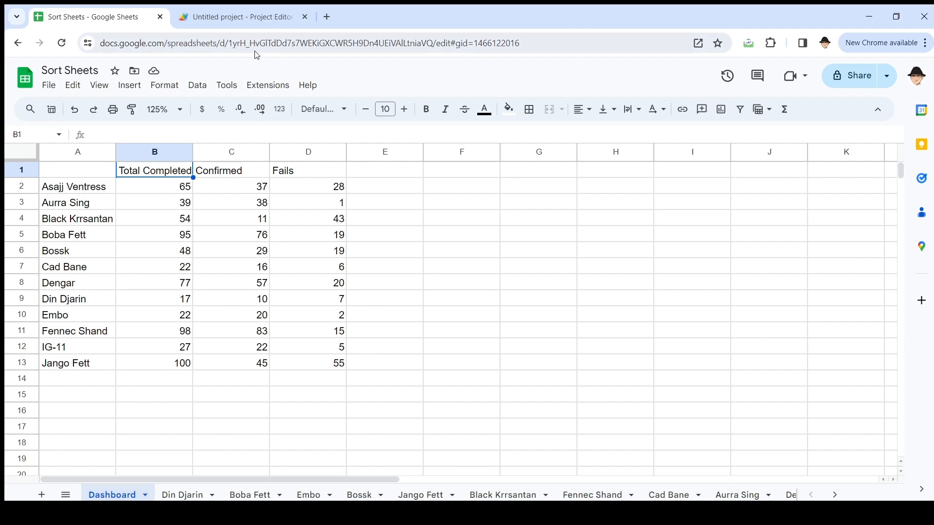
- Run sortSheetsExclusive from the editor and view the spreadsheet's tabs sorted after Dashboard
left_click(238, 17)
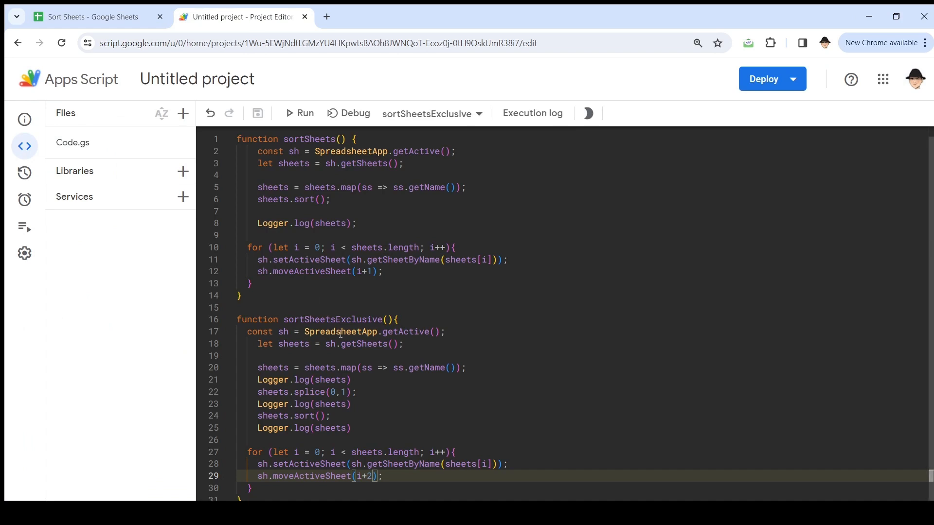
left_click(298, 113)
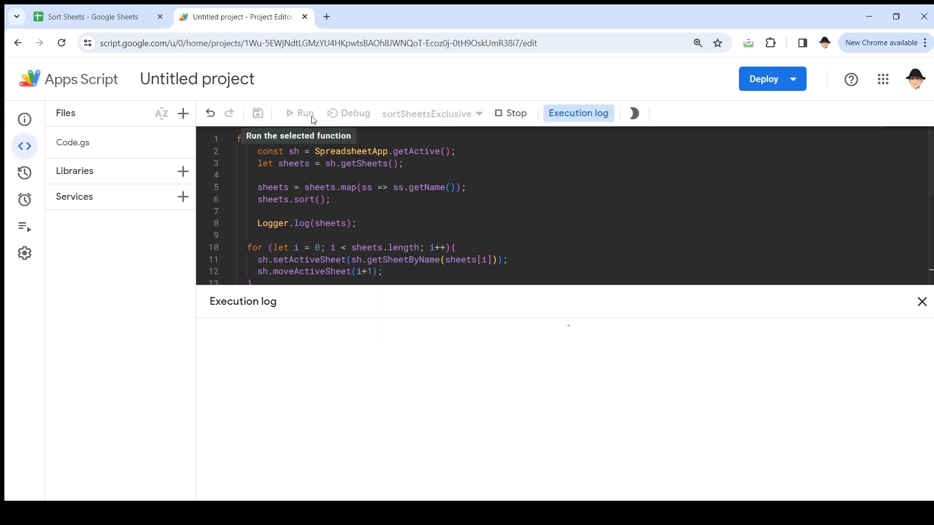
left_click(298, 113)
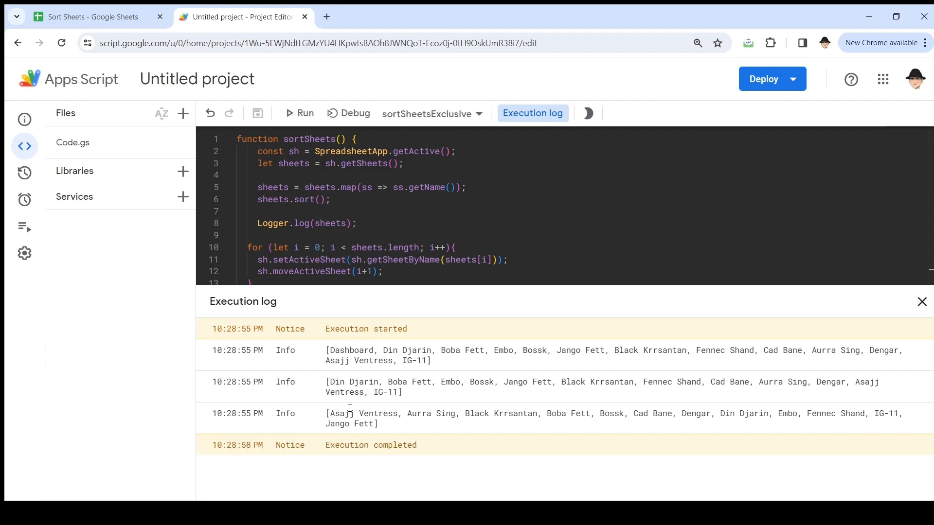
left_click(95, 17)
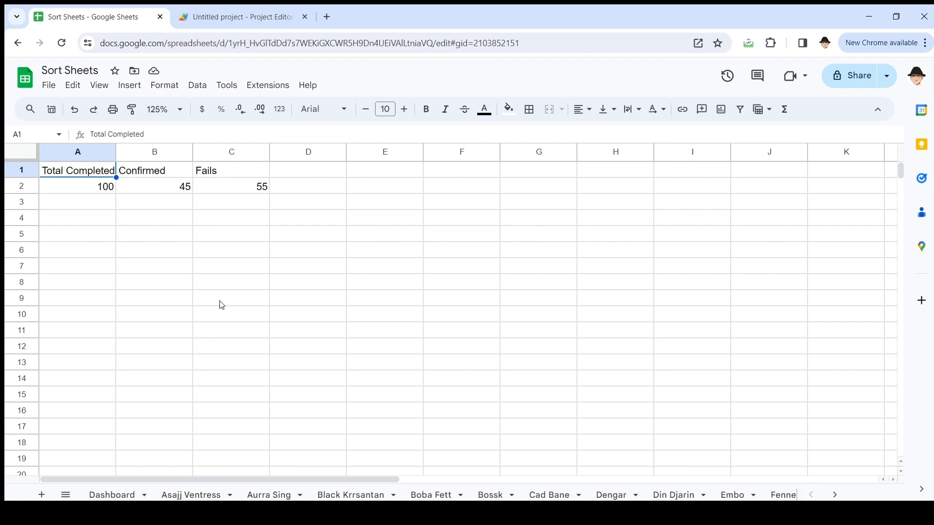
- Look through the Dashboard, Aurra Sing and Black Krrsantan sheets, then return to the editor
left_click(111, 495)
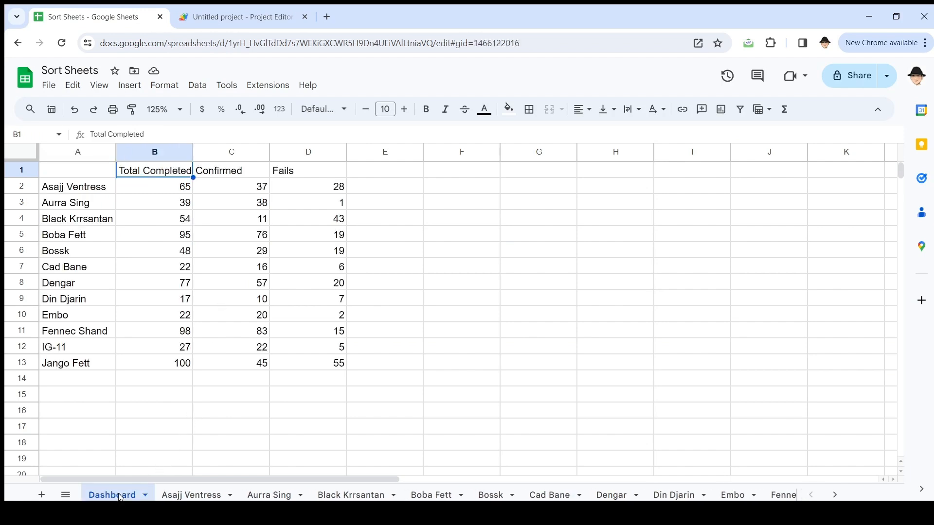
mouse_move(146, 473)
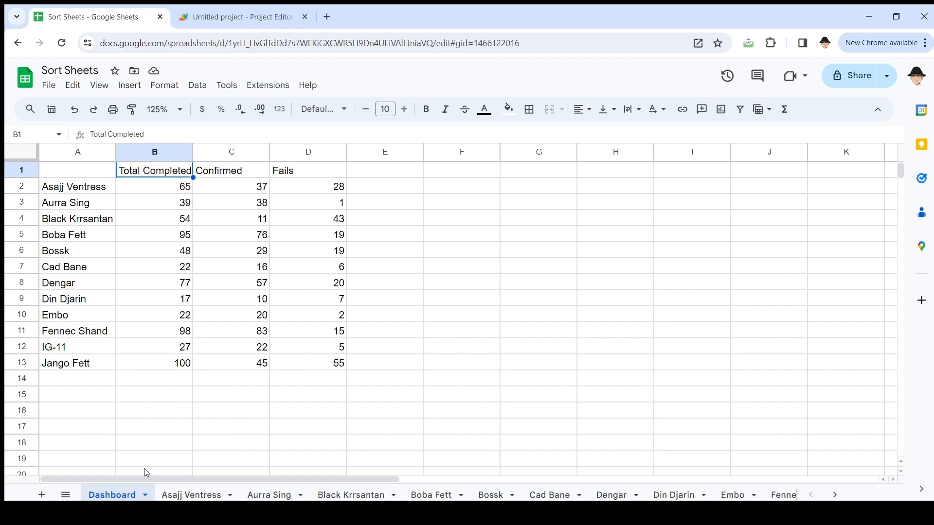
left_click(269, 494)
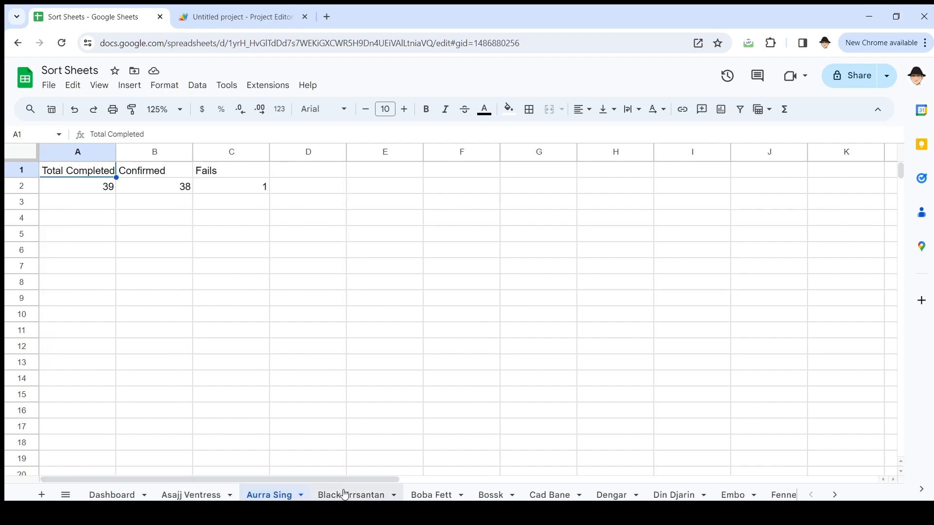
left_click(351, 495)
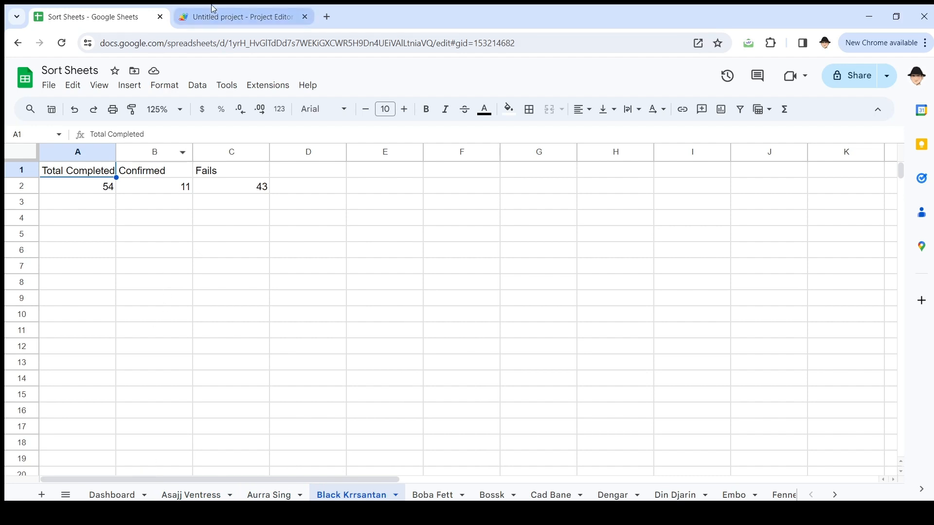
left_click(241, 17)
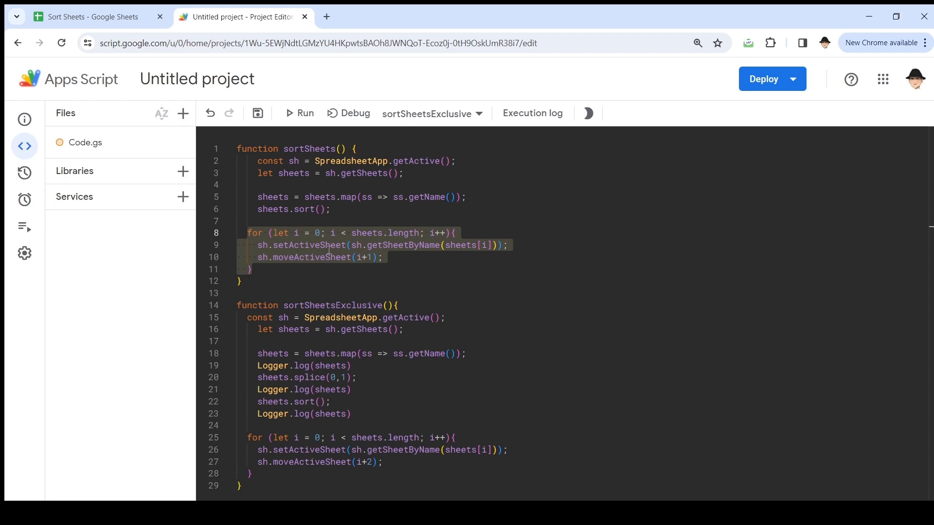
- Delete the Logger.log(sheets) lines from sortSheetsExclusive
left_click(348, 365)
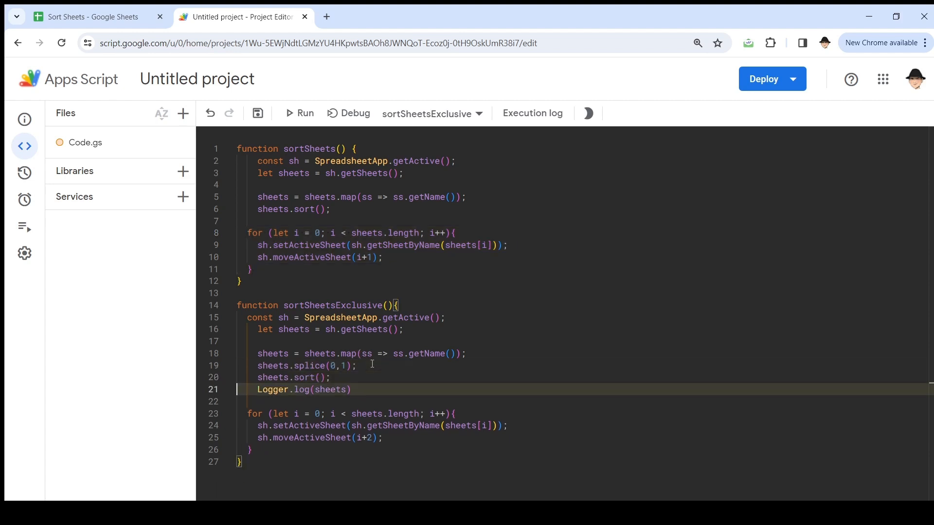
key("Backspace")
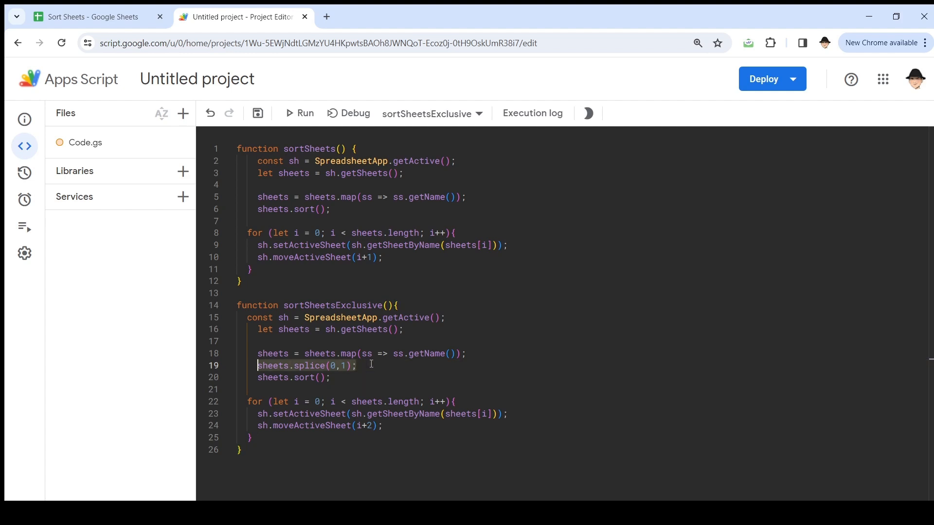
left_click(408, 425)
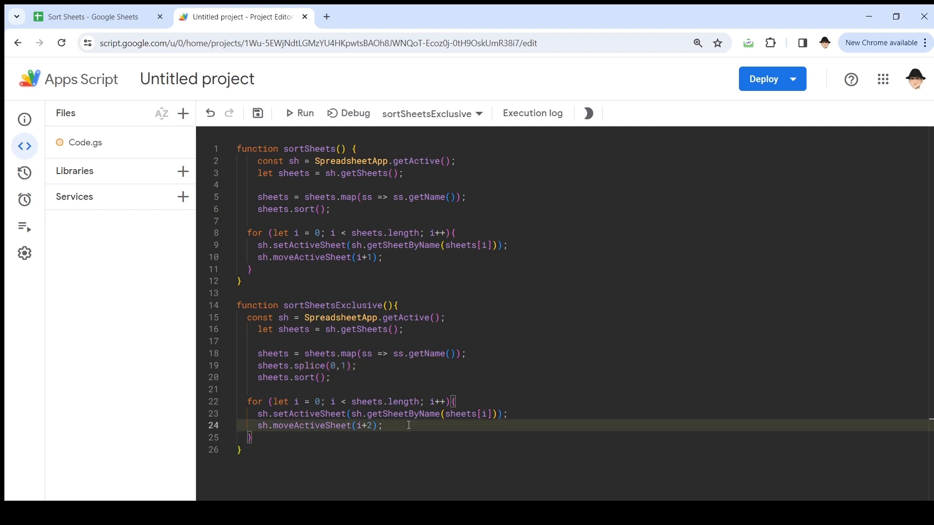